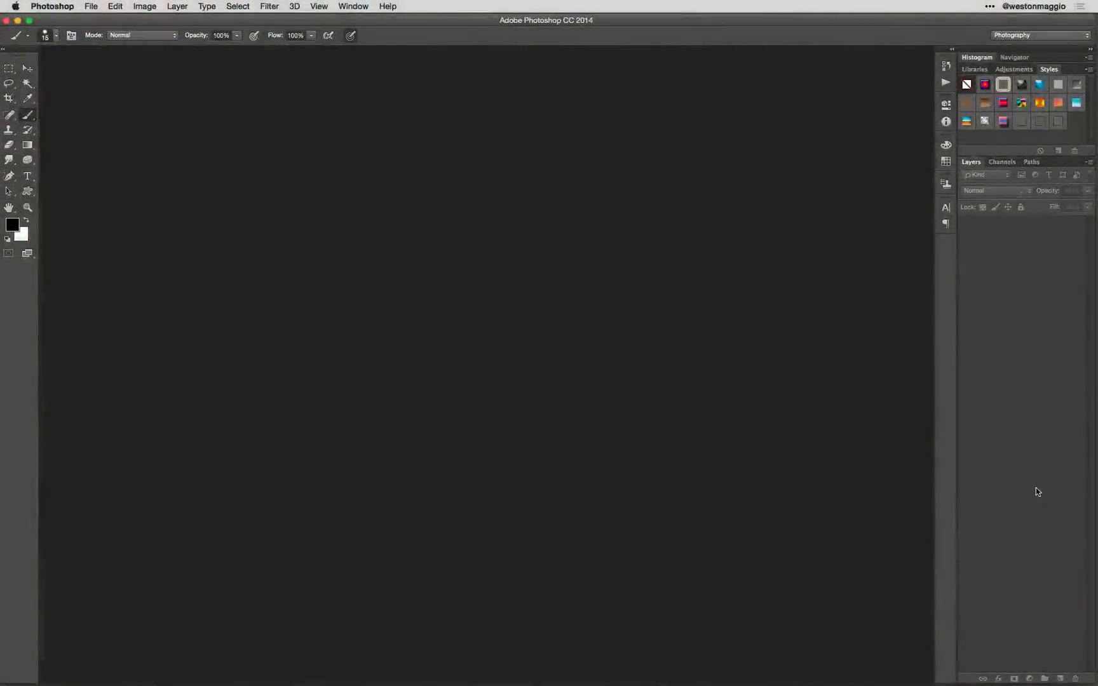
Create a new 2400 × 2000 px document at 300 ppi.
left_click(90, 6)
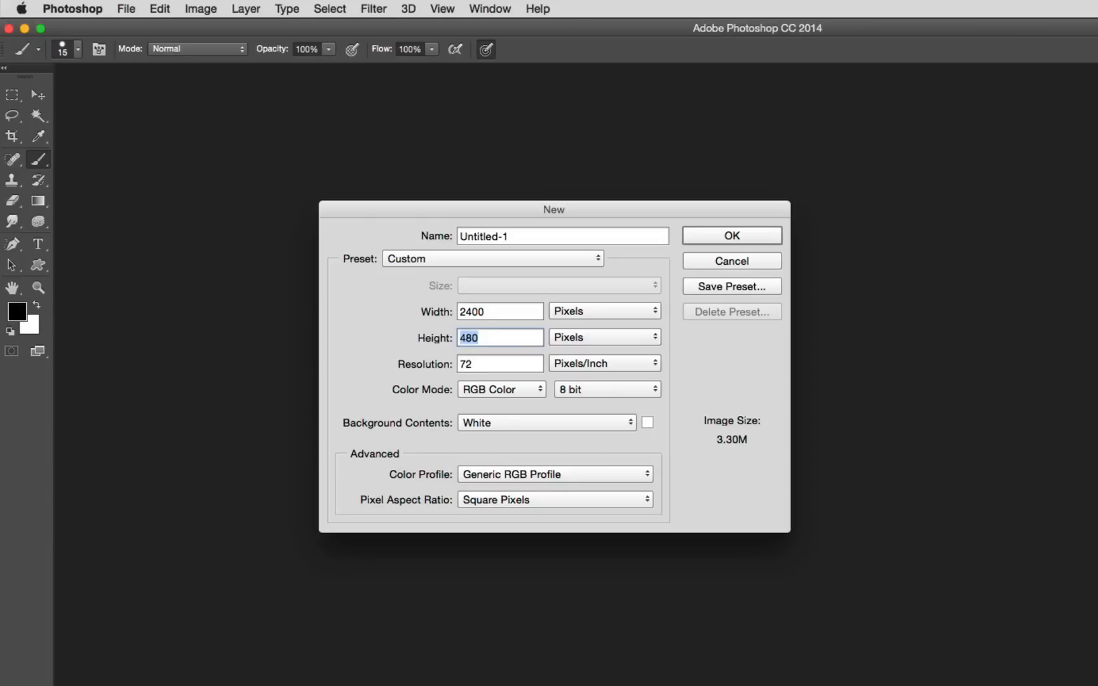
type("2000")
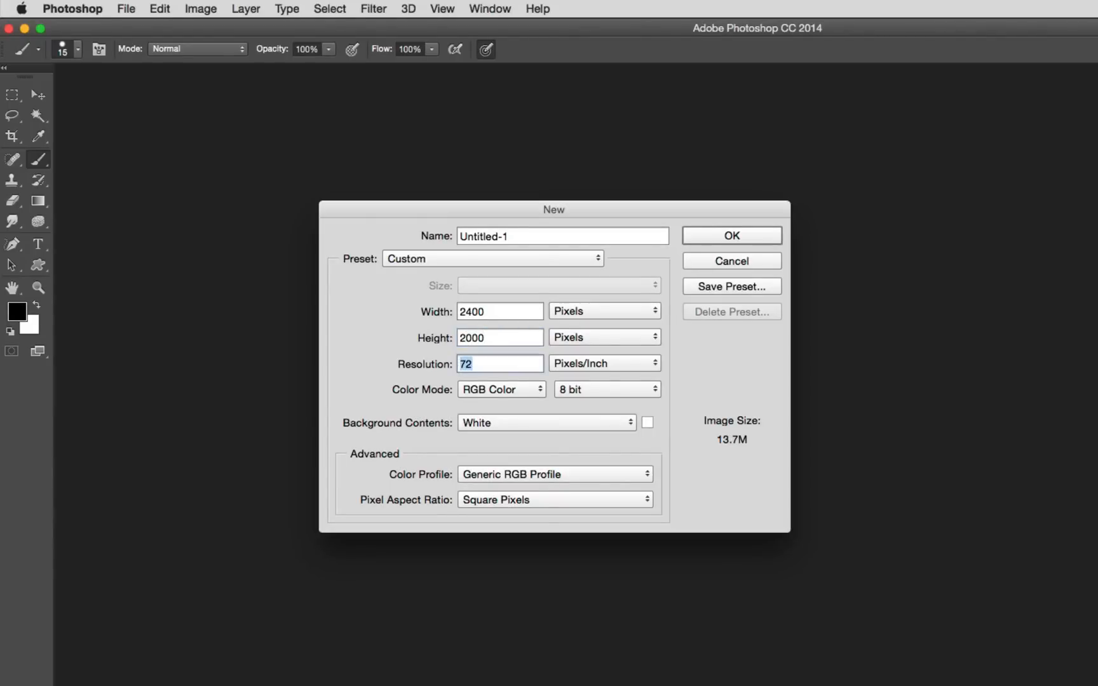
type("300")
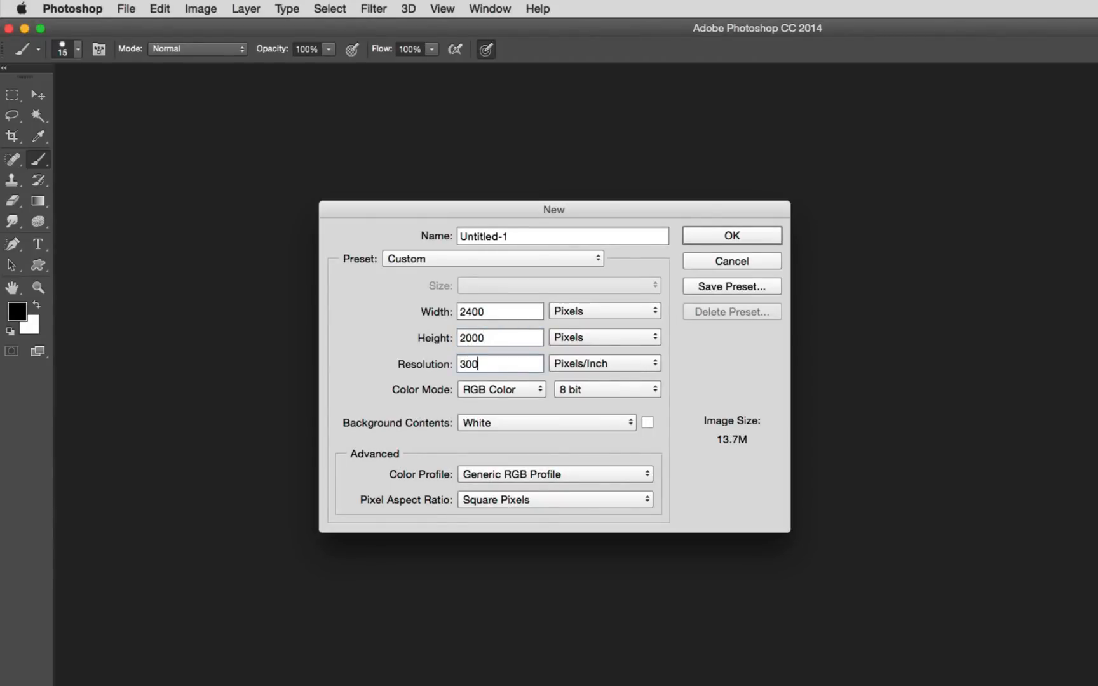
left_click(730, 235)
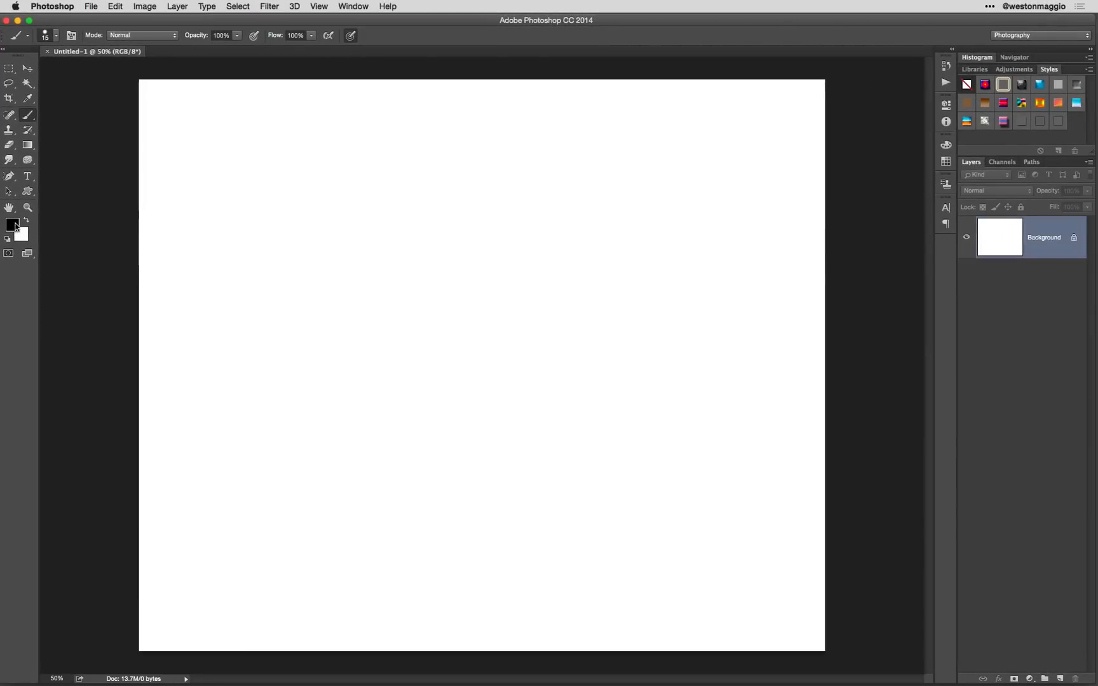
Pick light sand #dcc588 as the foreground colour for the background fill.
left_click(11, 224)
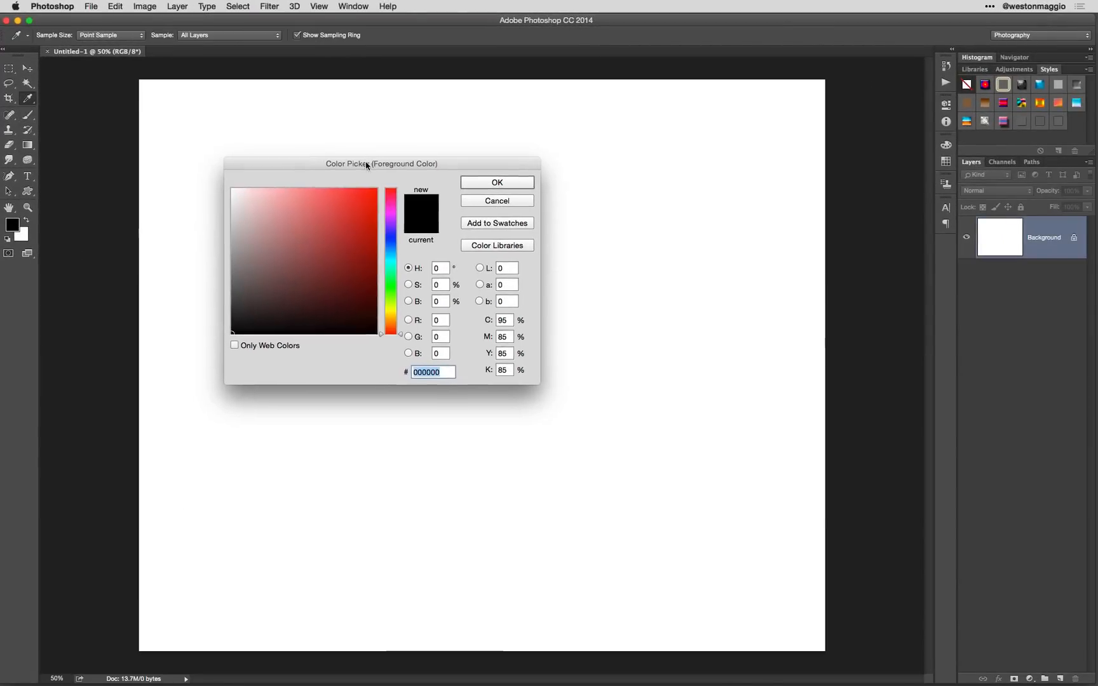
left_click(390, 319)
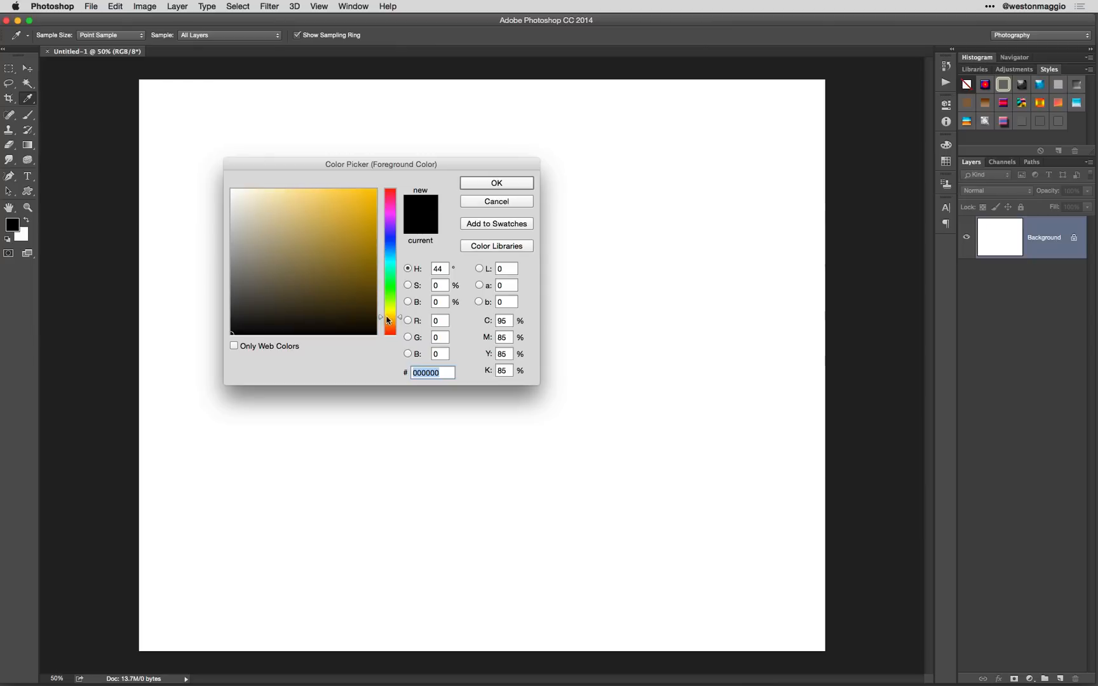
left_click(287, 209)
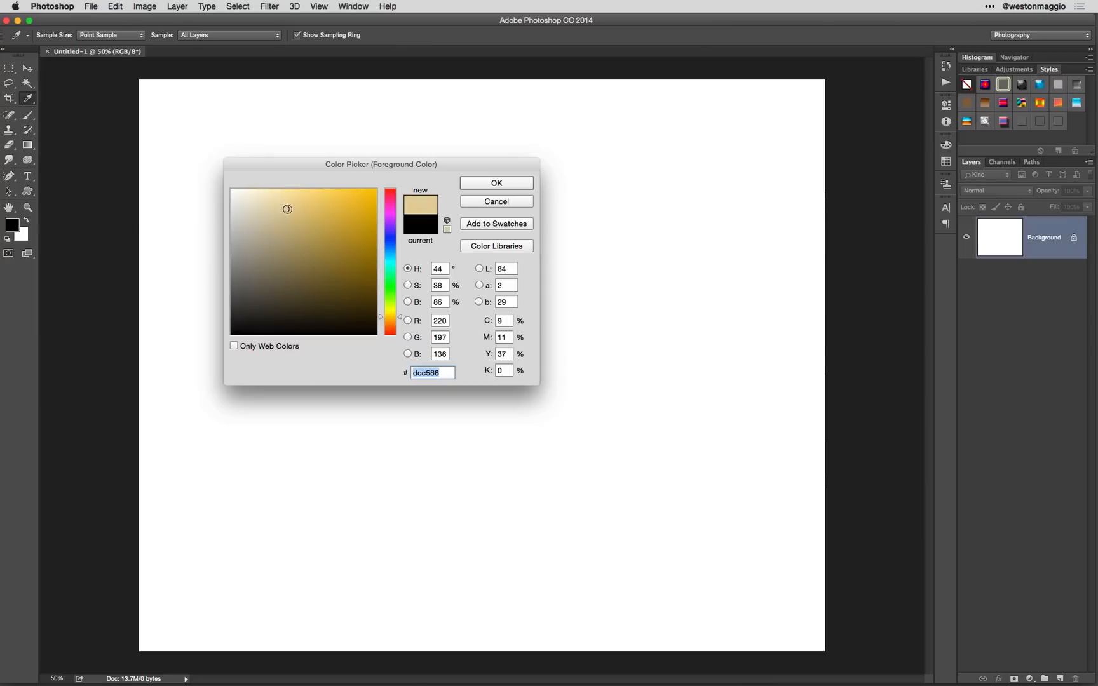
left_click(496, 183)
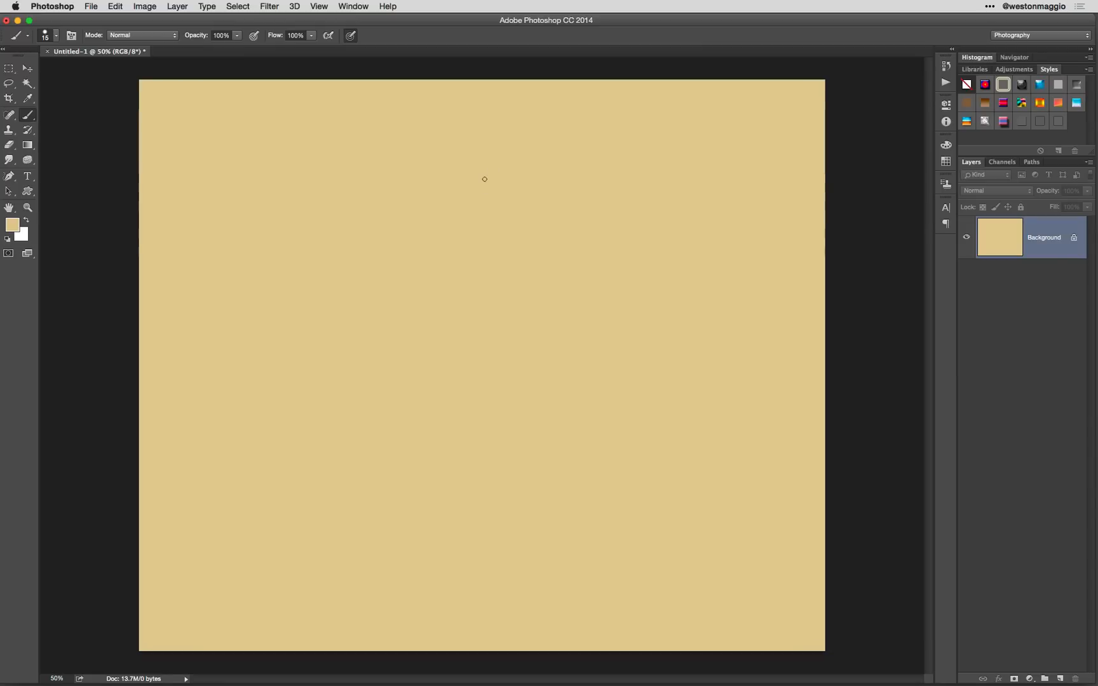
mouse_move(331, 255)
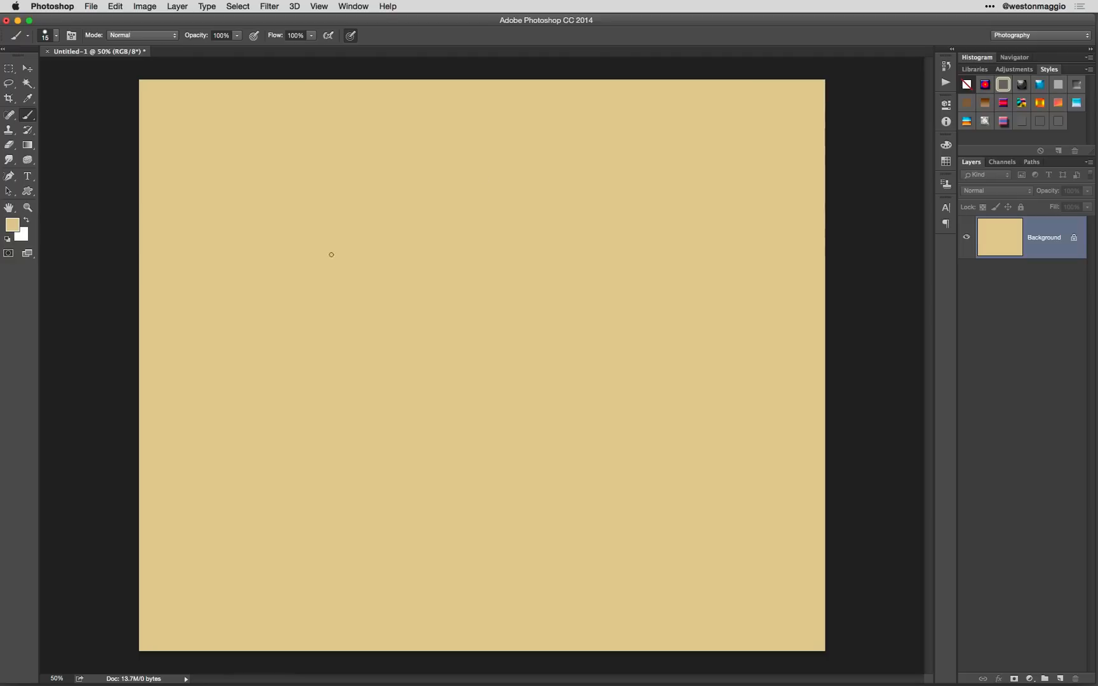
Add 8% Gaussian monochromatic noise to the sand background.
left_click(269, 6)
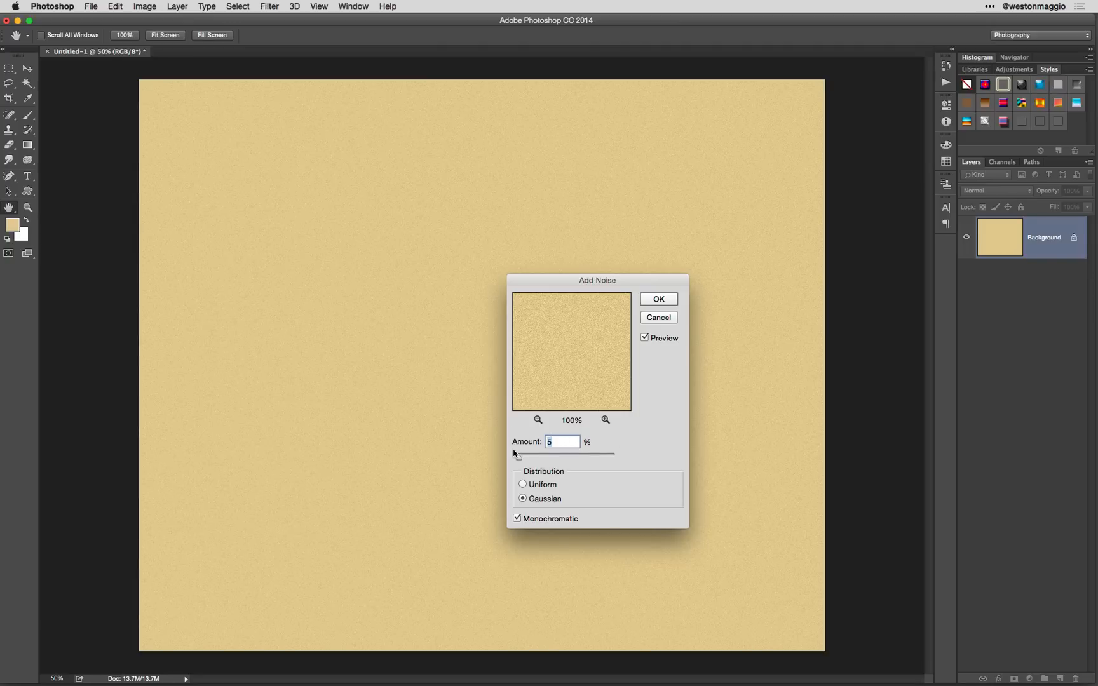
type("10")
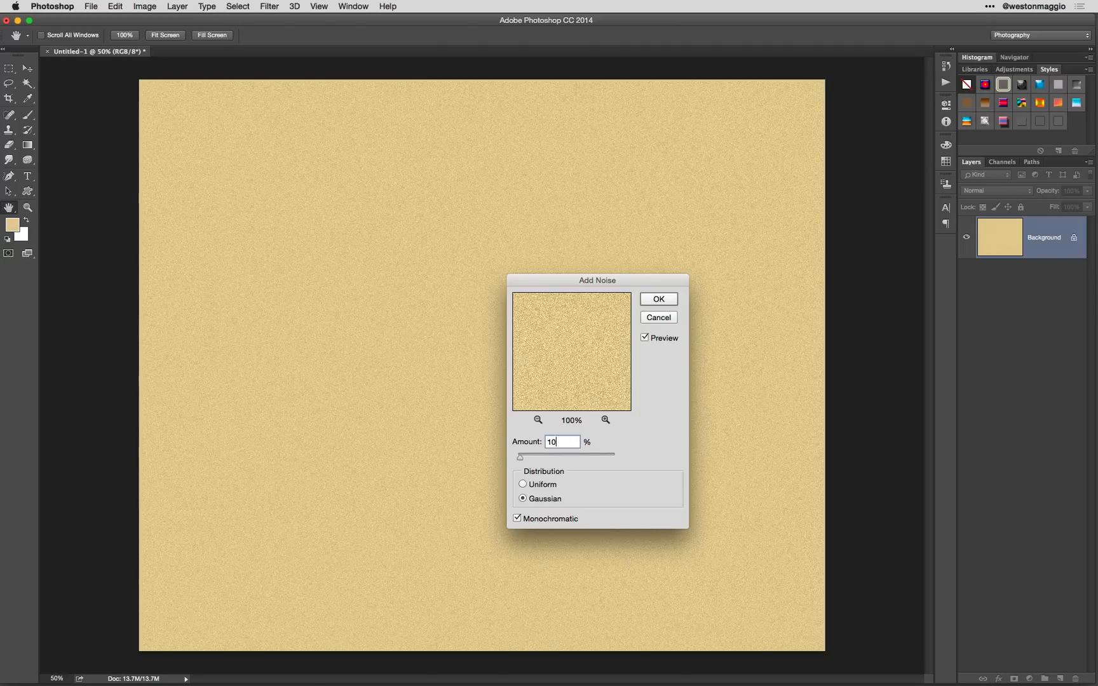
left_click(560, 442)
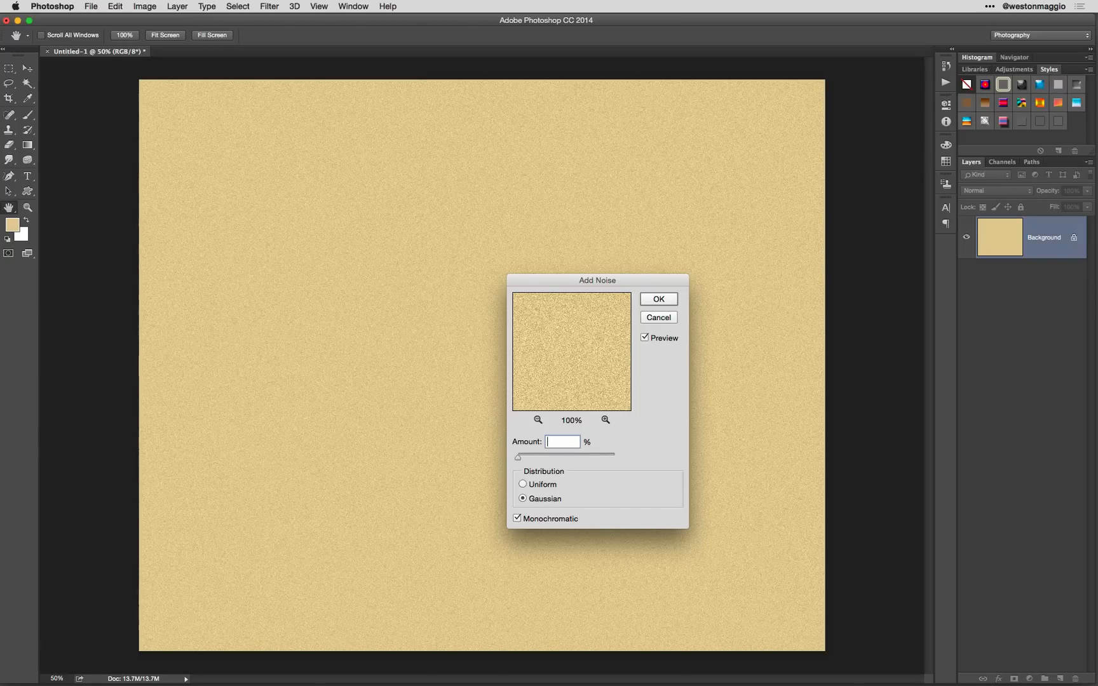
type("8")
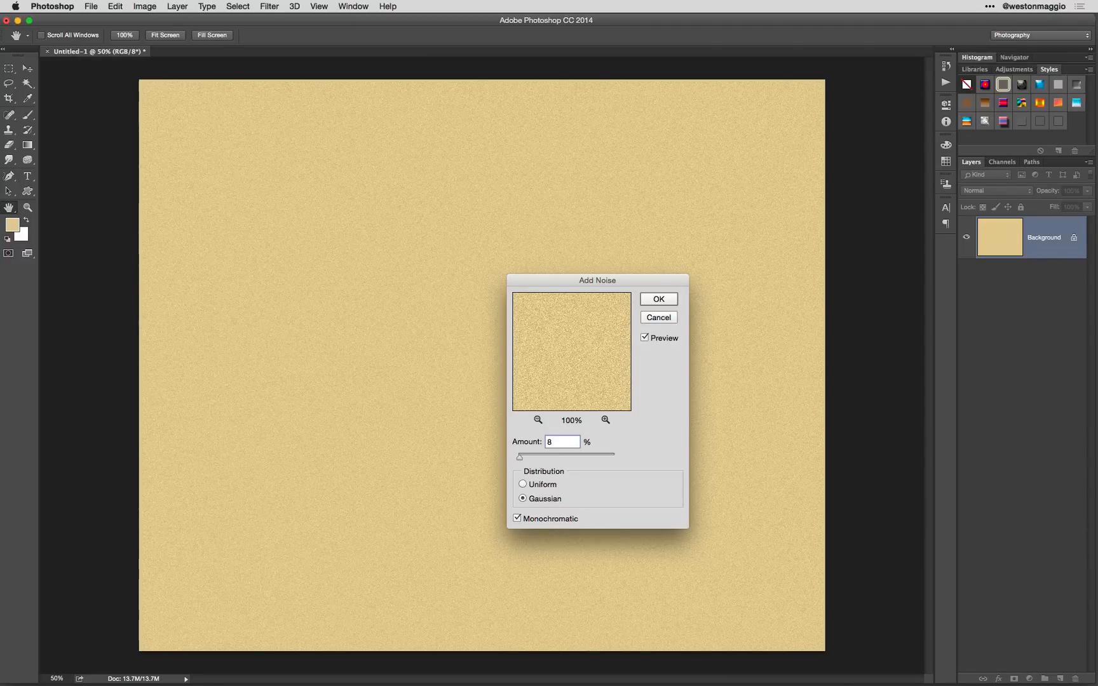
left_click(657, 299)
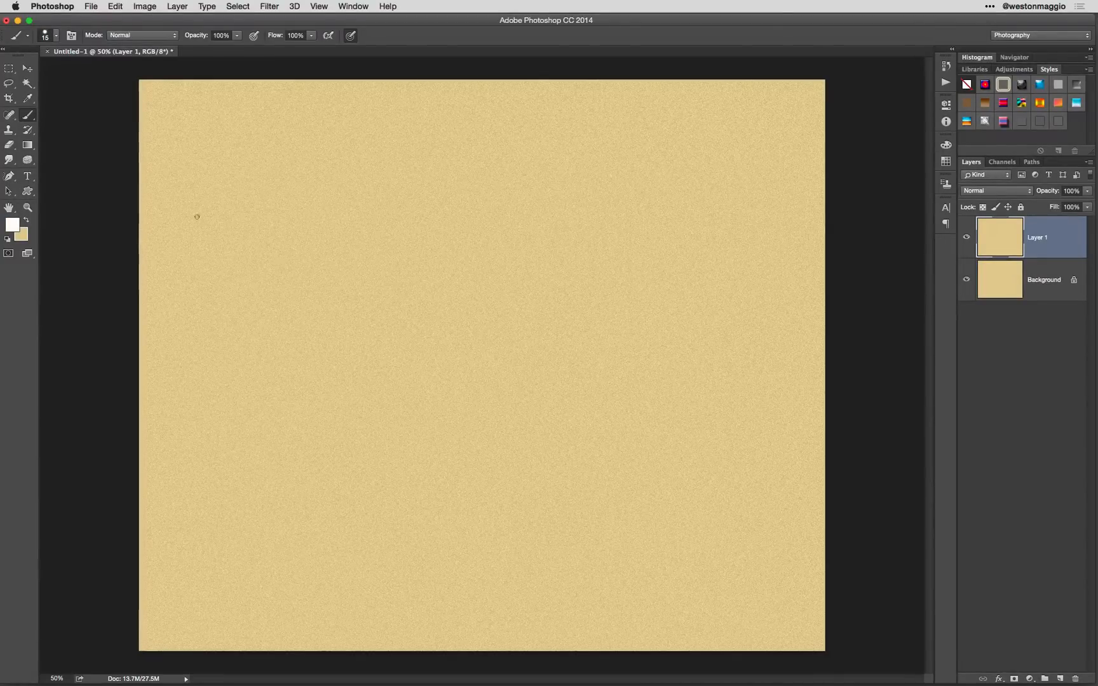
Set the foreground to a darker tan (#918462) over the sand background colour.
left_click(11, 224)
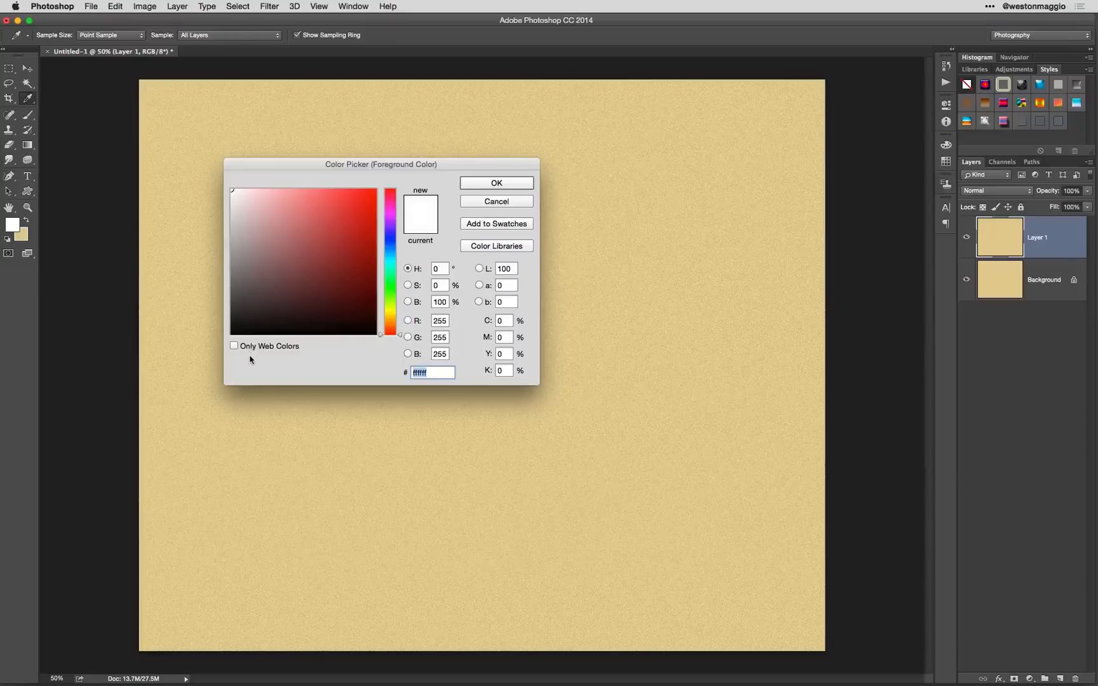
left_click(290, 211)
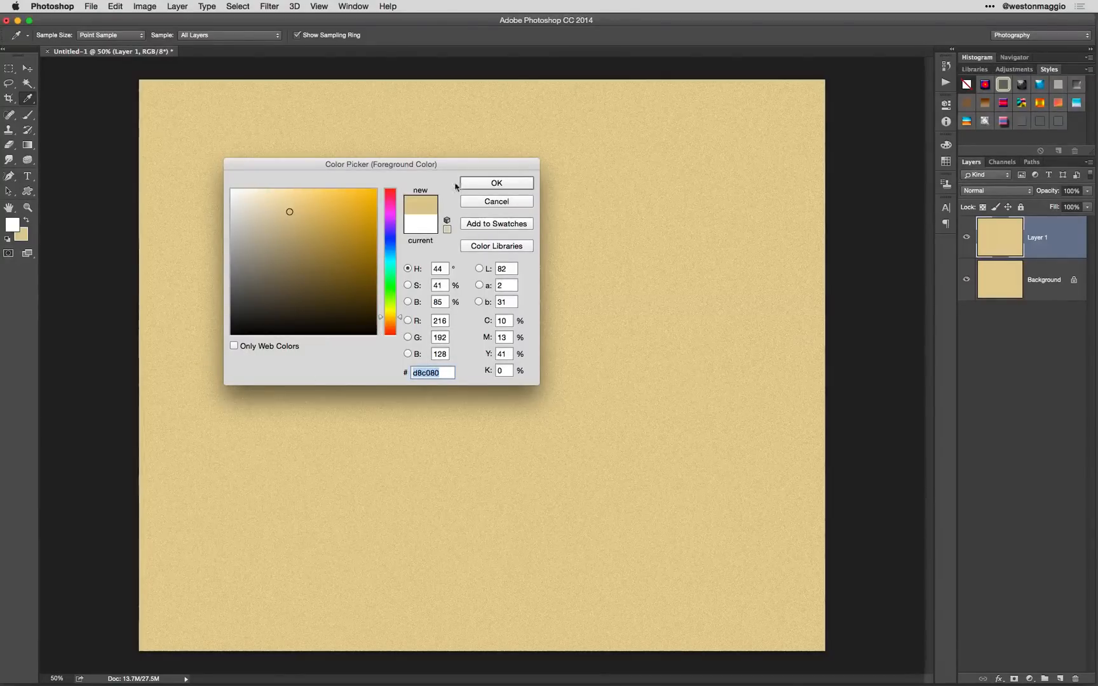
left_click(304, 237)
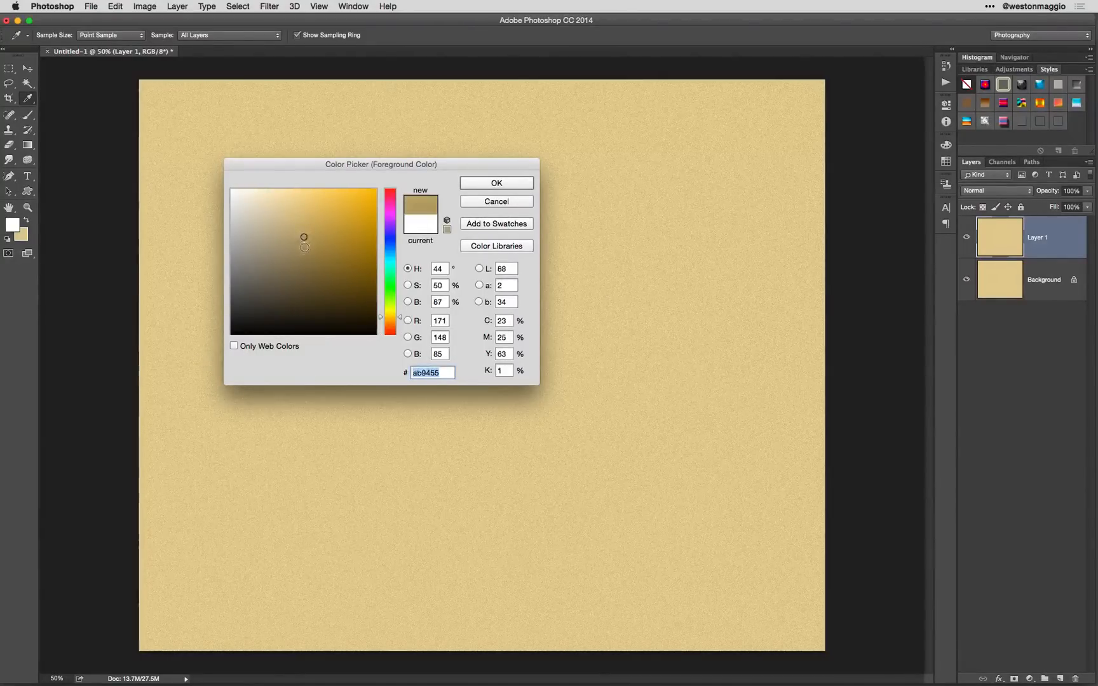
left_click(282, 250)
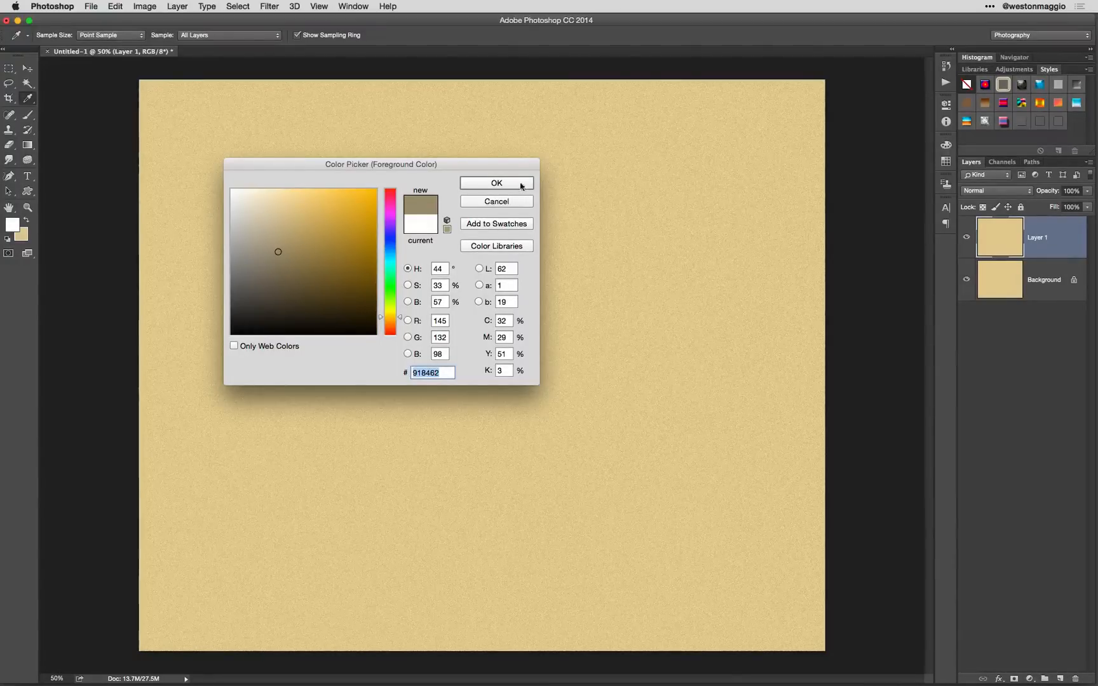
left_click(496, 183)
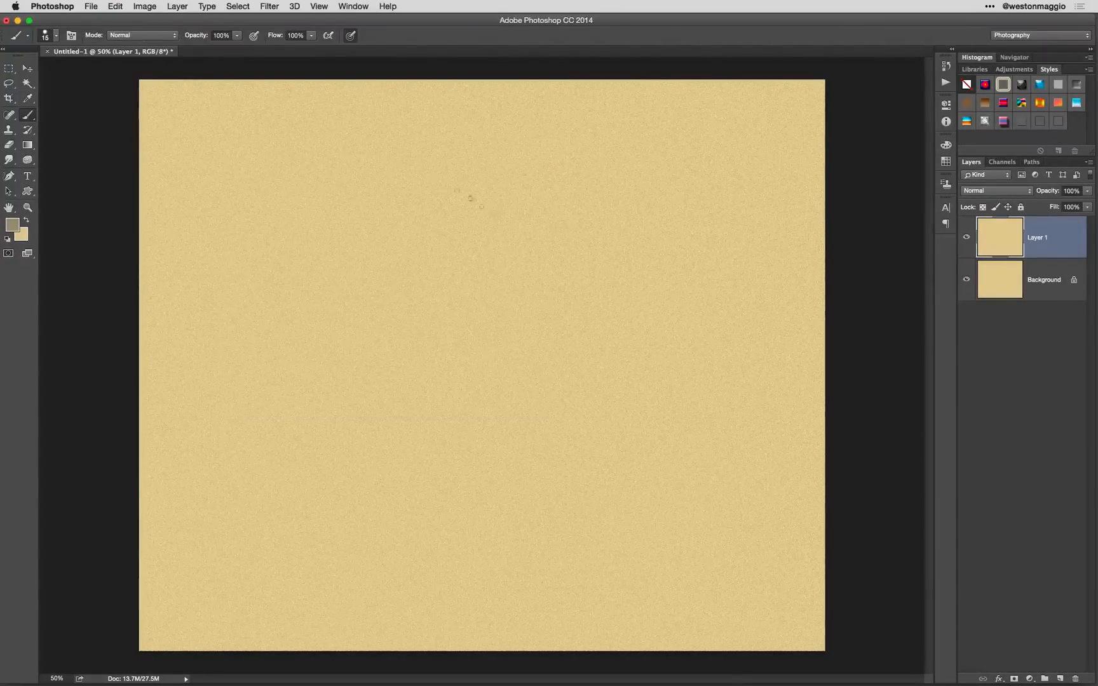
Render a Clouds texture onto the new layer.
left_click(269, 6)
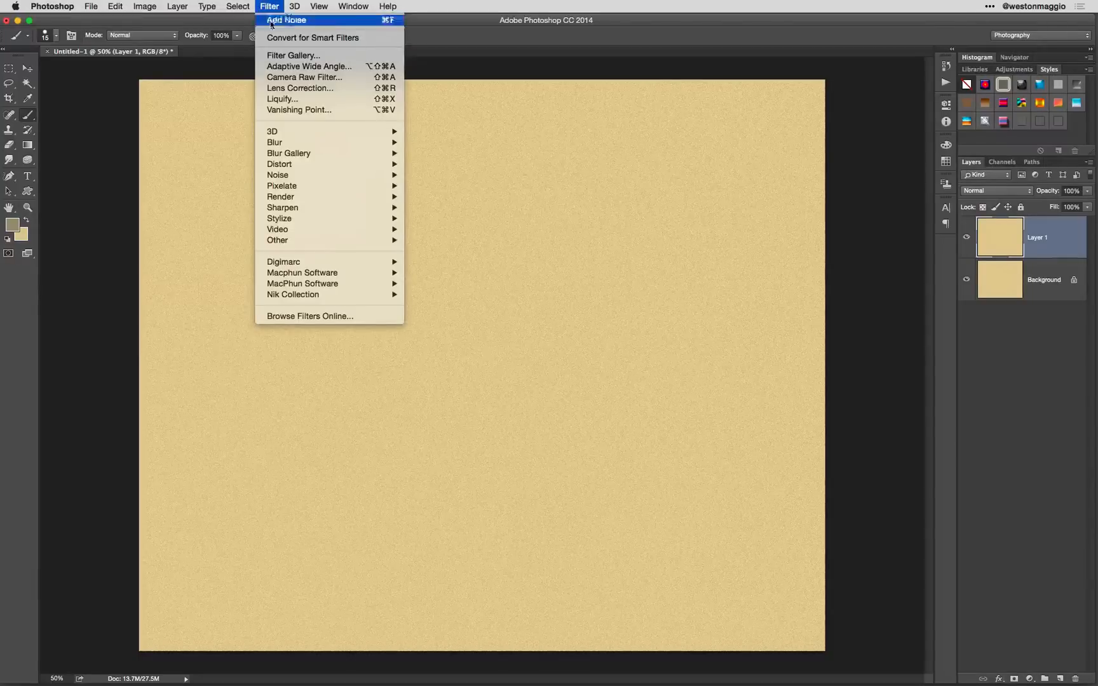
mouse_move(280, 197)
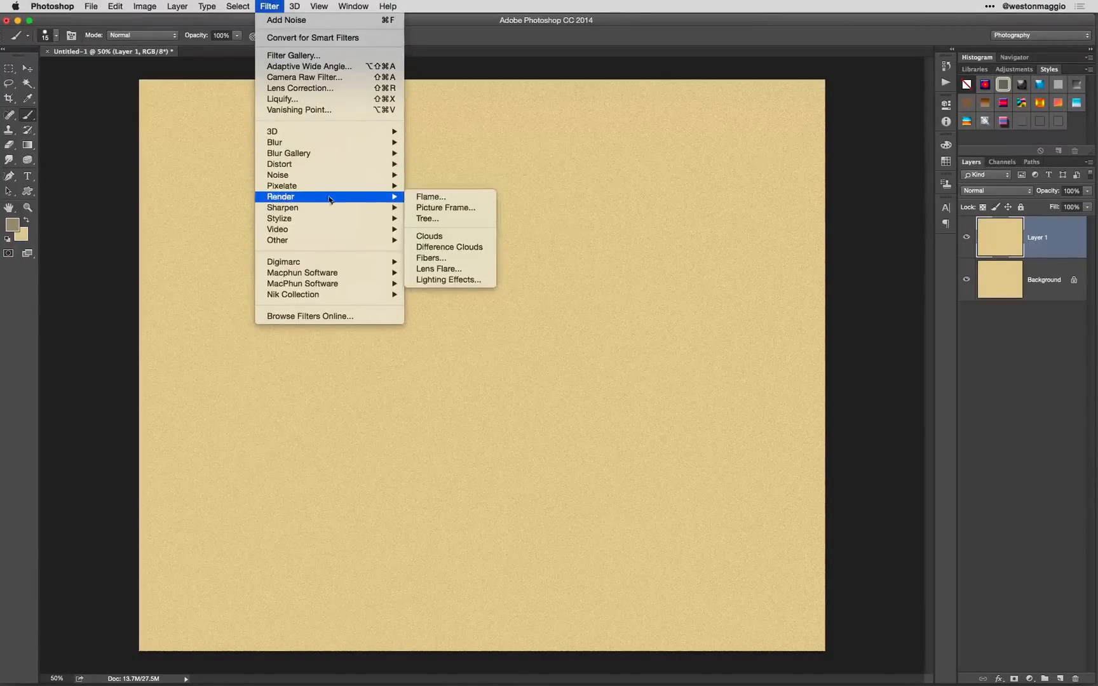
left_click(429, 237)
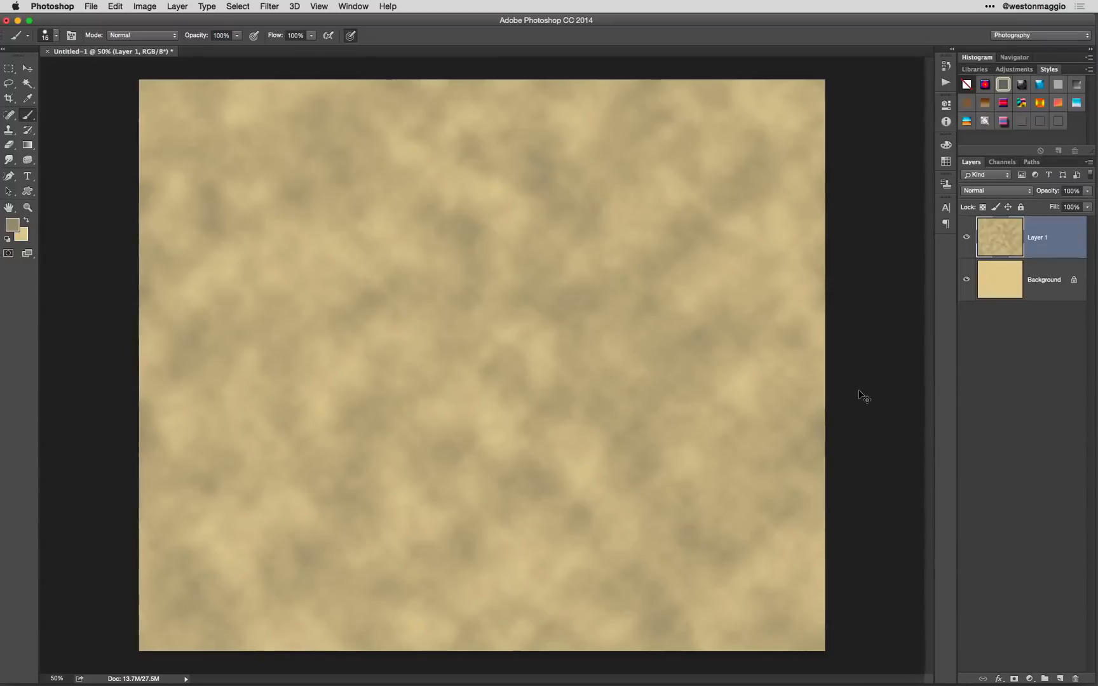
left_click(319, 6)
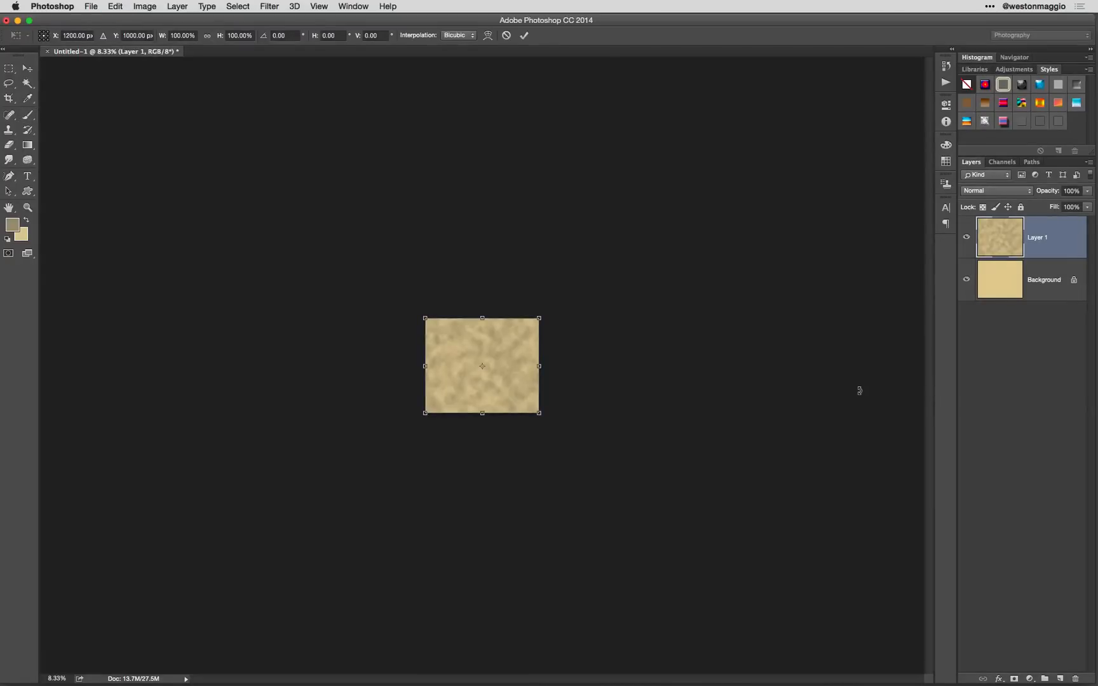
mouse_move(570, 367)
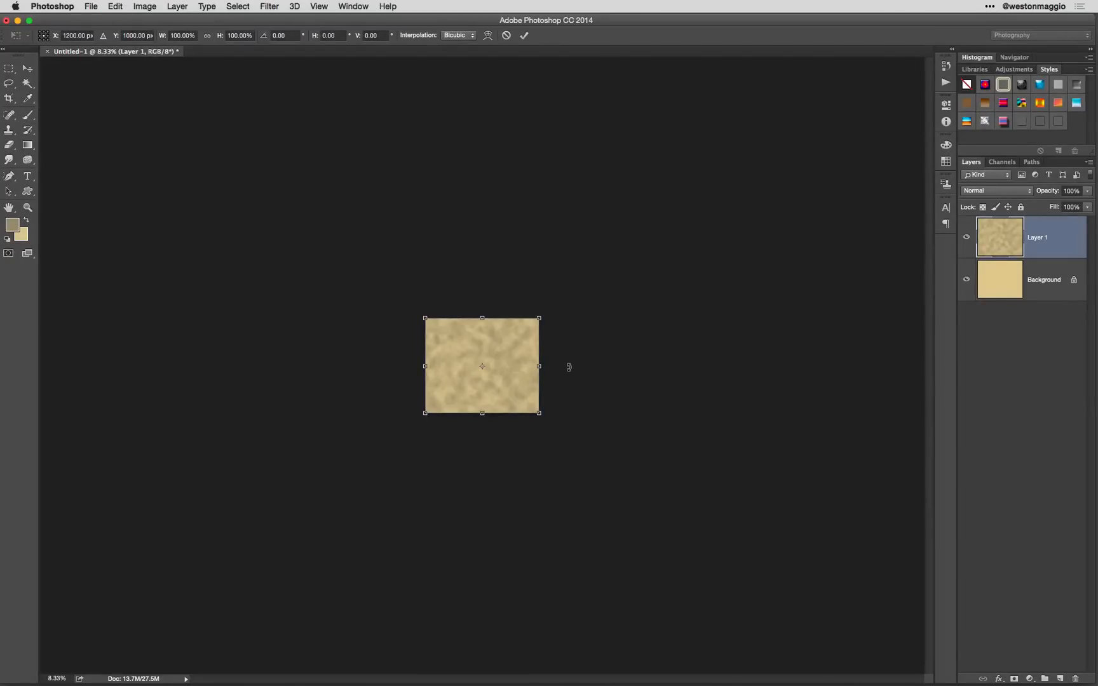
Stretch the cloud layer far wider than the canvas and tilt it about -18° into diagonal streaks.
left_click_drag(539, 366, 591, 366)
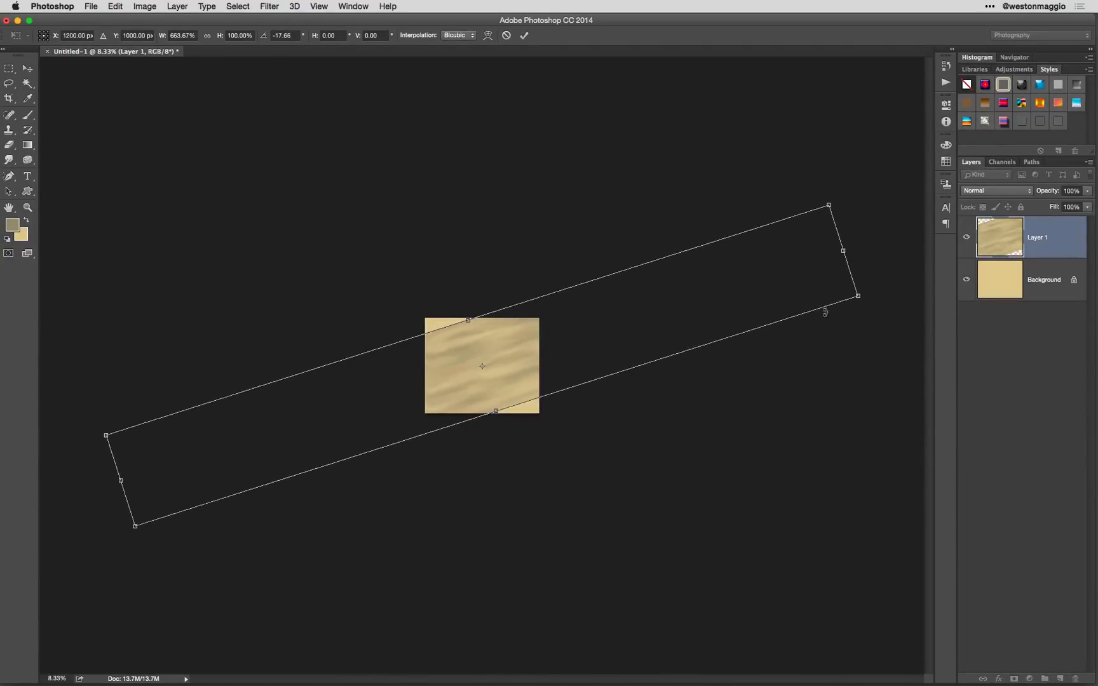
left_click_drag(495, 410, 502, 430)
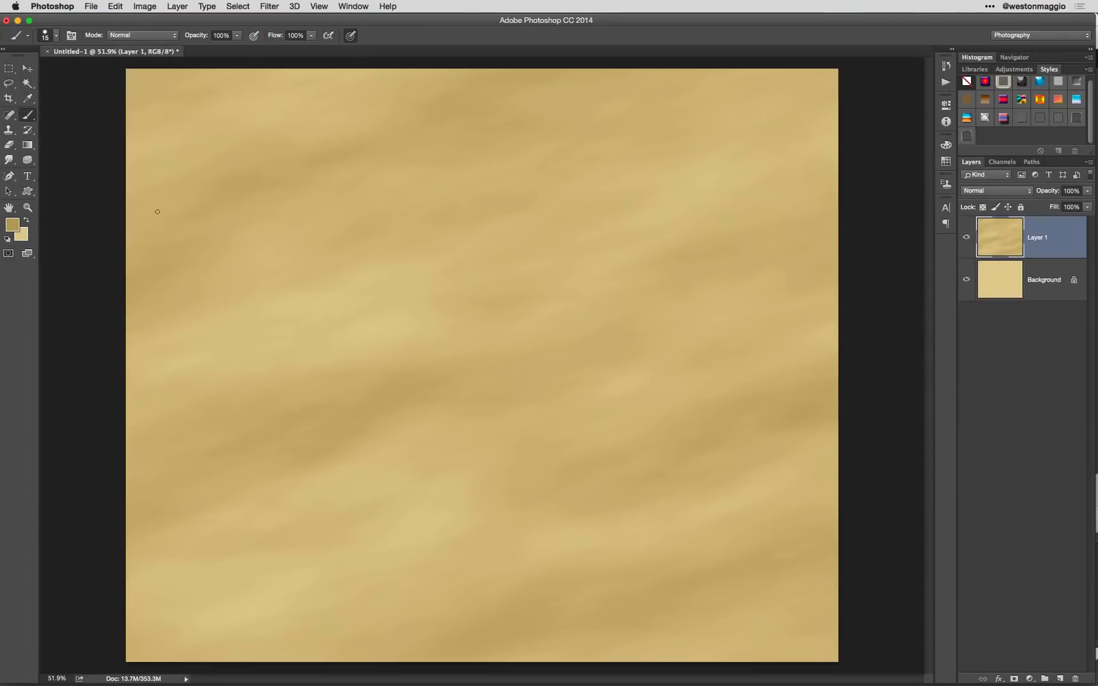
Trim the excess beyond the canvas and lower the streak layer's opacity to about 34%.
left_click(145, 6)
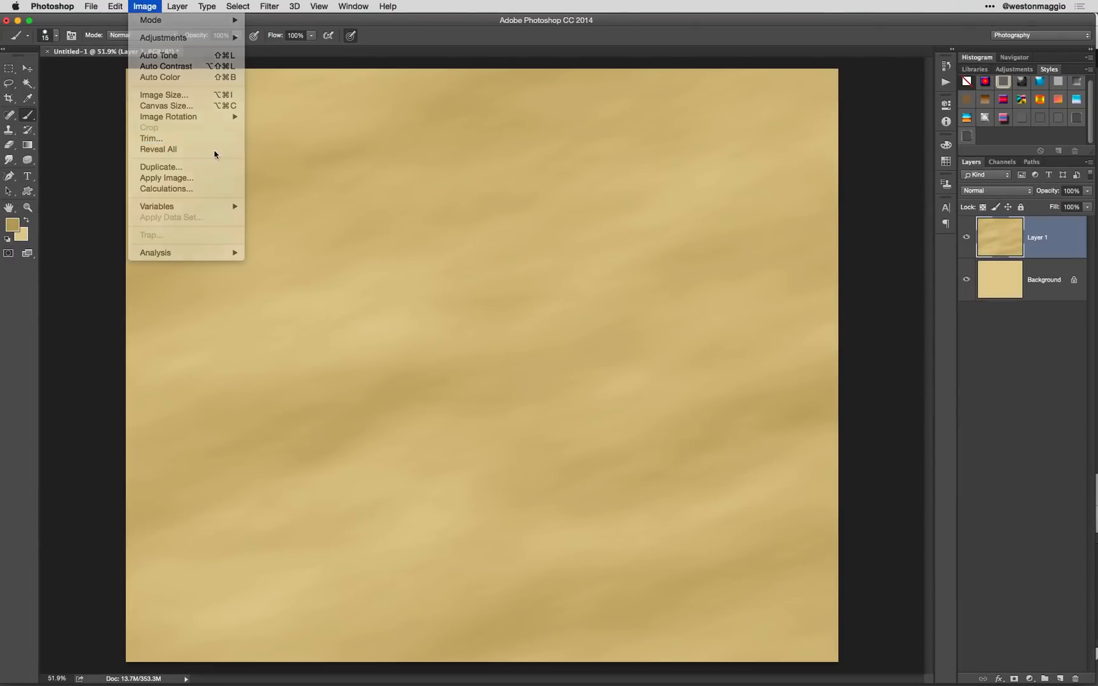
left_click(150, 139)
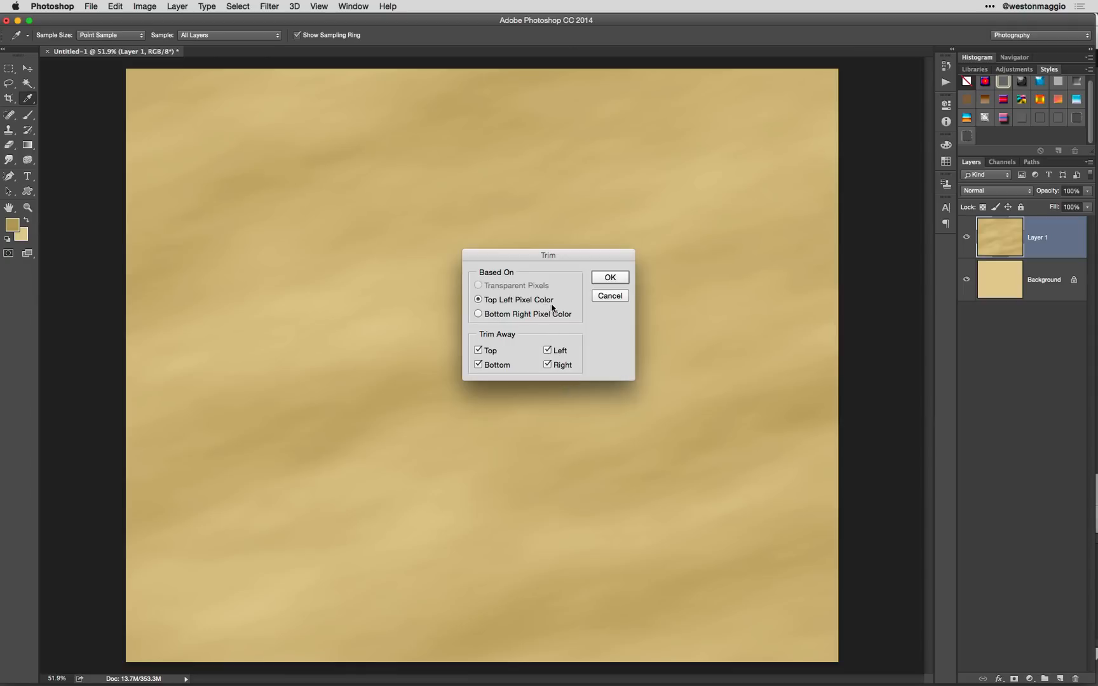
left_click(608, 277)
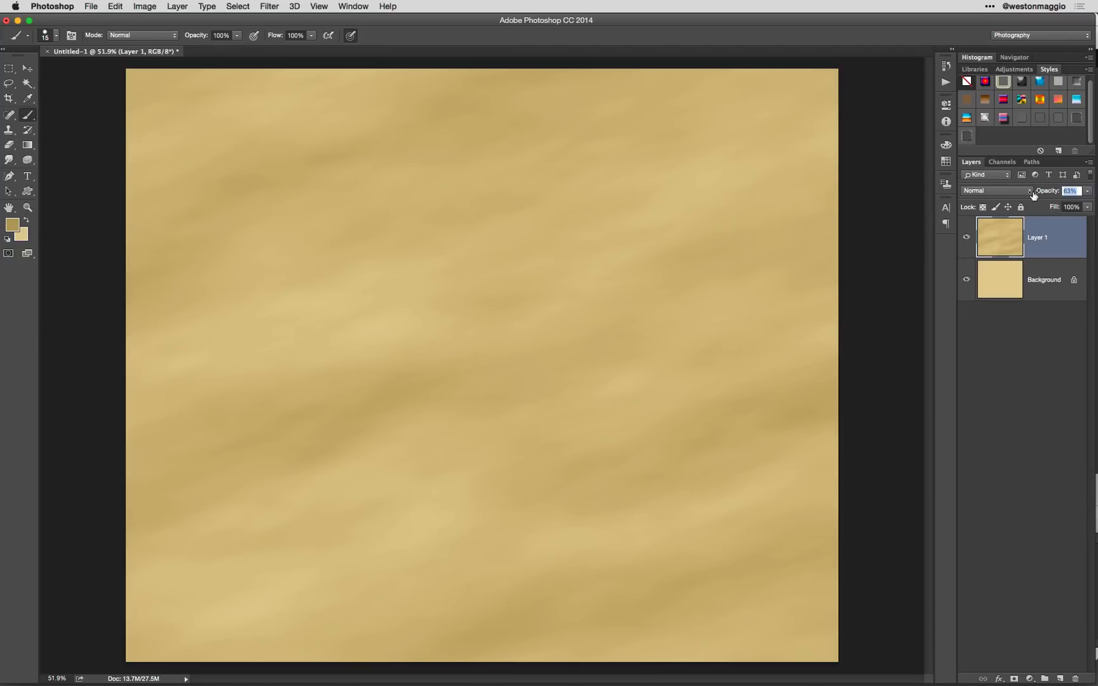
left_click_drag(1071, 190, 1051, 191)
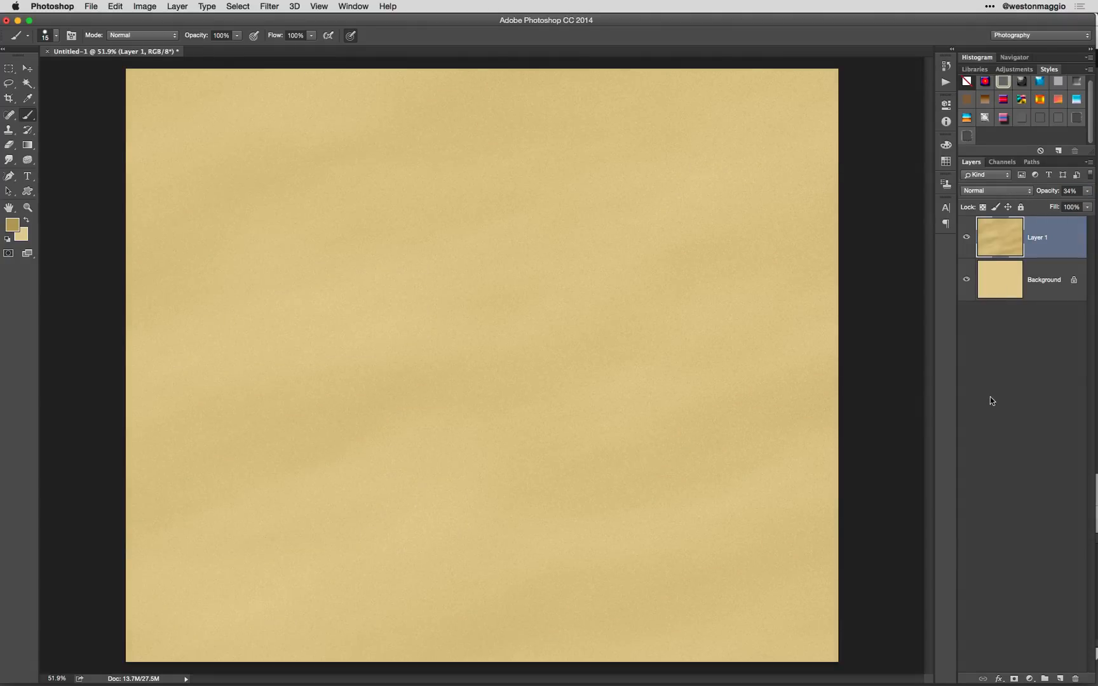
mouse_move(981, 403)
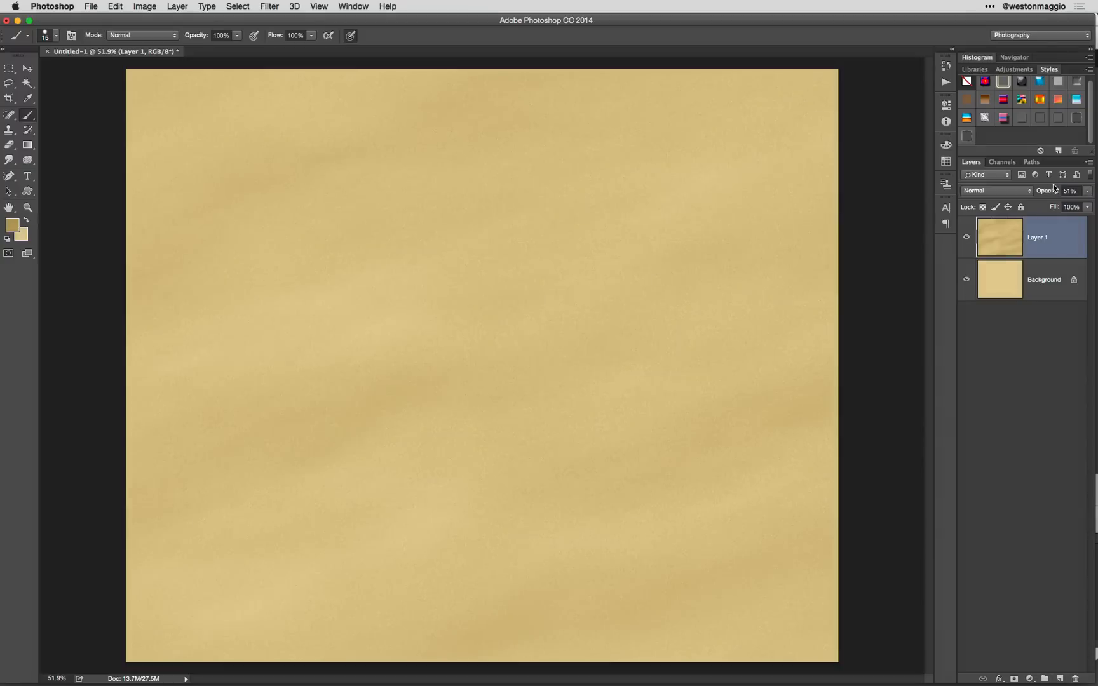
mouse_move(907, 323)
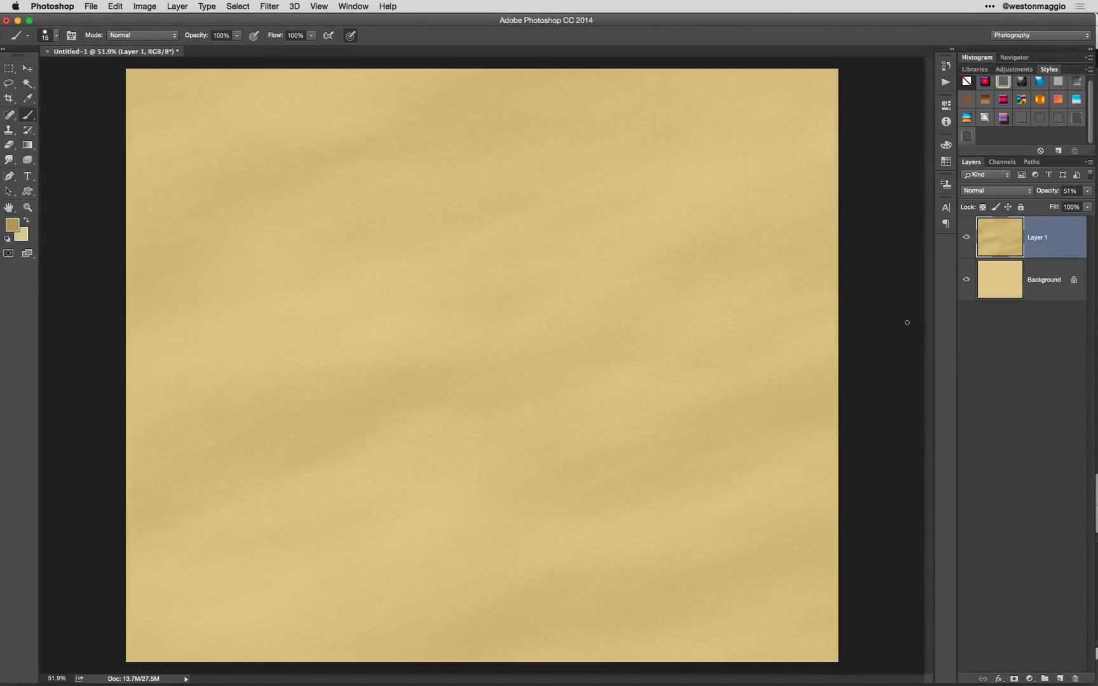
mouse_move(910, 326)
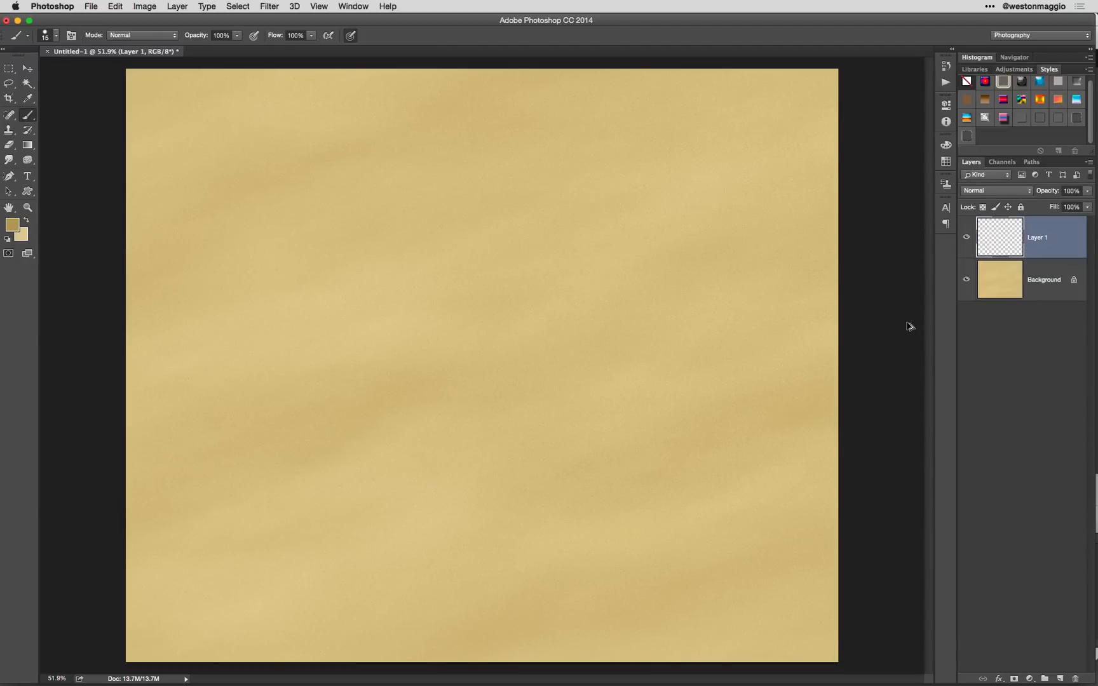
mouse_move(907, 323)
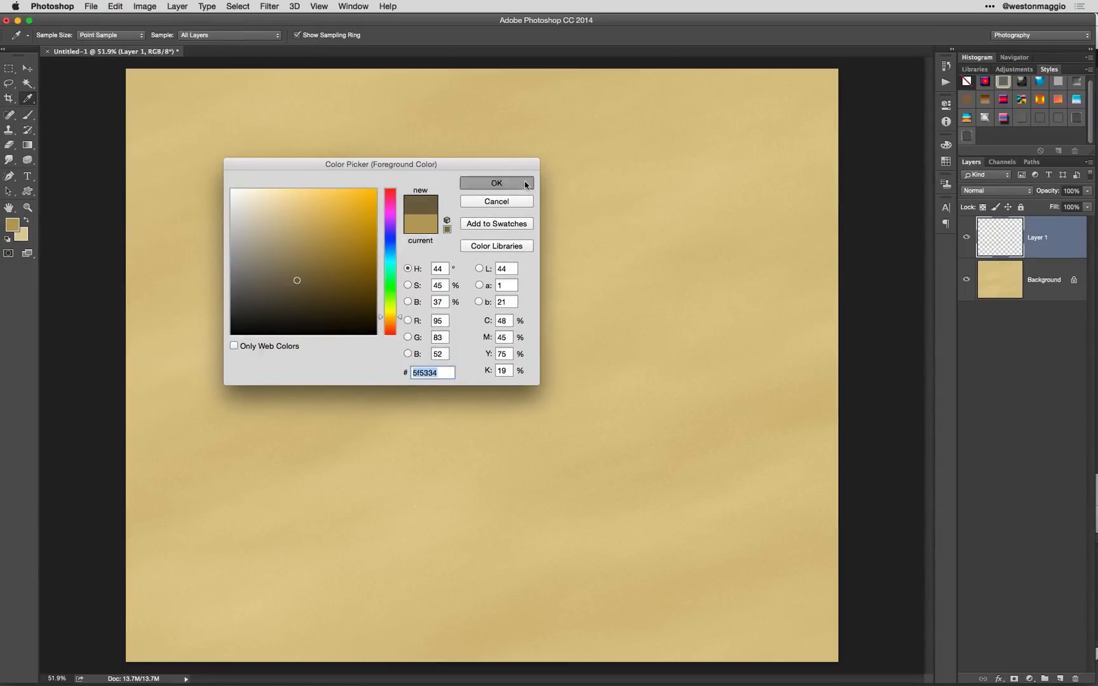
Hand-brush 'I love you!' in dark brown #5f5334 across the upper sand.
left_click(496, 183)
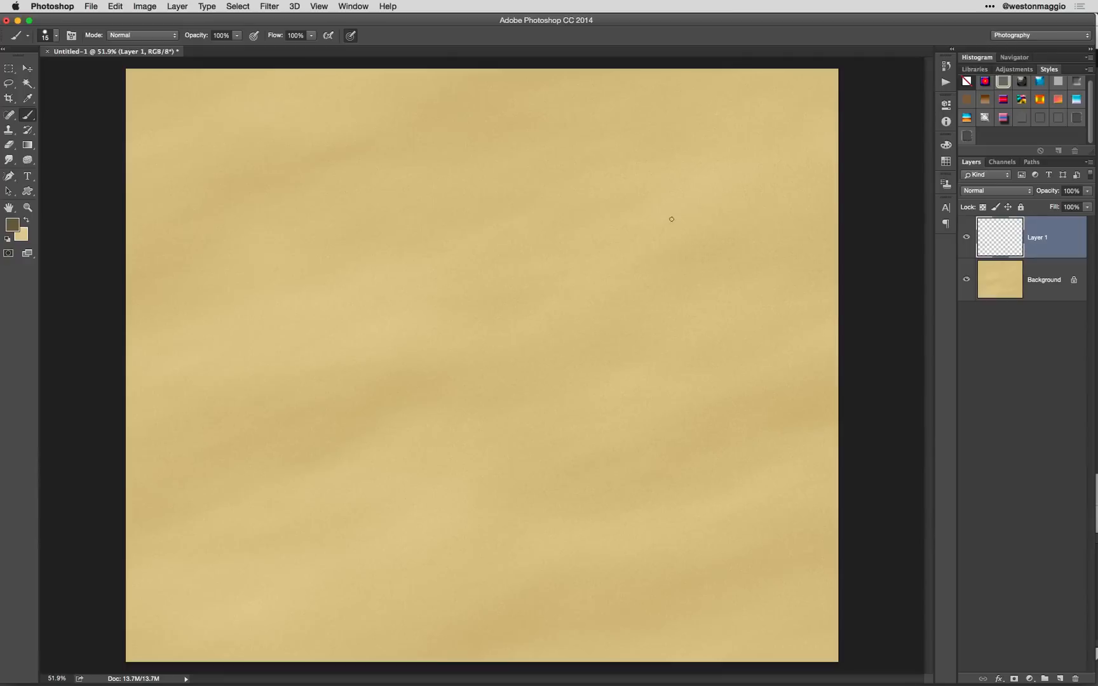
mouse_move(273, 173)
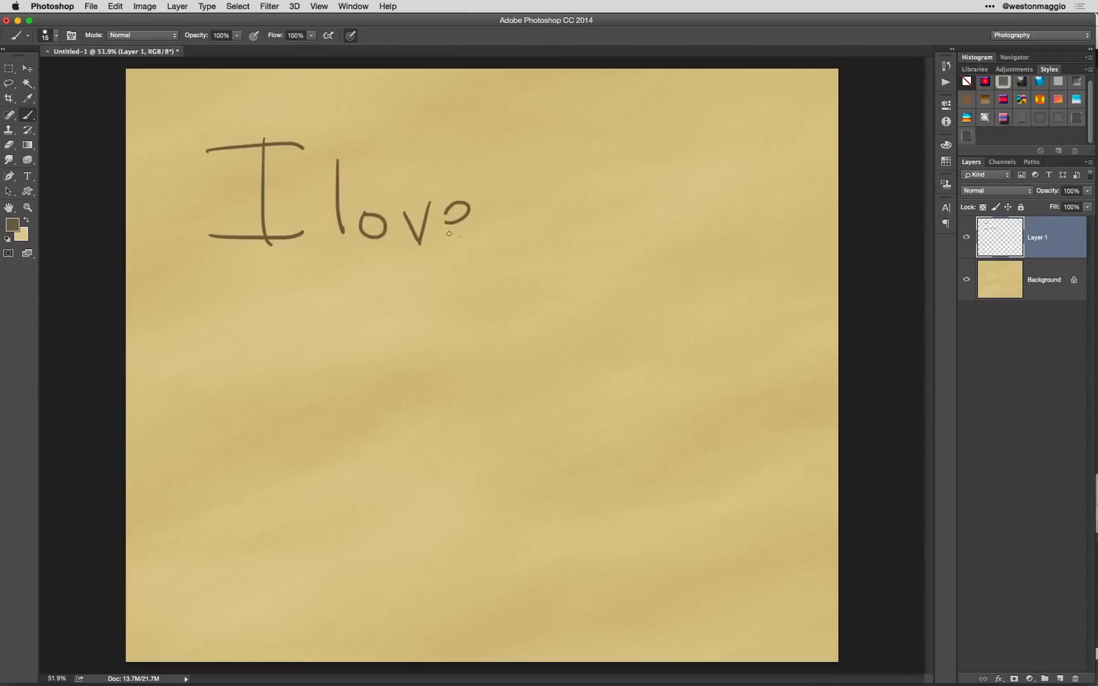
left_click_drag(515, 196, 543, 294)
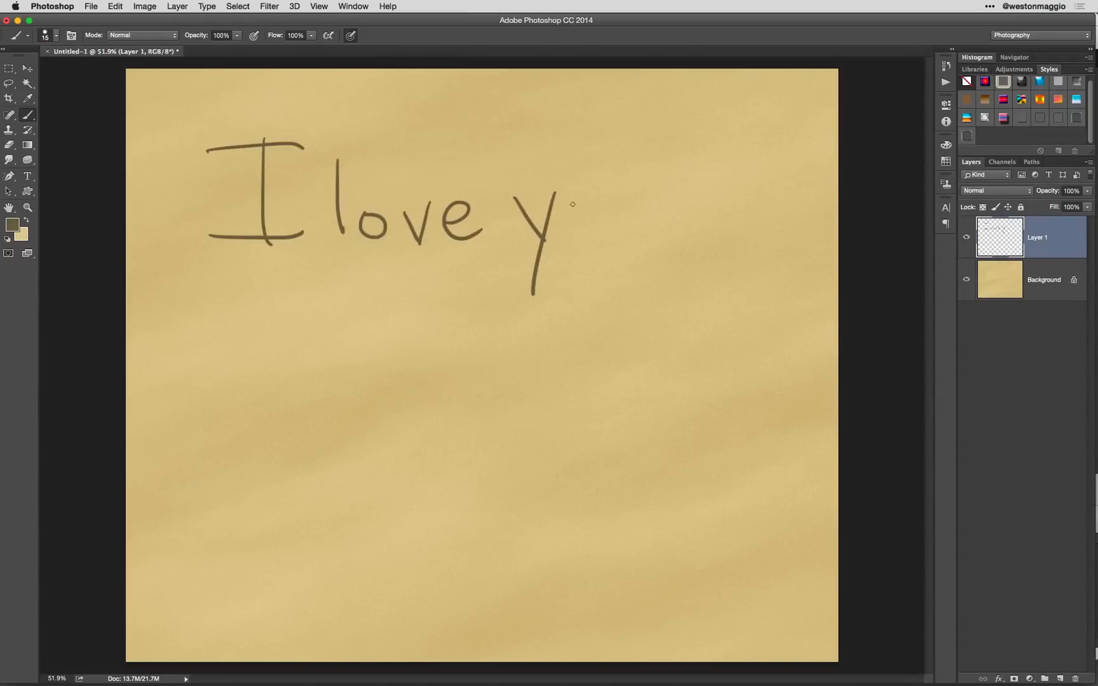
left_click_drag(574, 210, 705, 212)
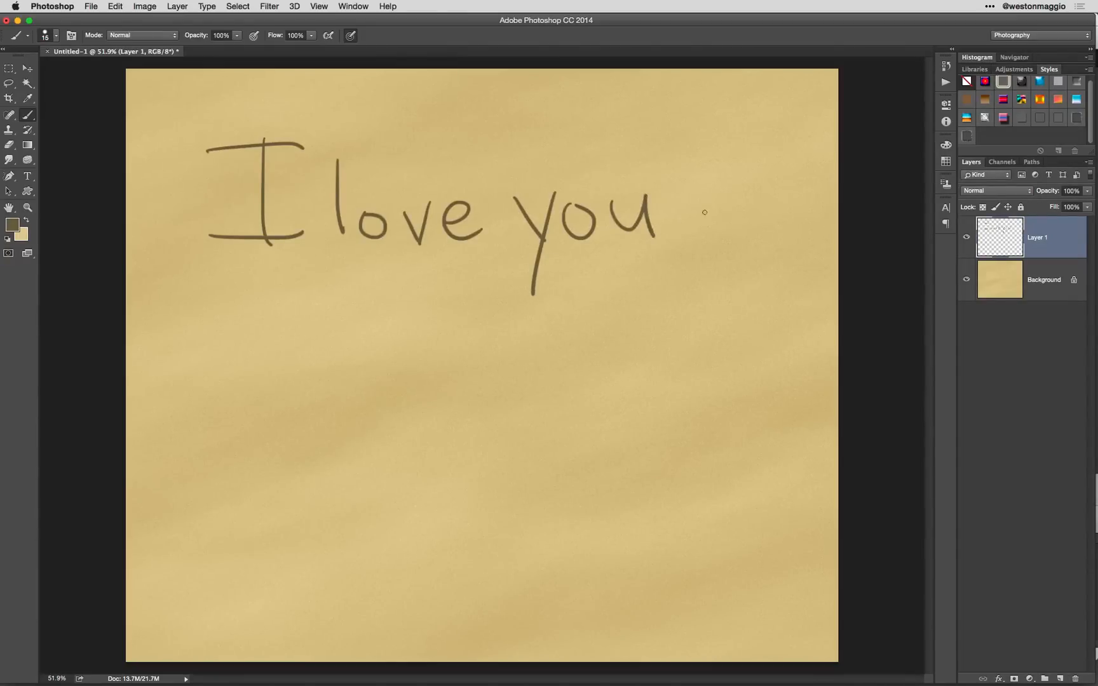
left_click_drag(701, 129, 702, 237)
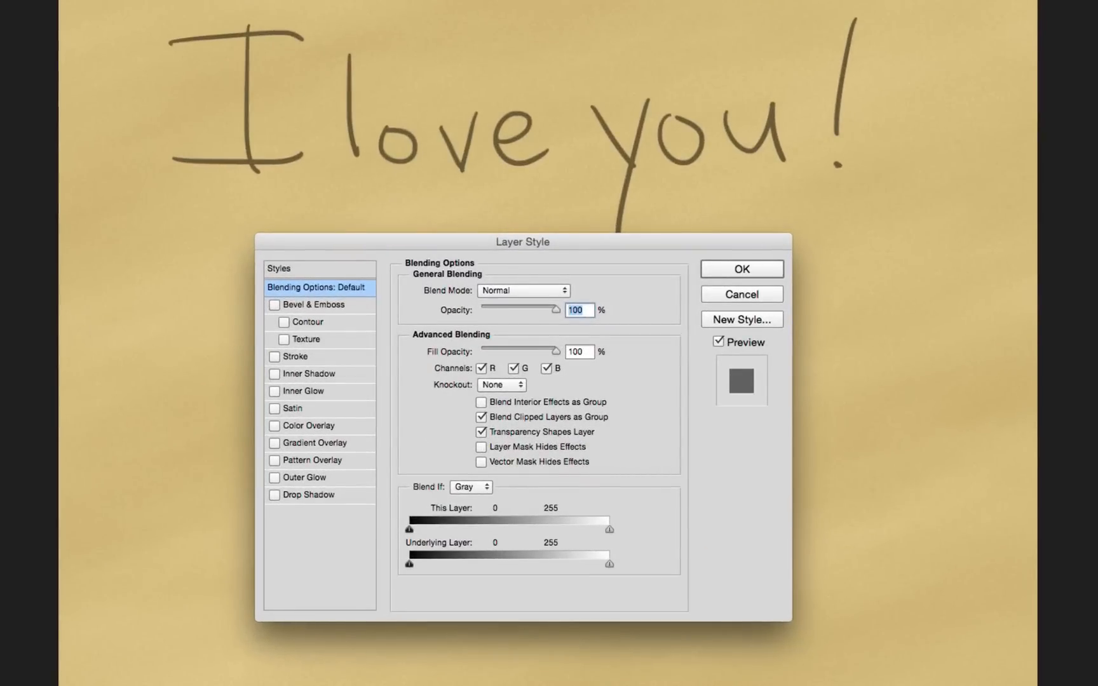
mouse_move(1030, 344)
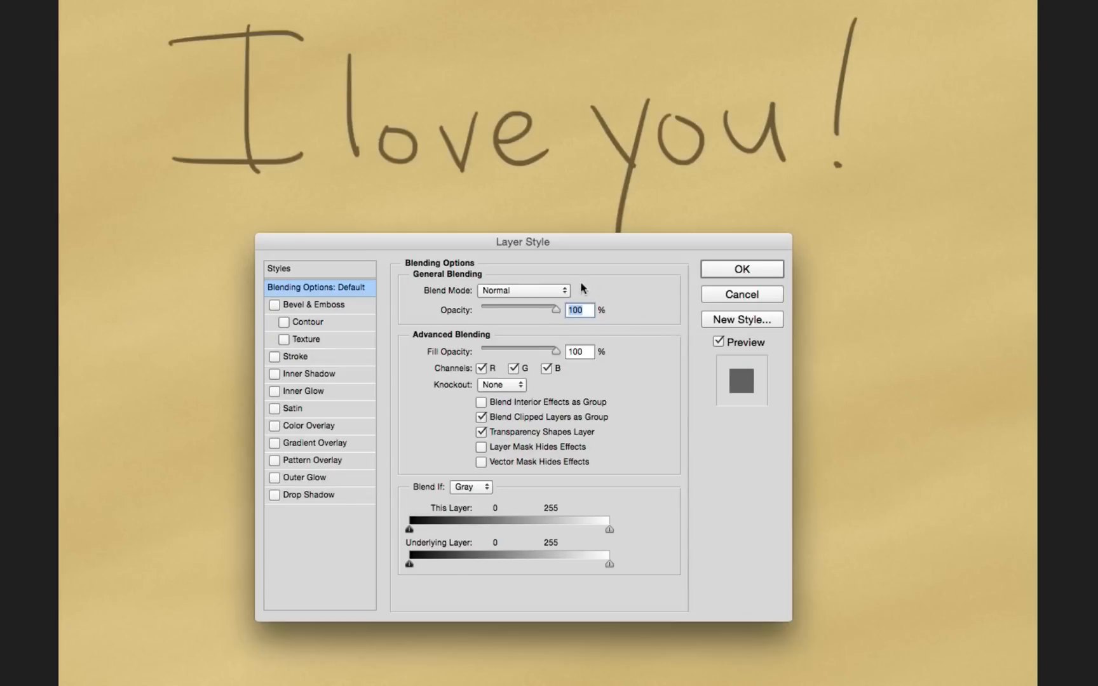
Blend the writing at Soft Light, 77% opacity, and enable Bevel & Emboss.
left_click(523, 289)
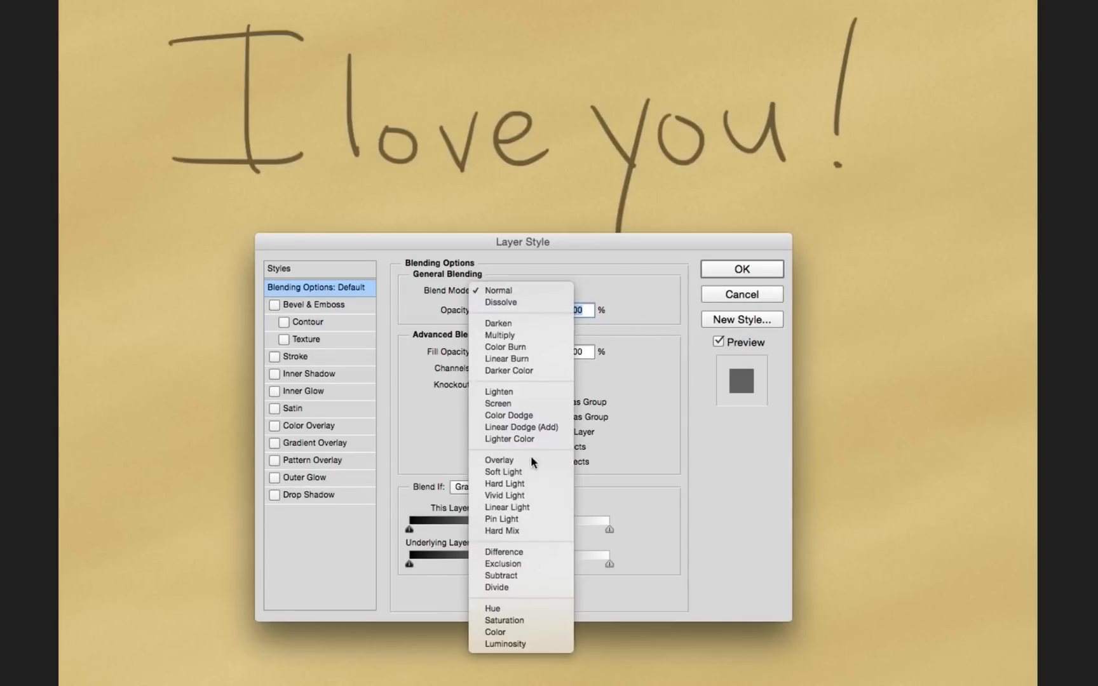
left_click(502, 472)
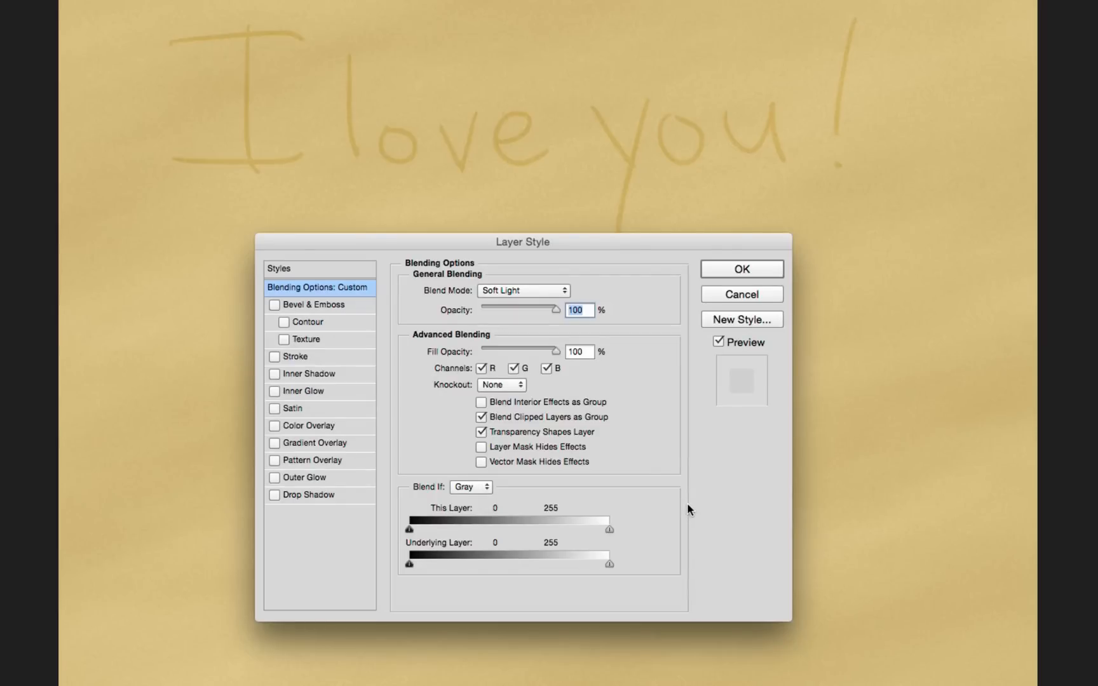
mouse_move(553, 315)
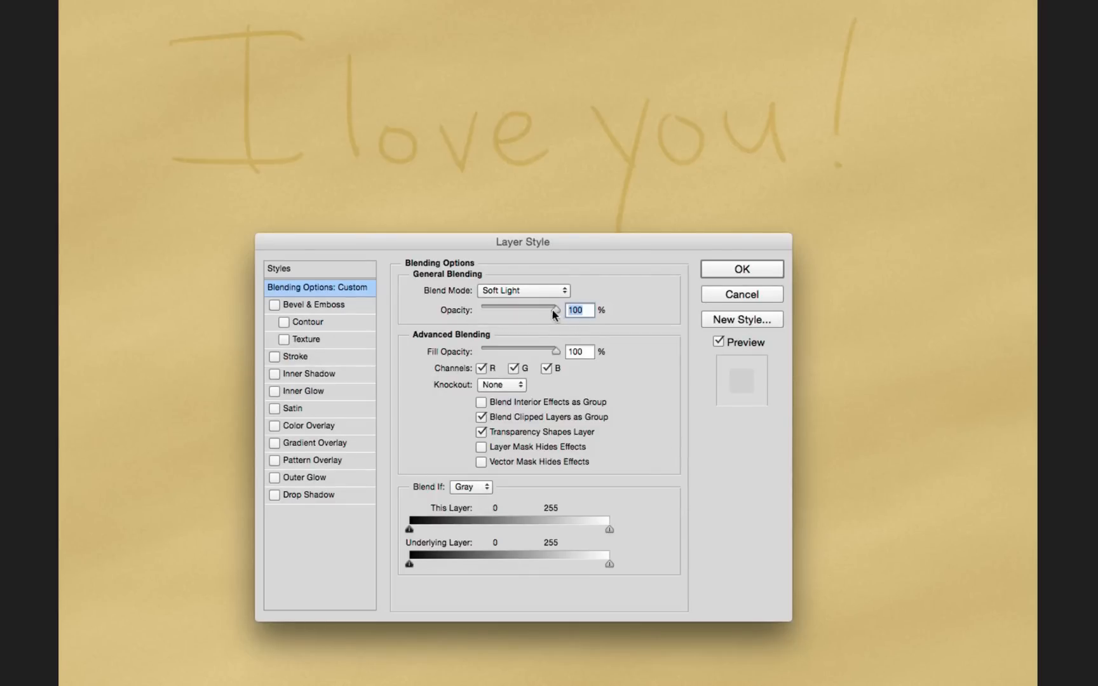
left_click_drag(554, 310, 537, 310)
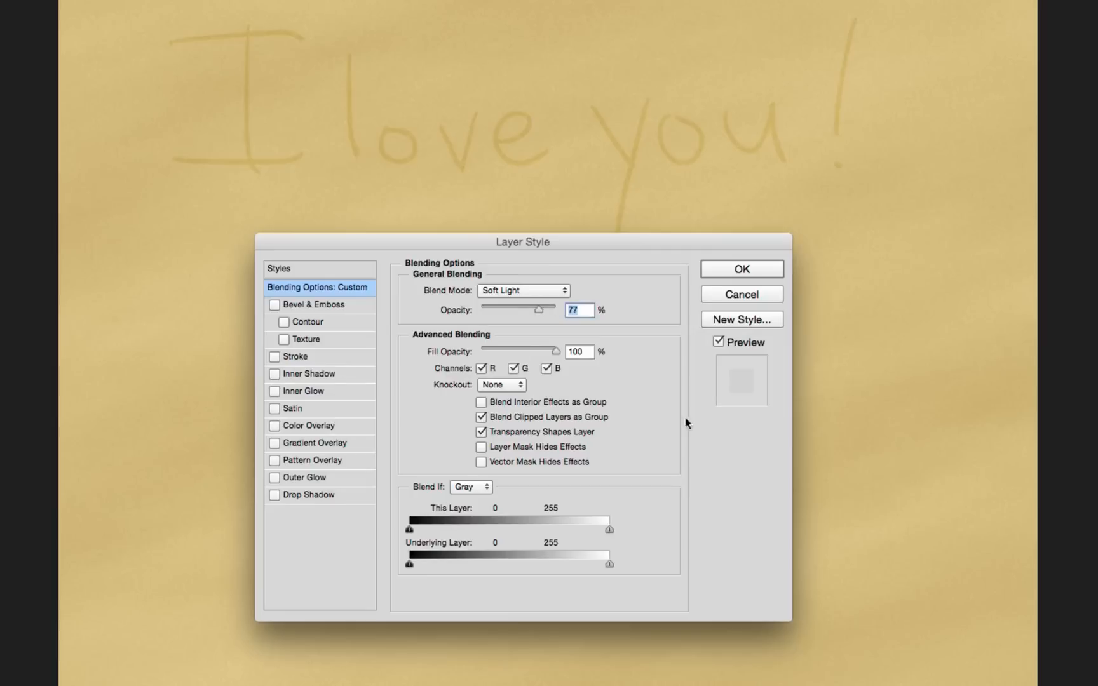
mouse_move(343, 312)
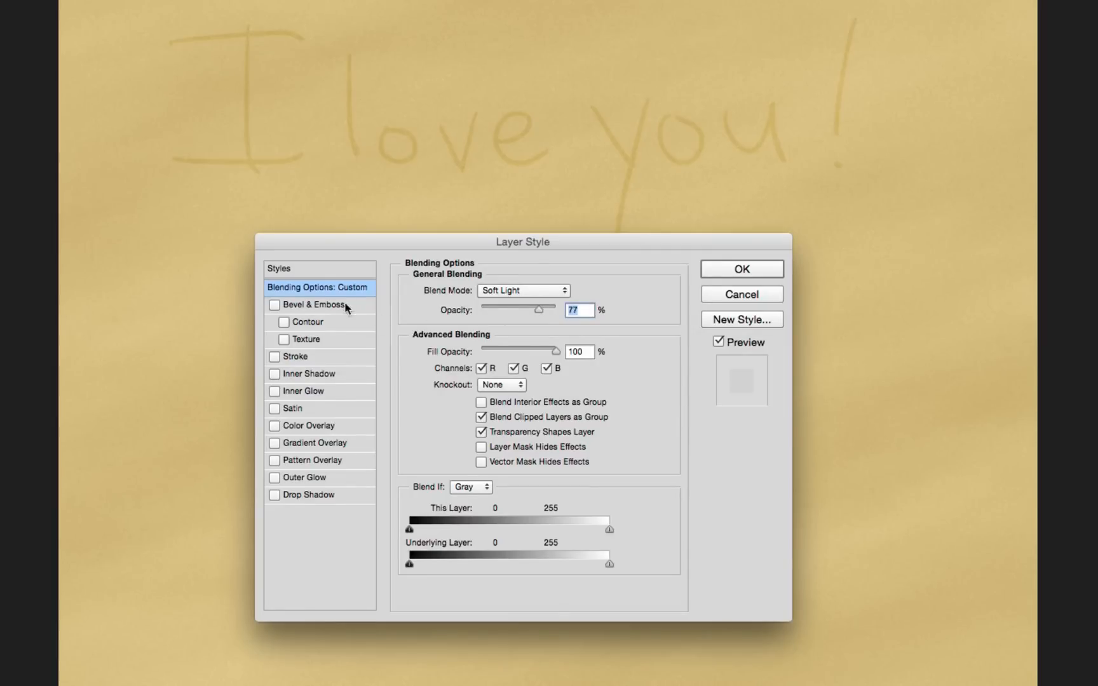
left_click(273, 305)
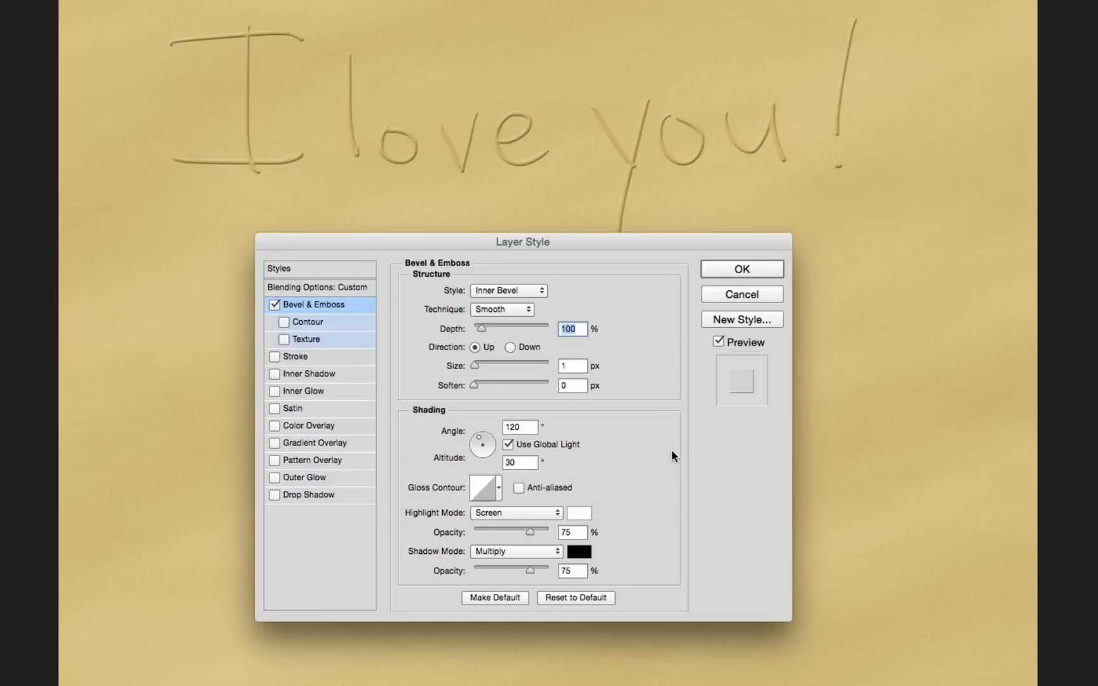
mouse_move(552, 306)
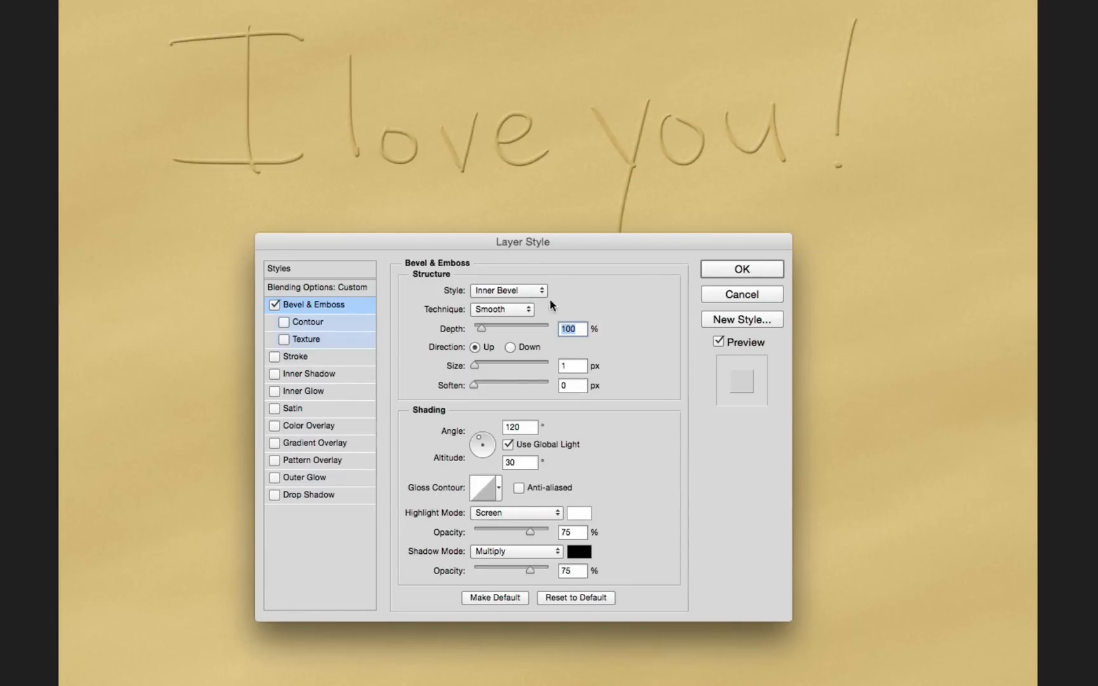
Set the bevel to Outer Bevel with Smooth technique, 25 px size and 3 px soften.
left_click(509, 289)
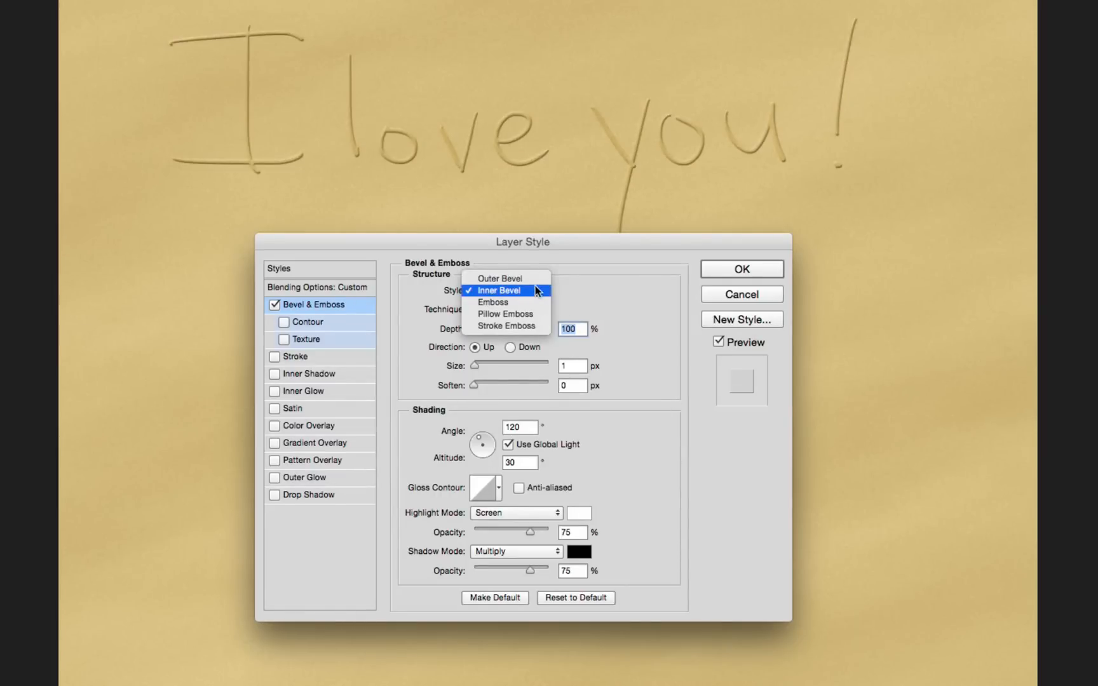
left_click(500, 278)
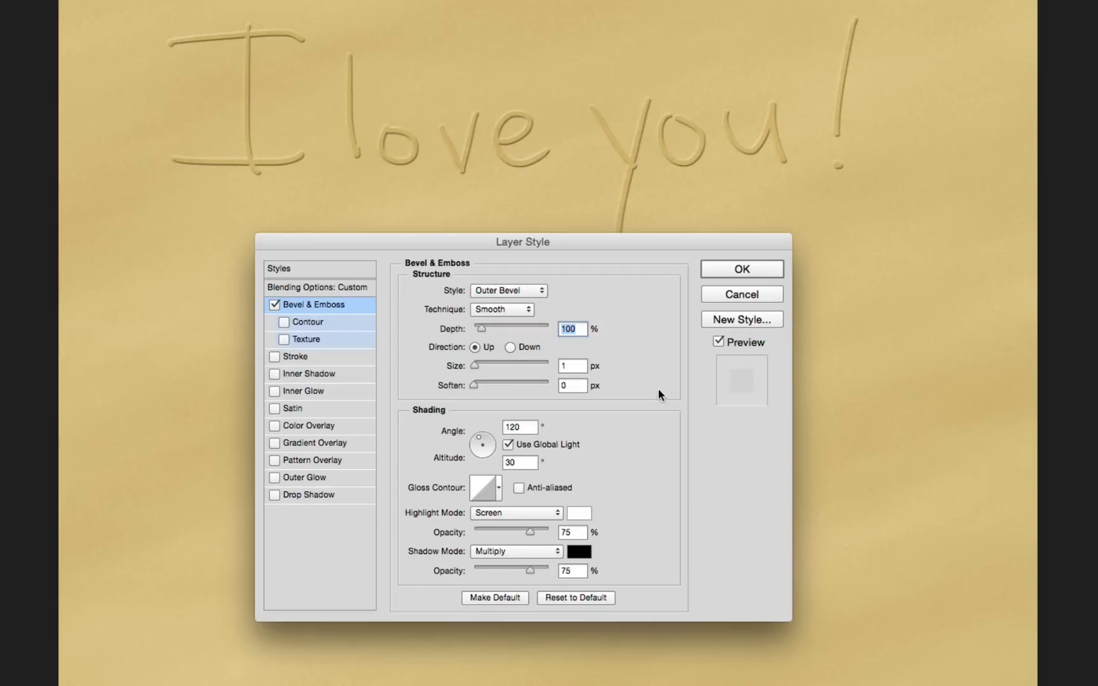
left_click(502, 310)
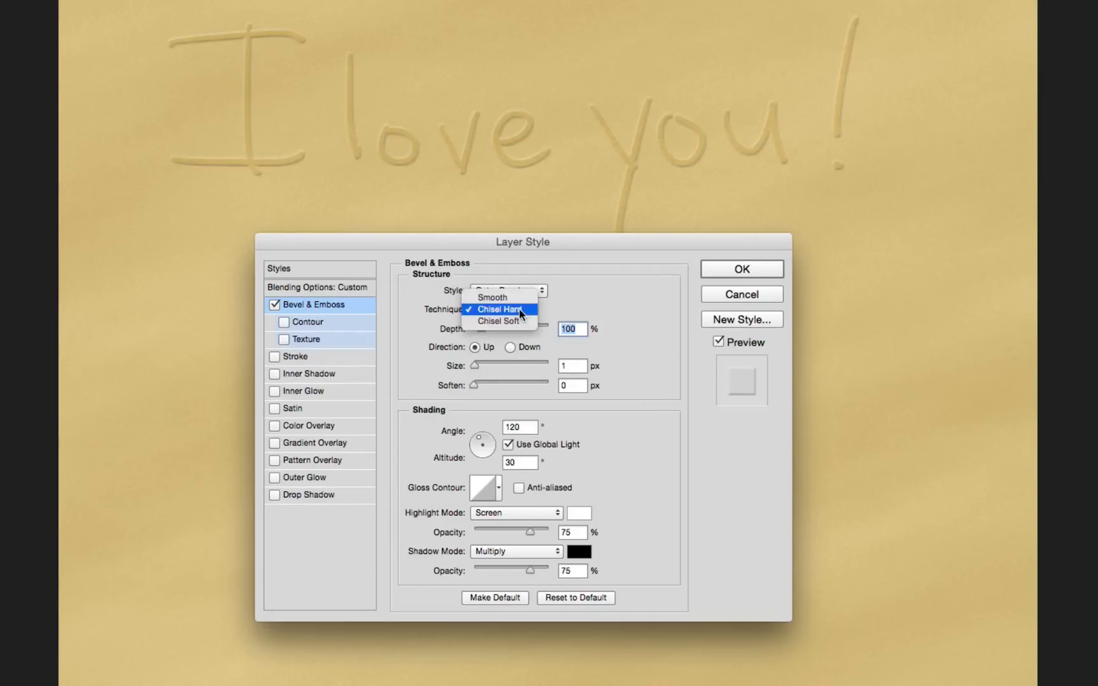
left_click(490, 297)
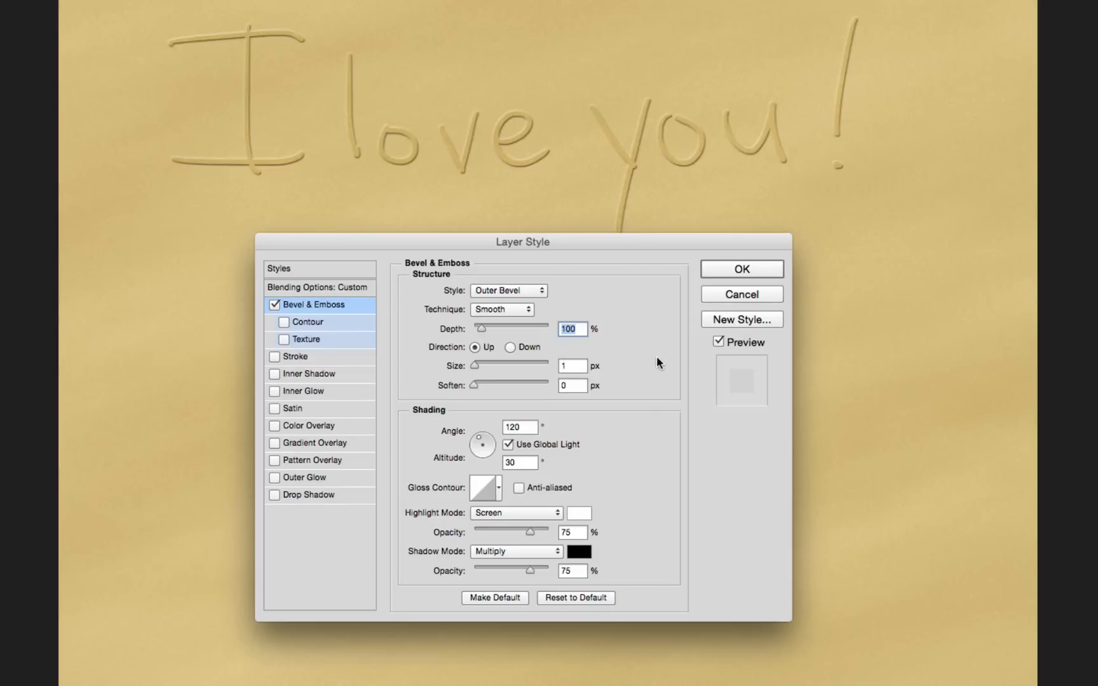
mouse_move(663, 369)
type("3")
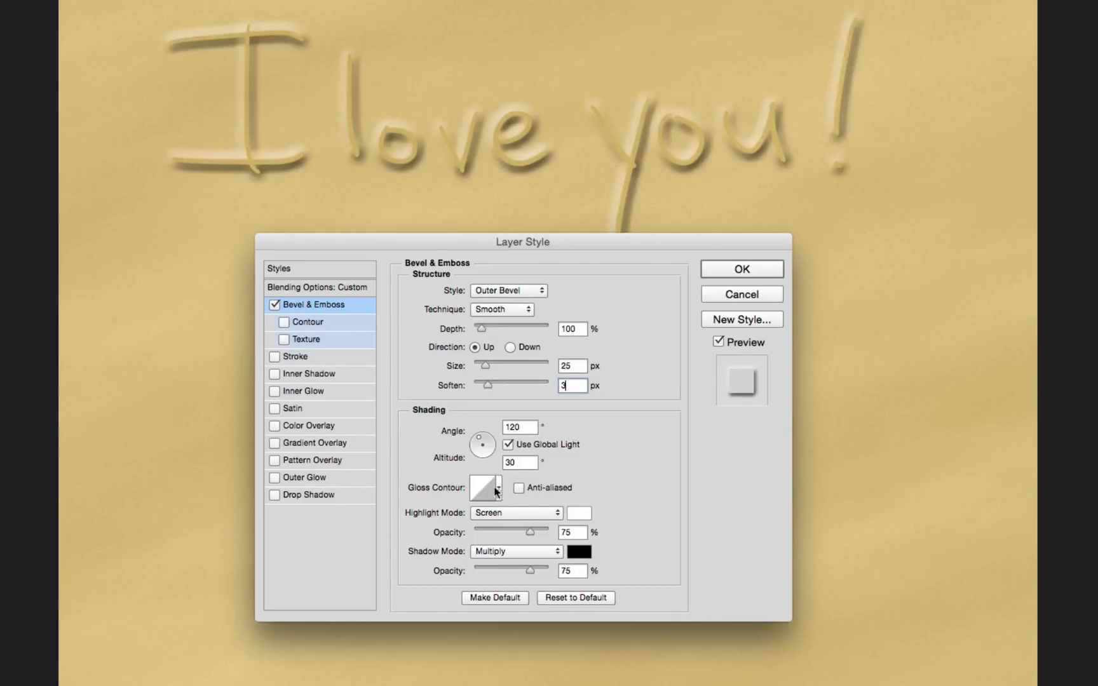
Give the bevel a Cone gloss contour.
left_click(482, 488)
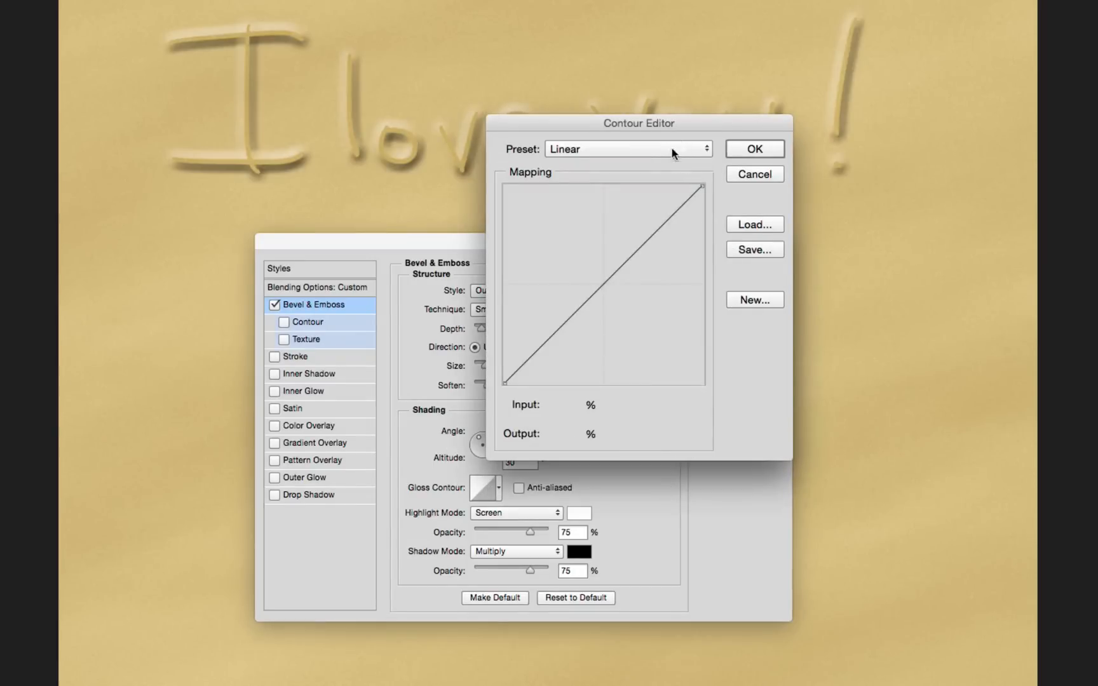
left_click(626, 148)
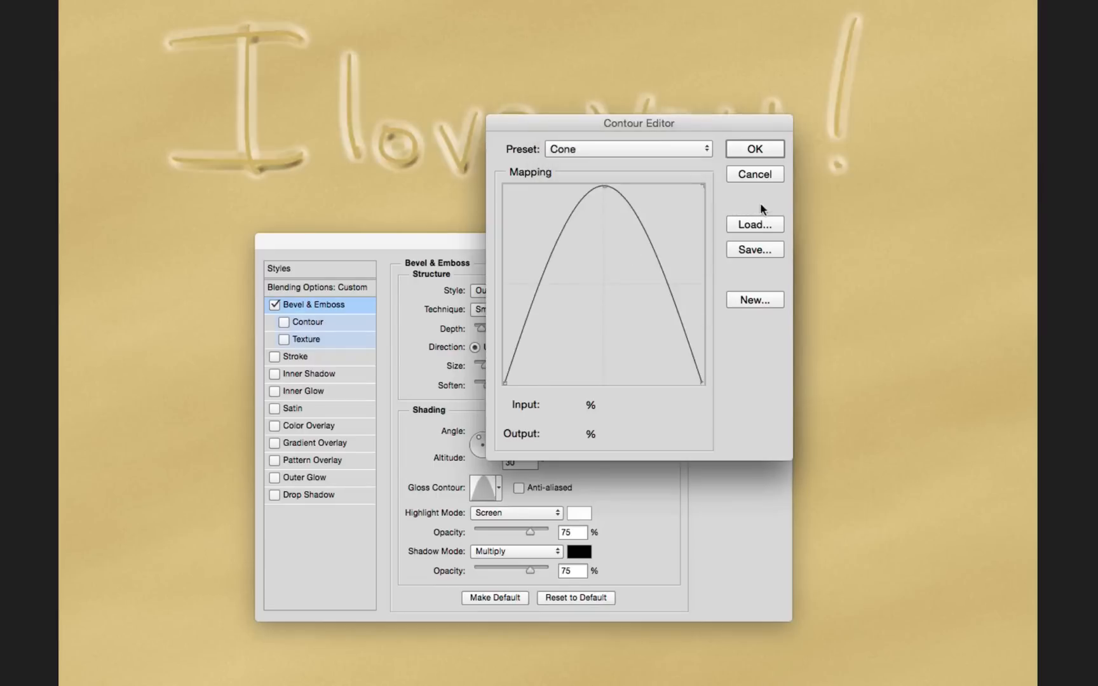
left_click(754, 148)
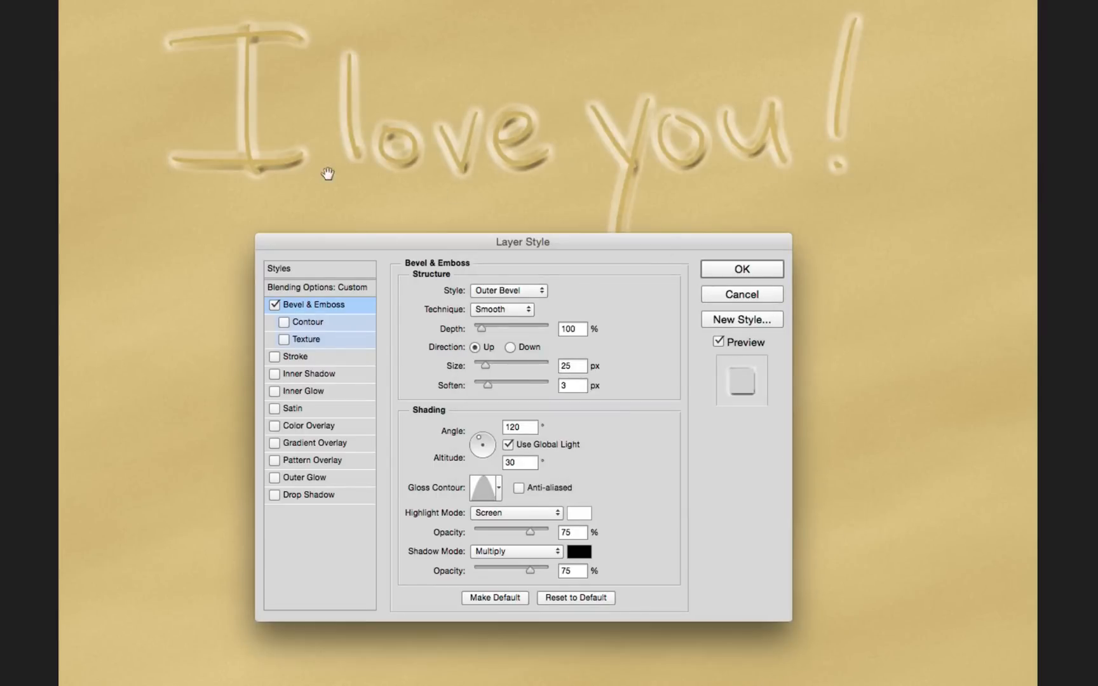
mouse_move(733, 429)
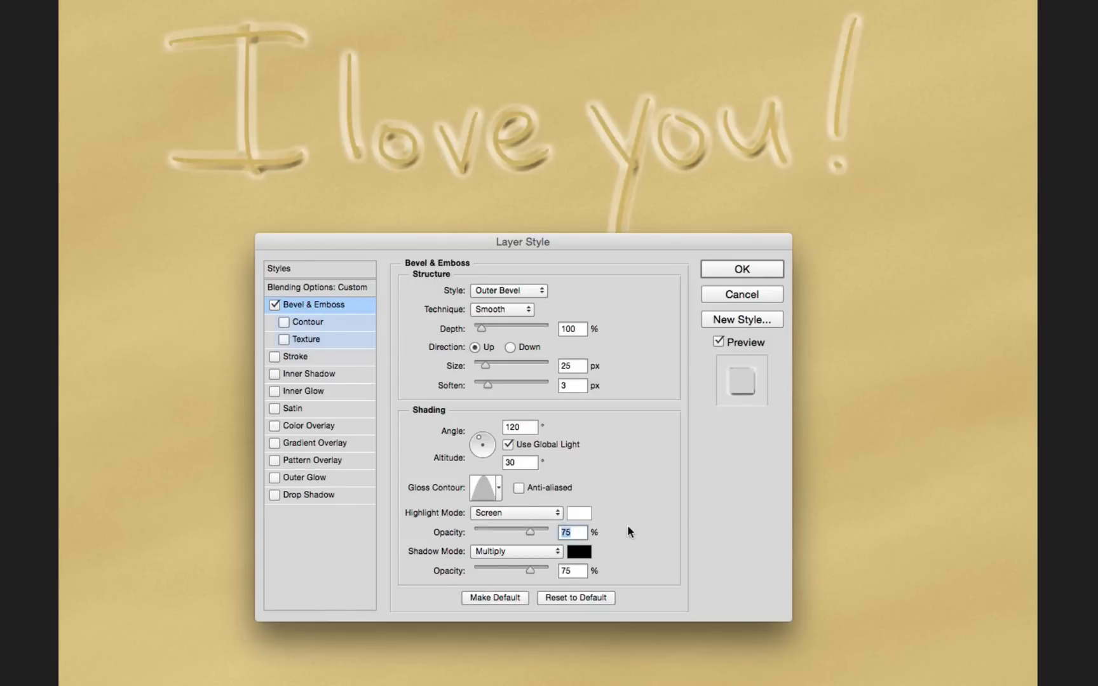
Set highlight opacity 40%, shadow opacity 80%, and enable the Texture effect.
type("40")
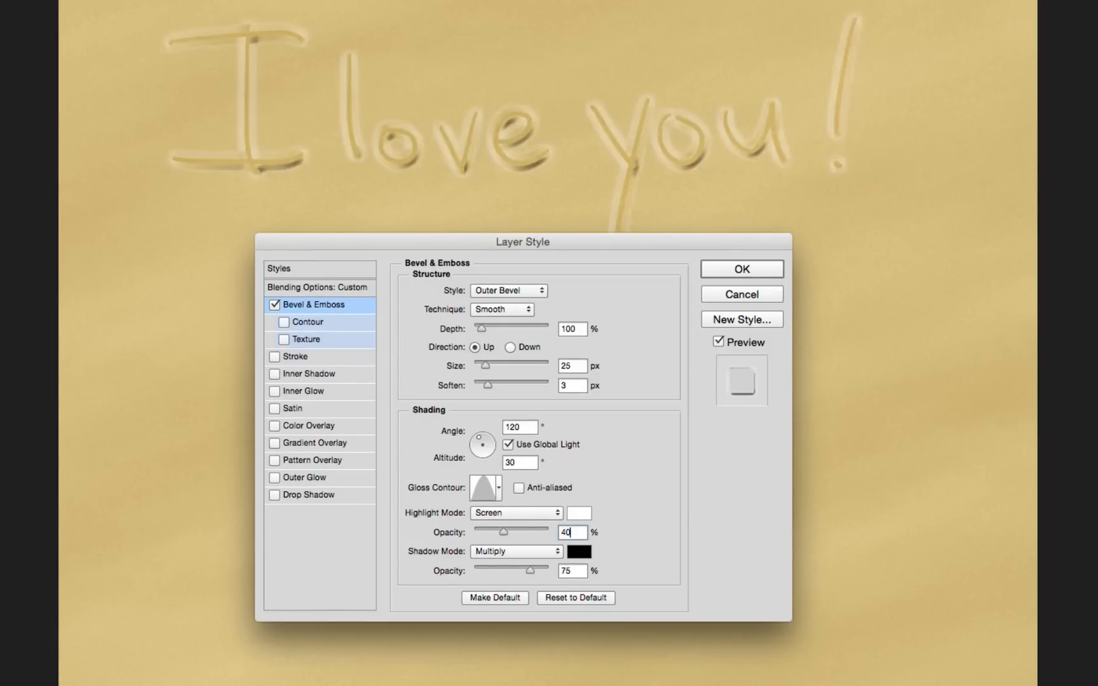
left_click(572, 571)
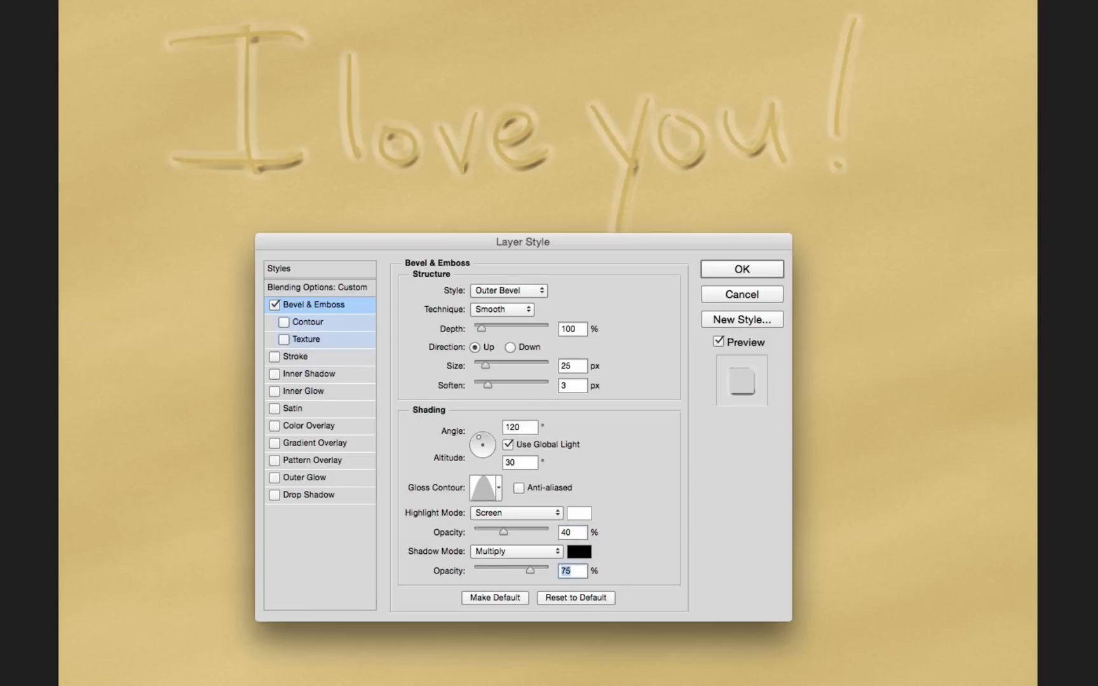
left_click(572, 329)
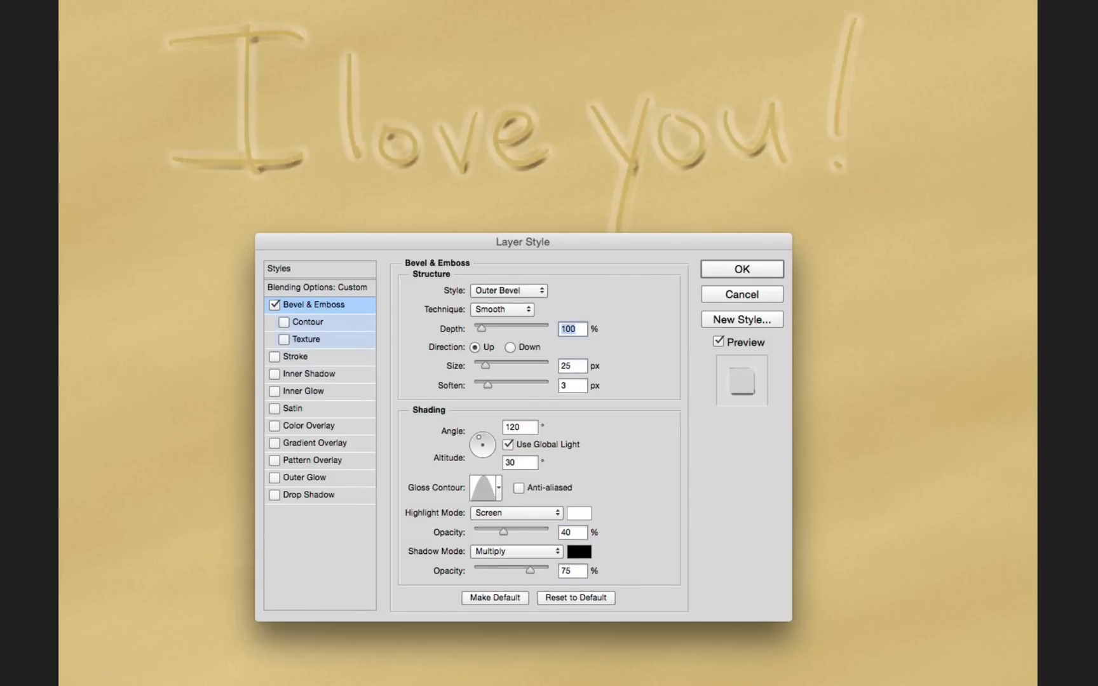
left_click(572, 570)
type("80")
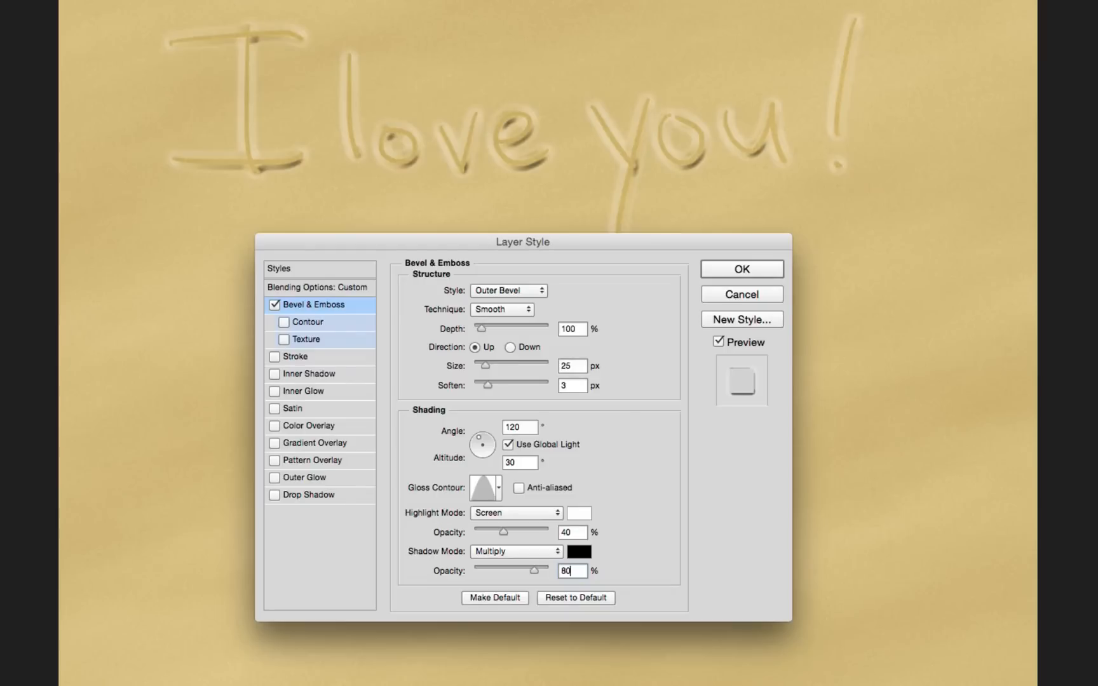
left_click(285, 339)
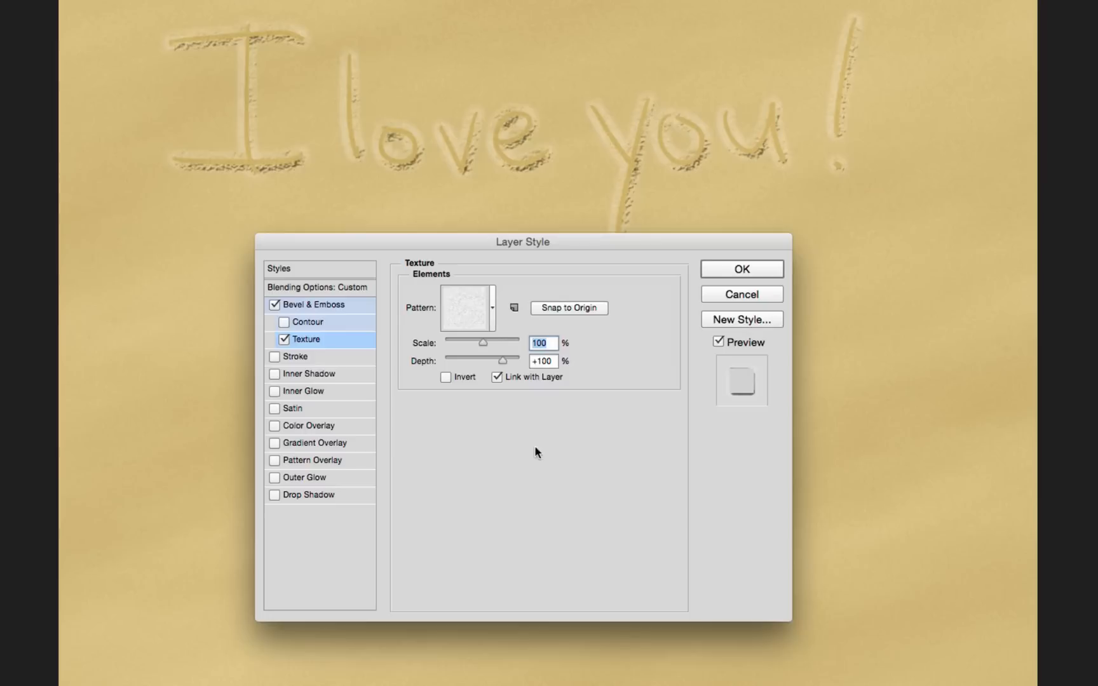
Set the Bevel & Emboss texture to the Spiky Bush pattern at 50% scale and +100% depth.
left_click(492, 308)
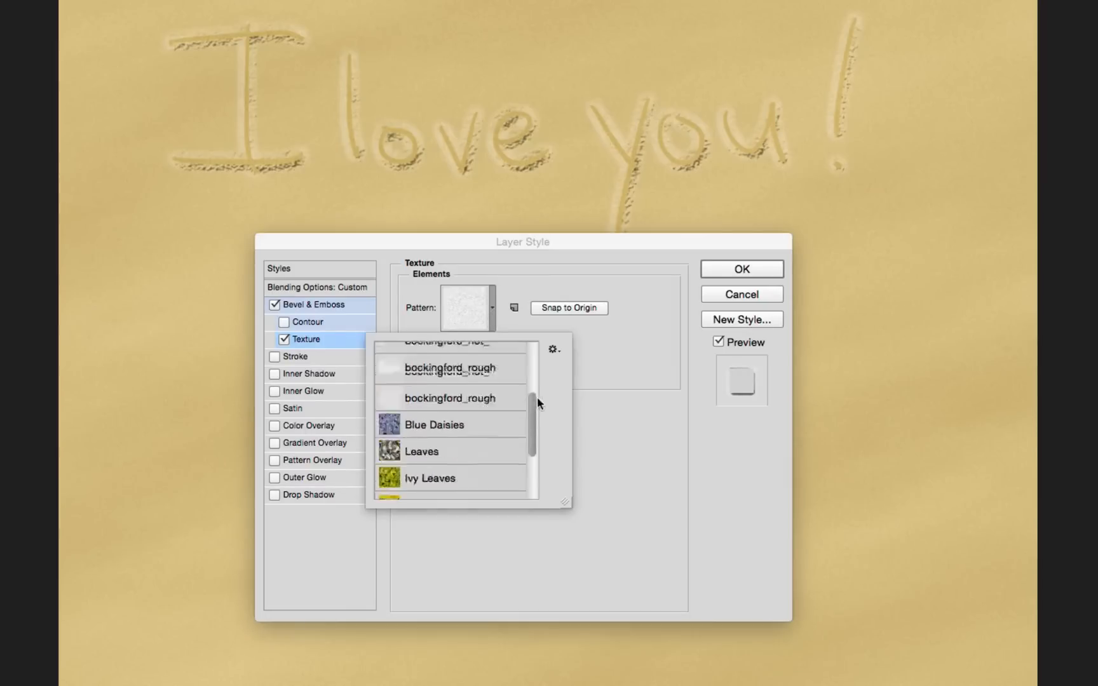
scroll("down", 3)
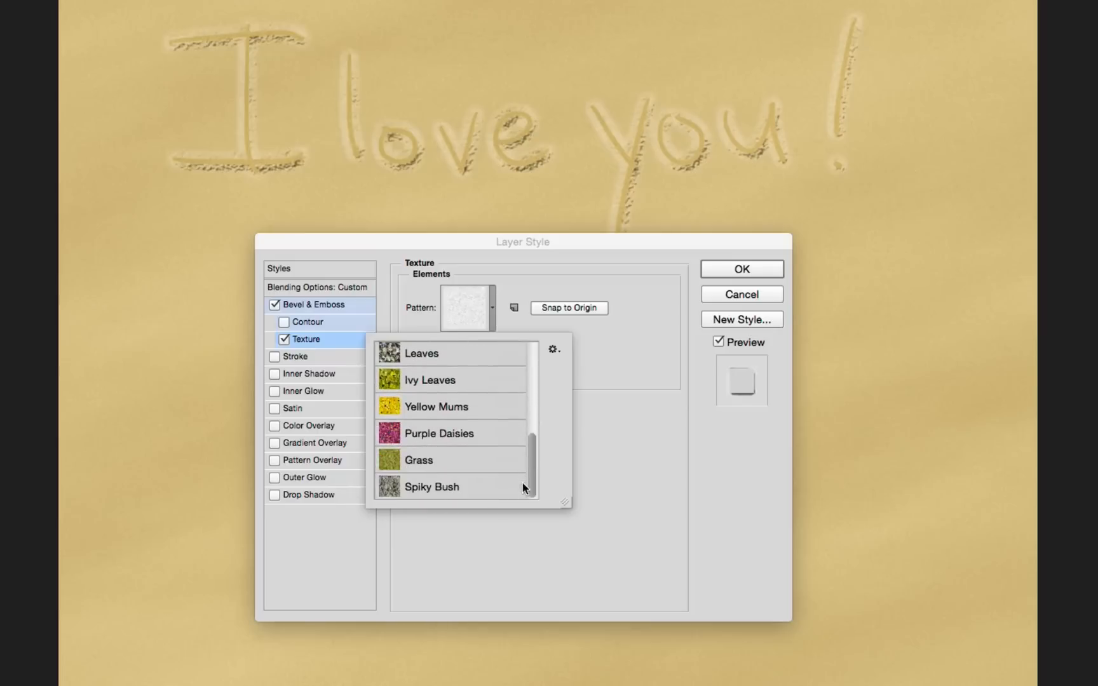
left_click(430, 486)
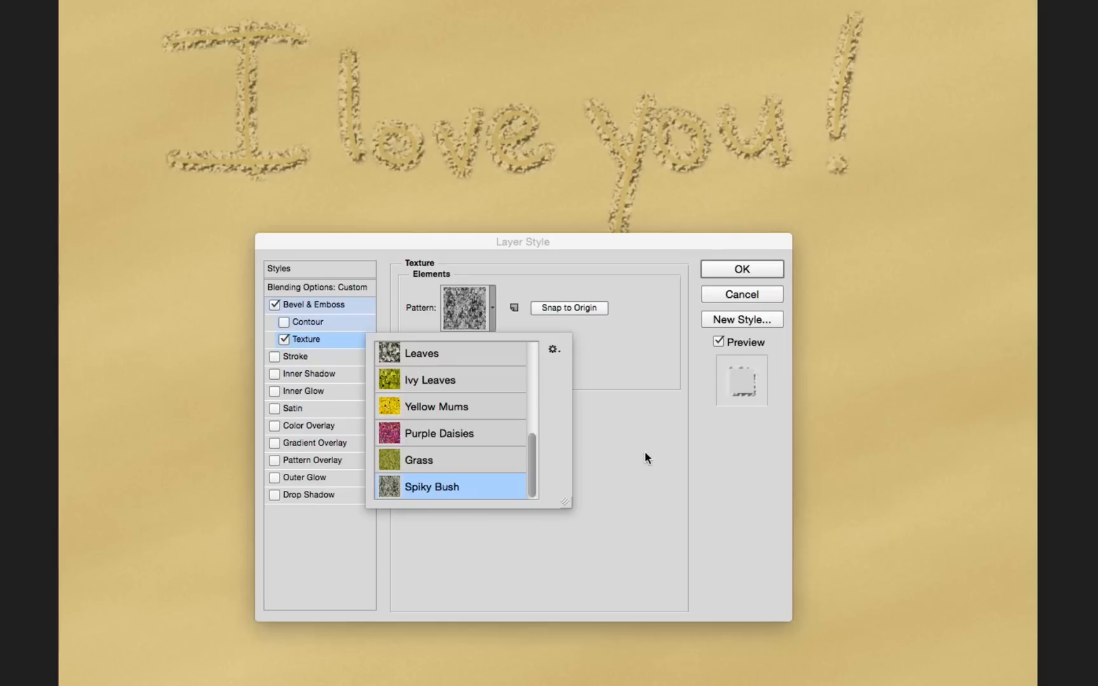
mouse_move(607, 390)
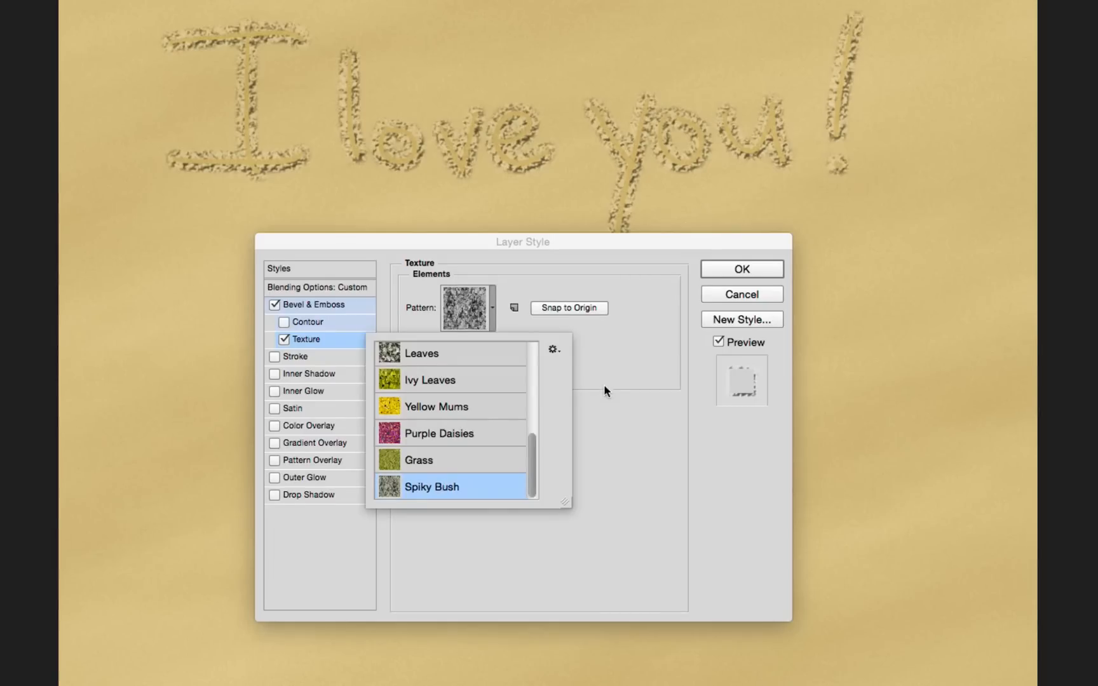
left_click(432, 487)
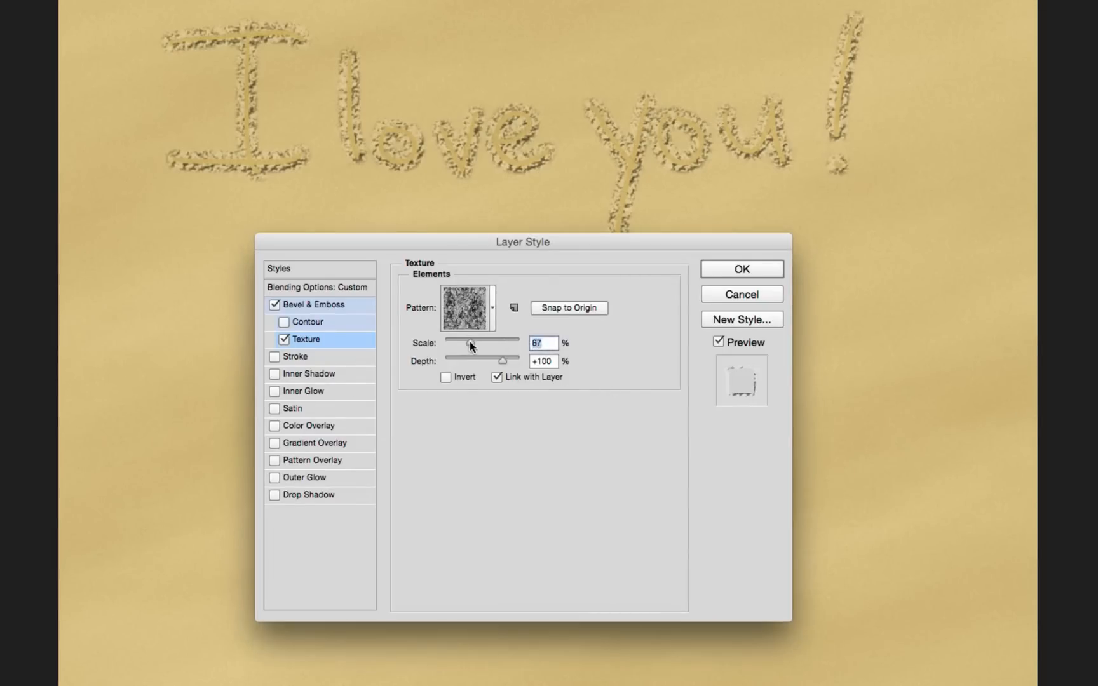
left_click_drag(470, 344, 451, 343)
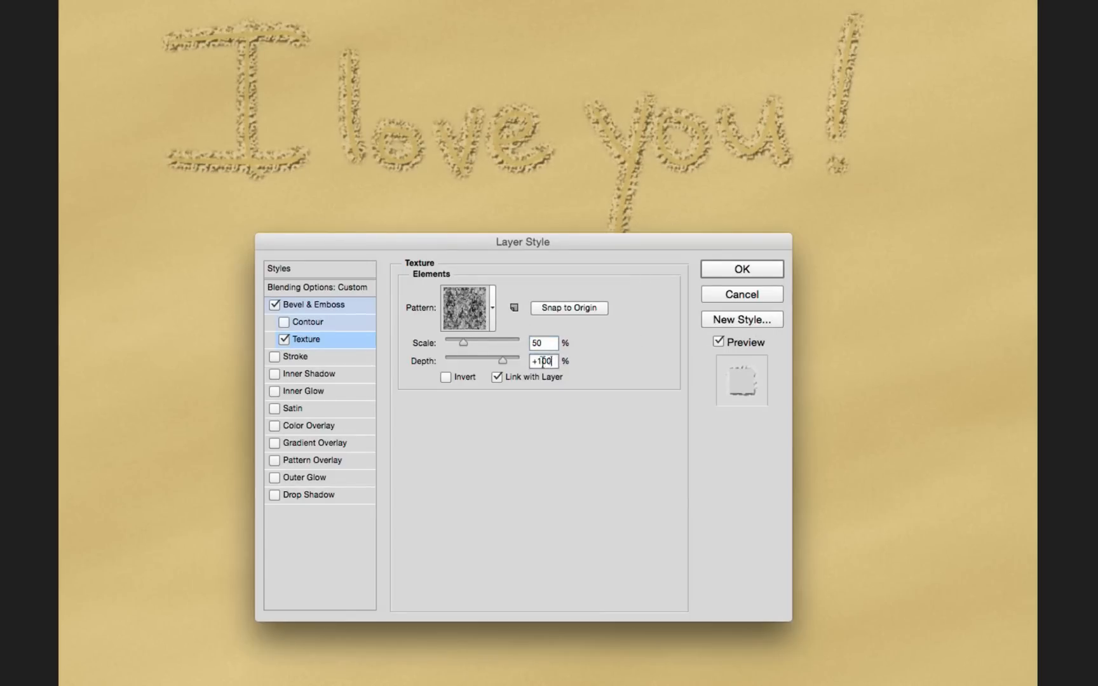
type("50")
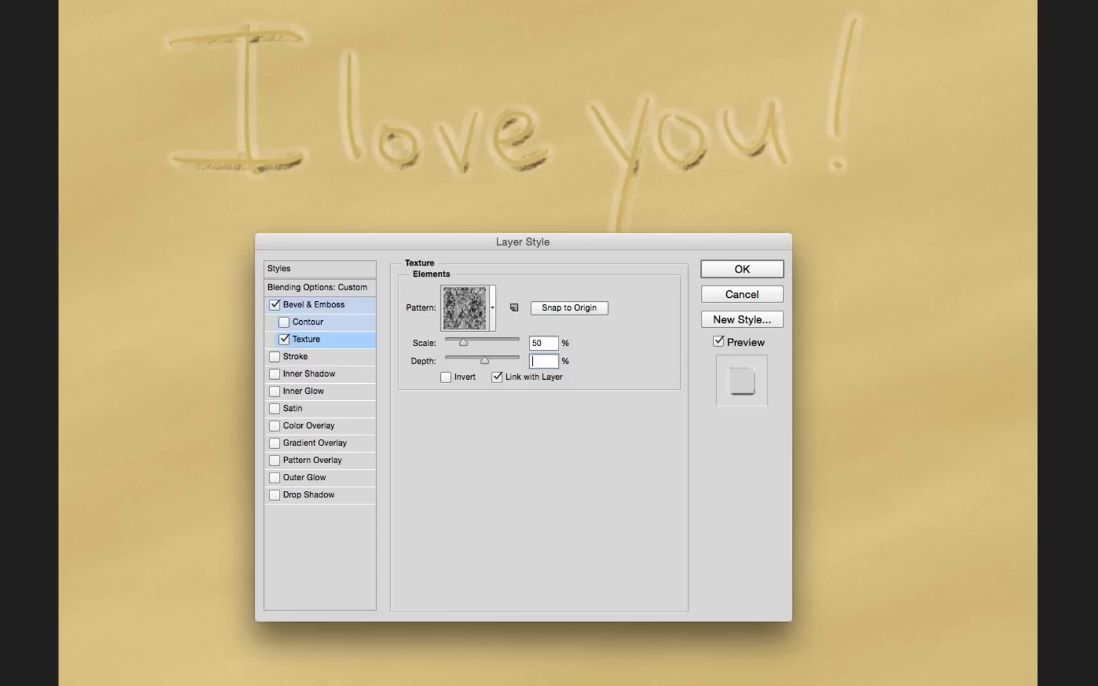
type("100")
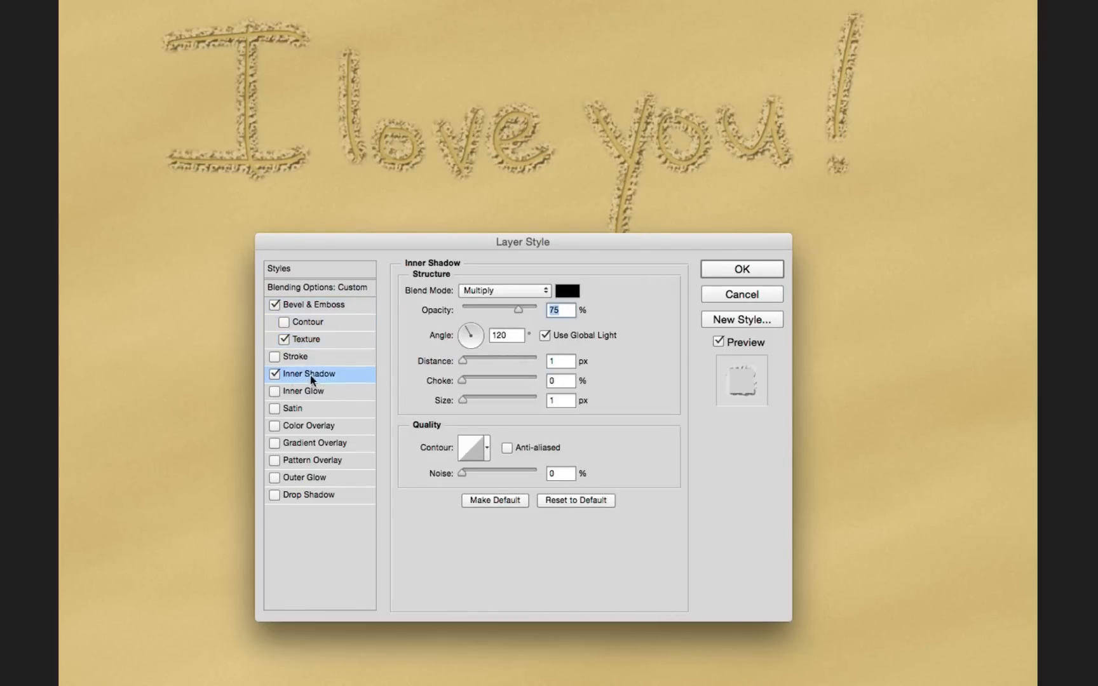
mouse_move(616, 316)
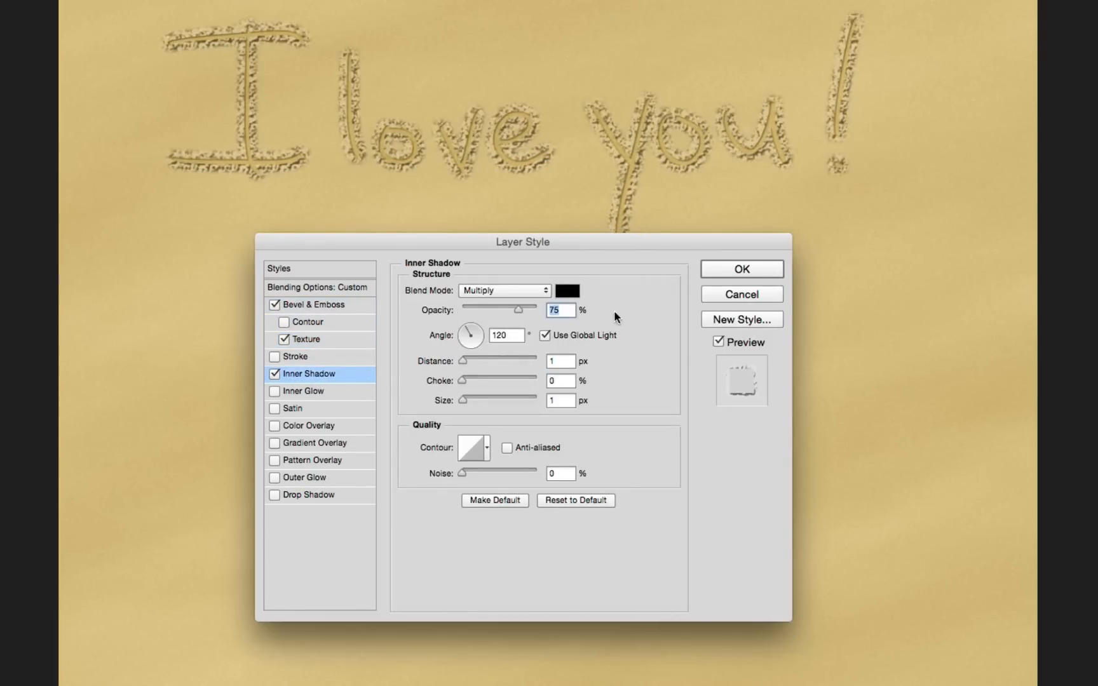
Colour the Inner Shadow dark brown #513e1a at 64% opacity with 5 px distance.
left_click(565, 290)
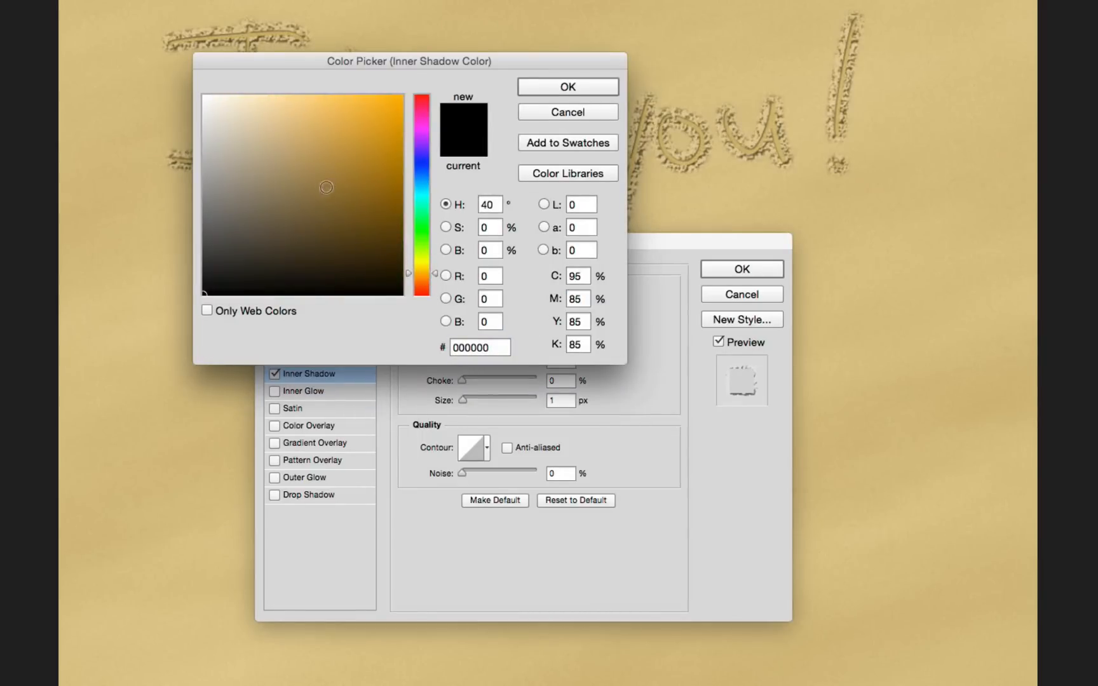
left_click(380, 230)
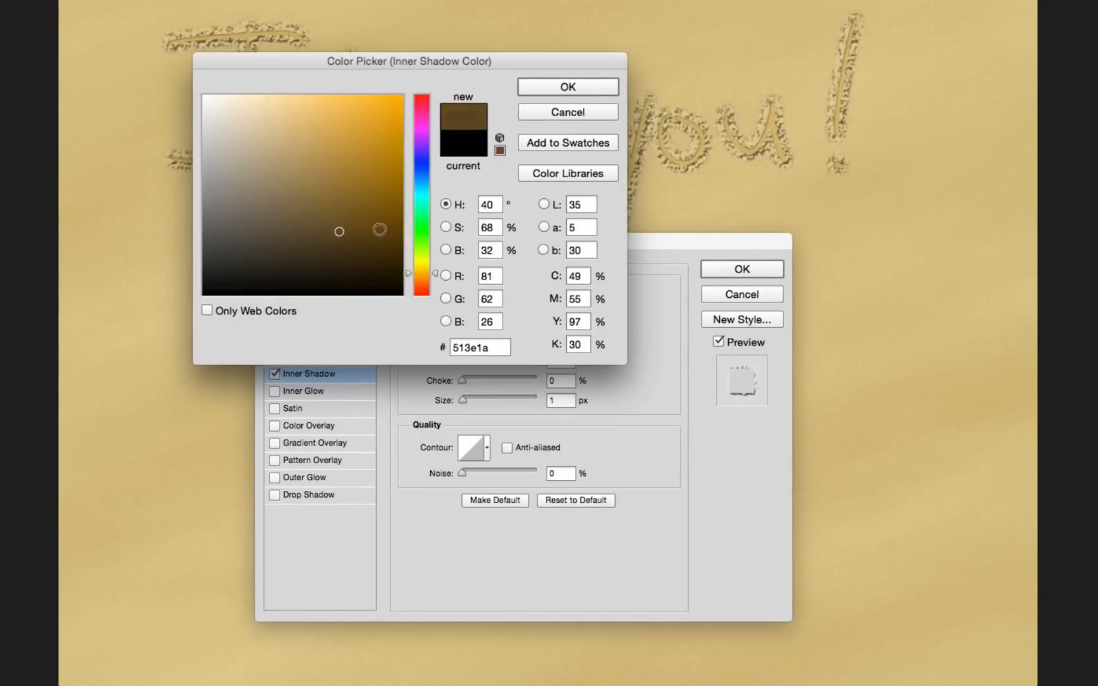
left_click(566, 87)
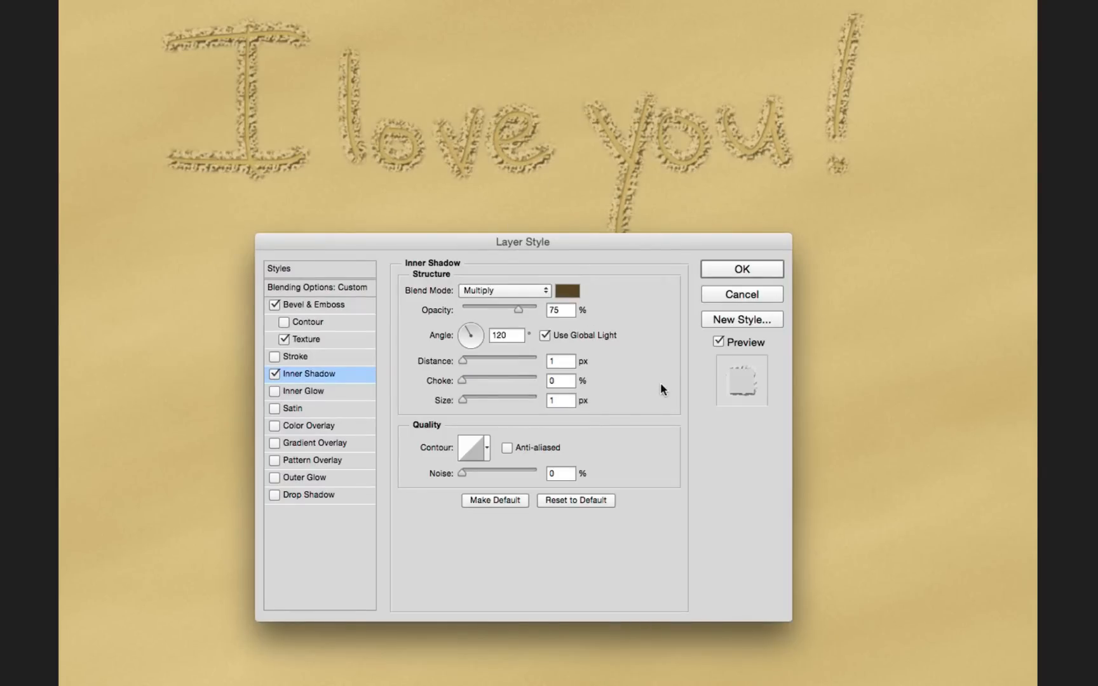
left_click_drag(519, 311, 507, 310)
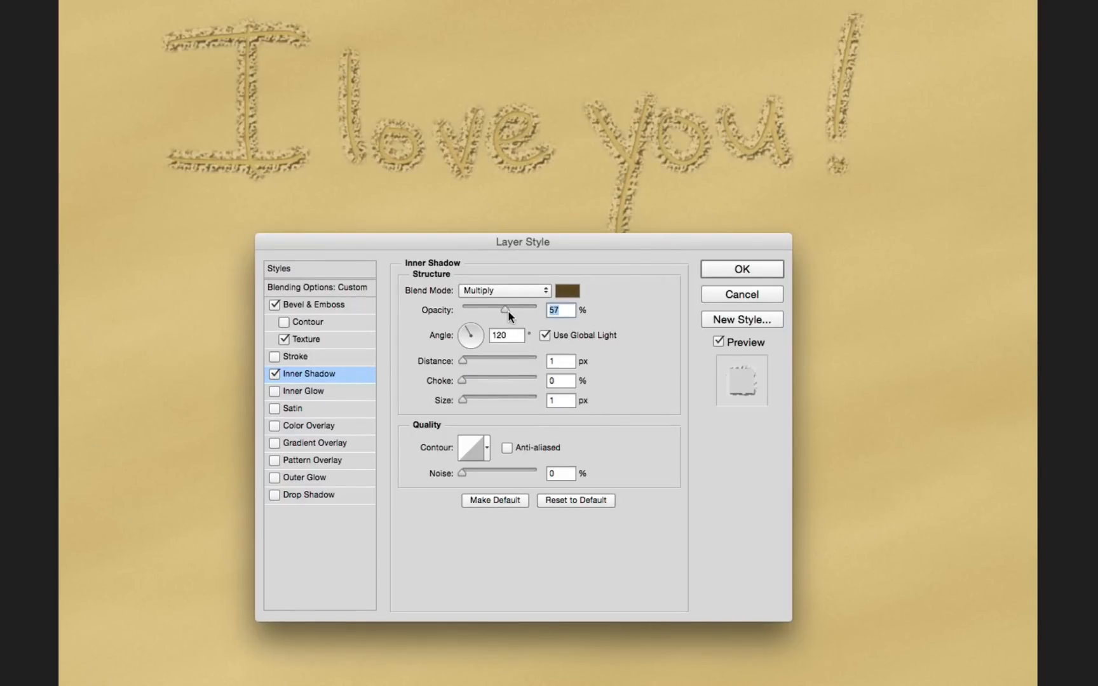
left_click_drag(506, 310, 522, 310)
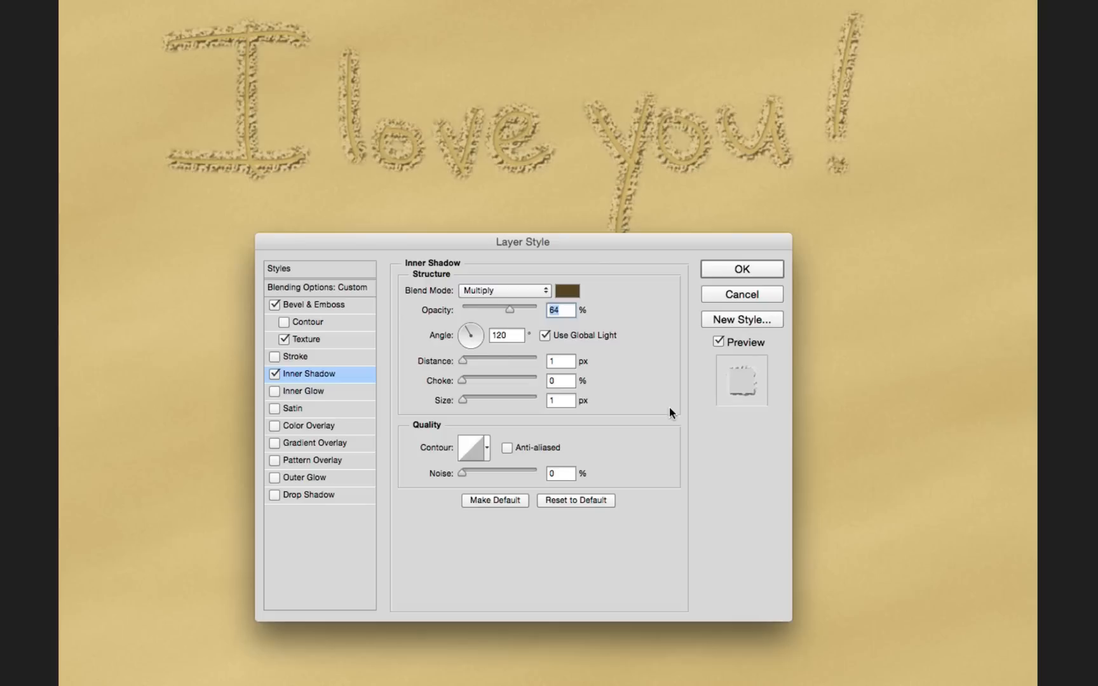
left_click(559, 361)
type("5")
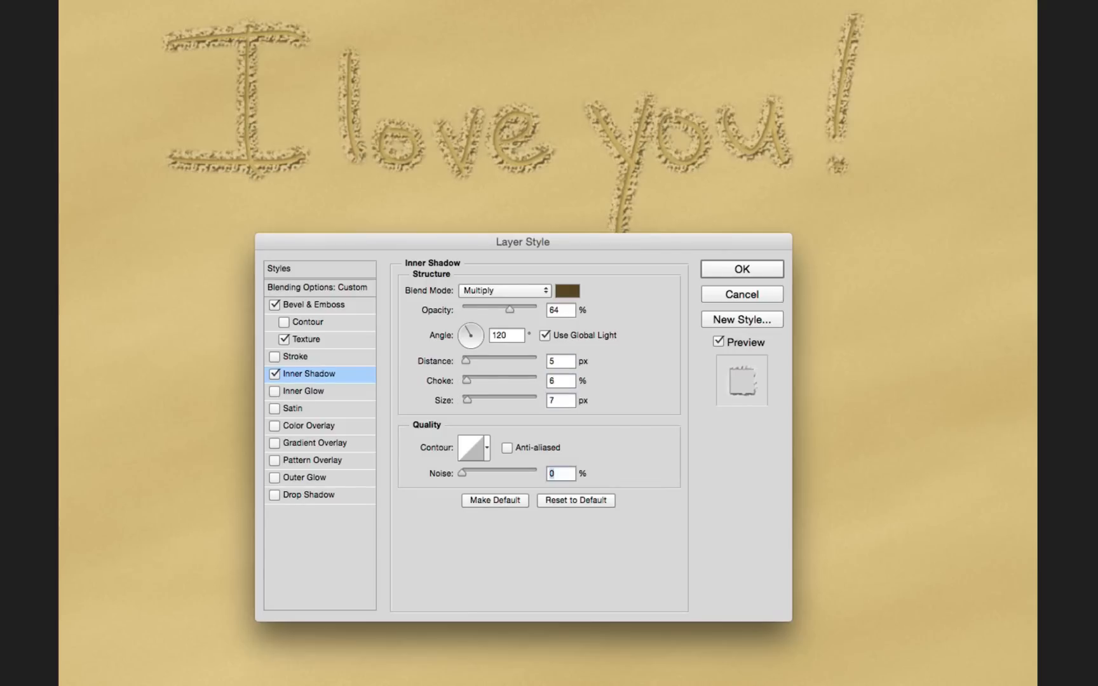
mouse_move(491, 462)
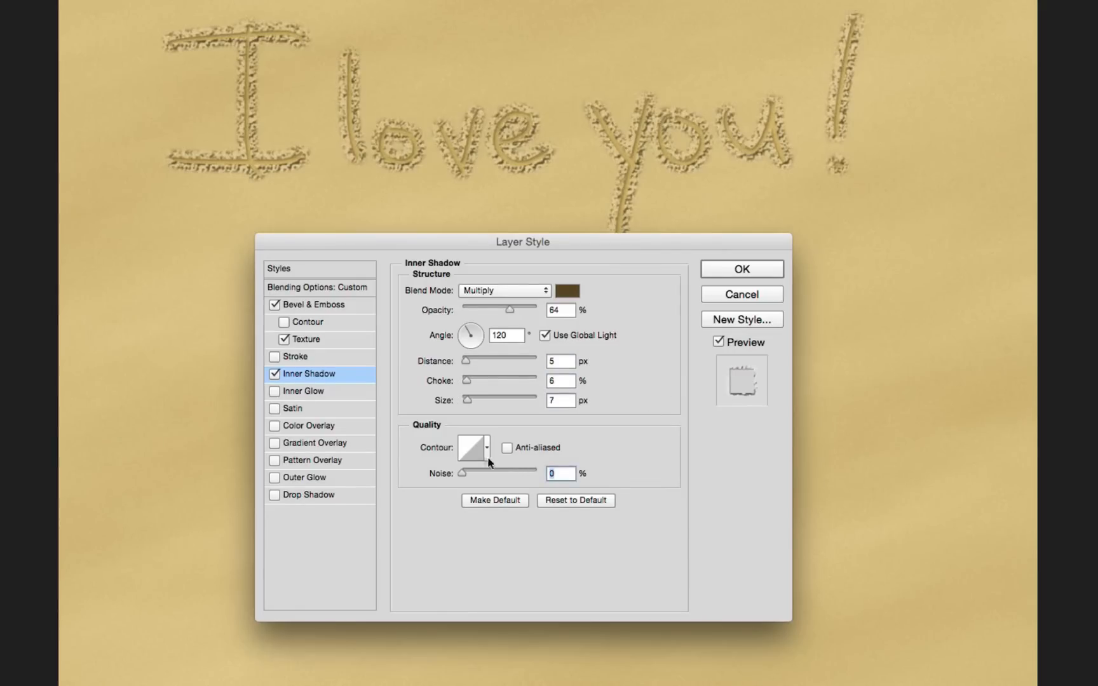
Give the Inner Shadow a peaked Cone contour with 4% noise and apply the style.
left_click(485, 448)
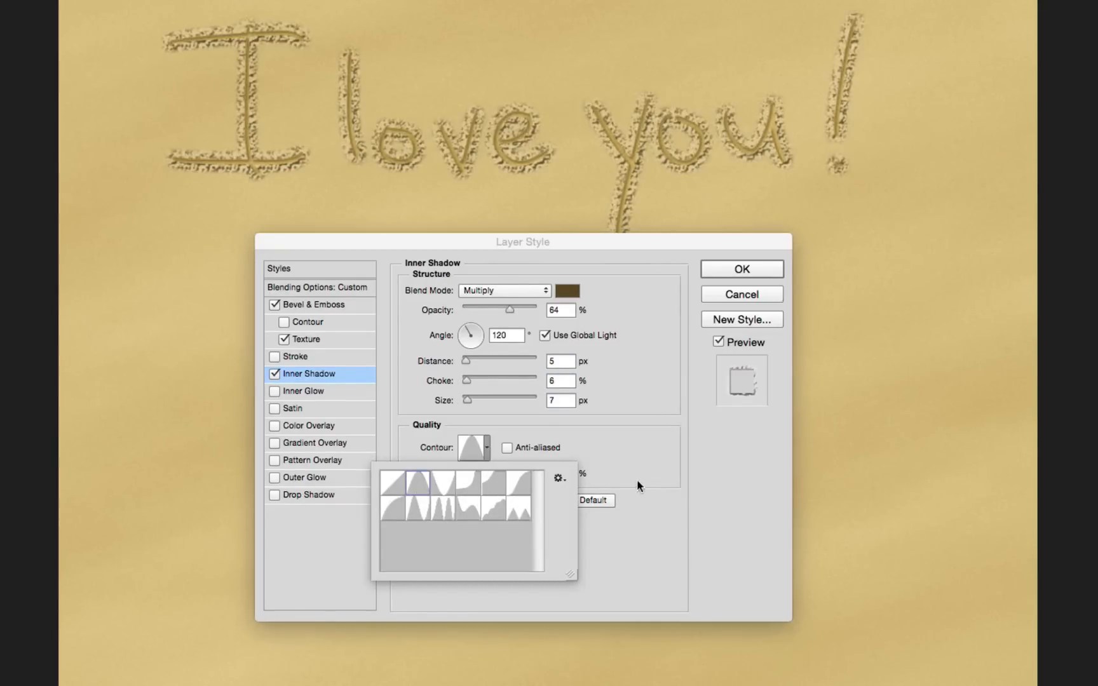
left_click(424, 483)
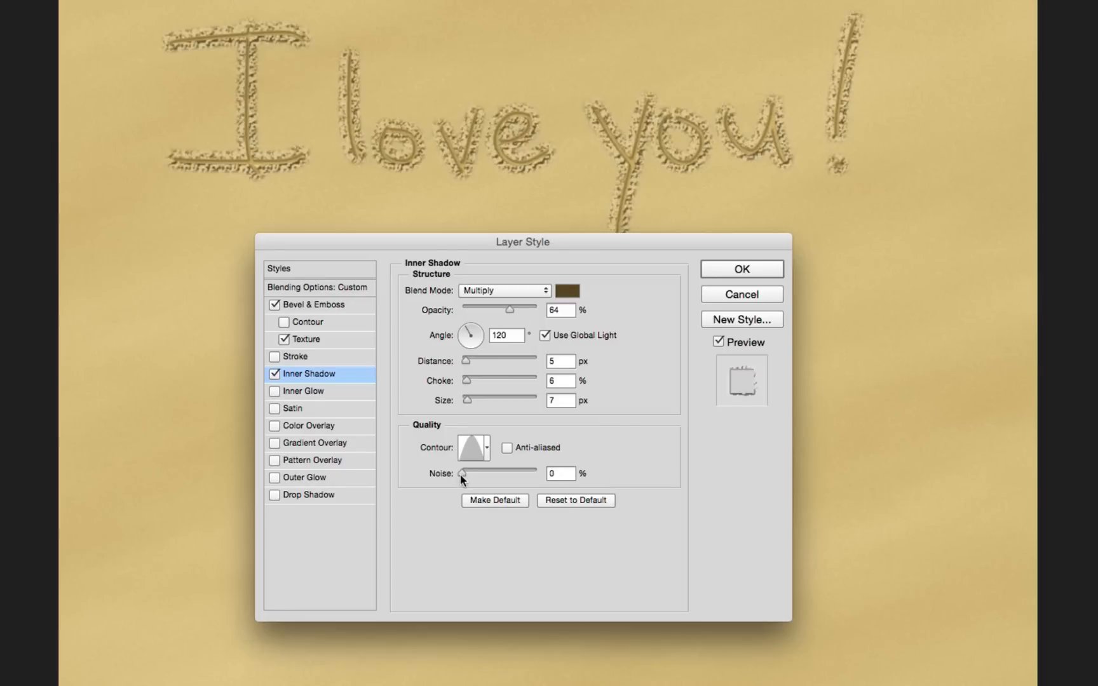
left_click_drag(468, 473, 486, 472)
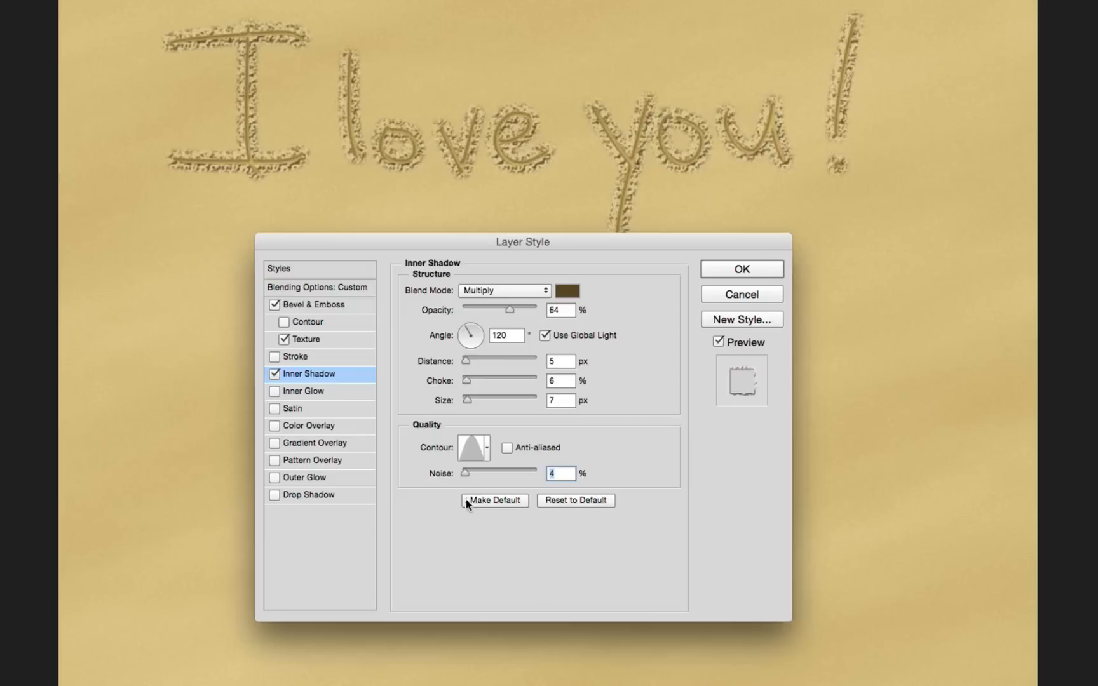
mouse_move(655, 490)
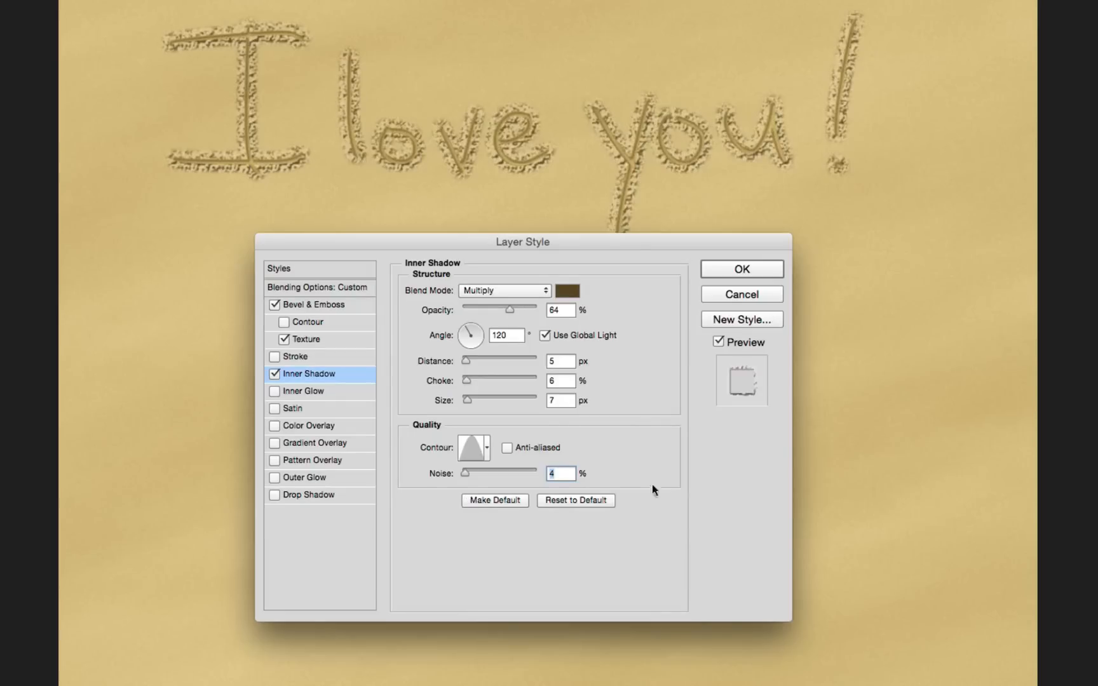
left_click(741, 269)
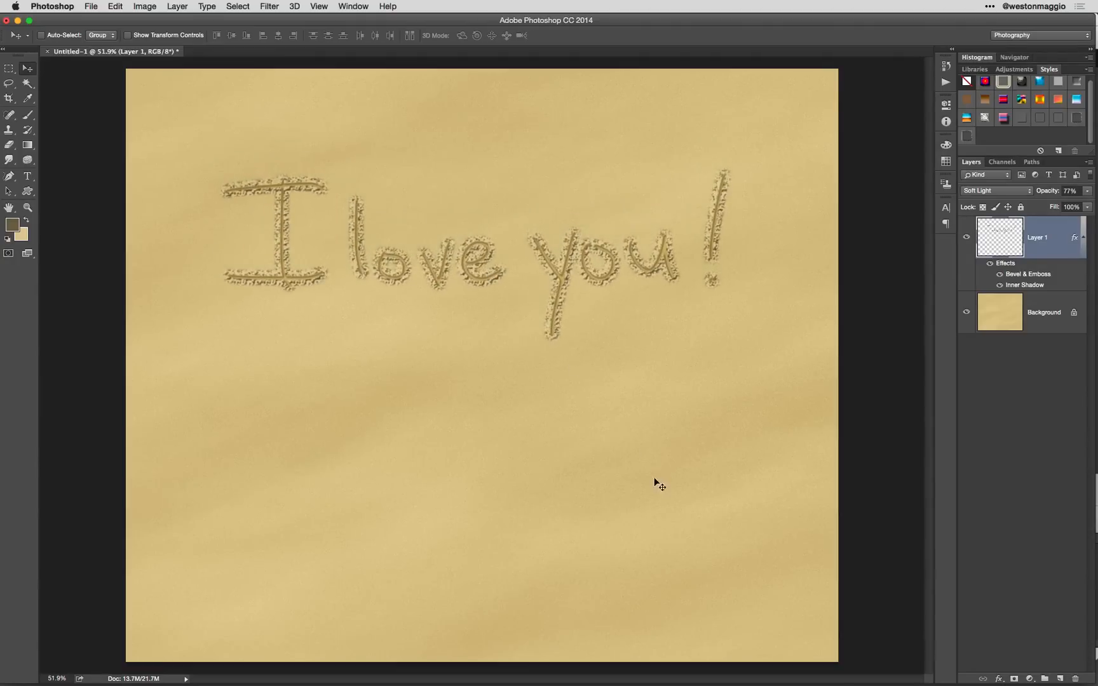
Free-transform the 'I love you!' lettering, rotating it about -19° so it rises to the right.
key("cmd+t")
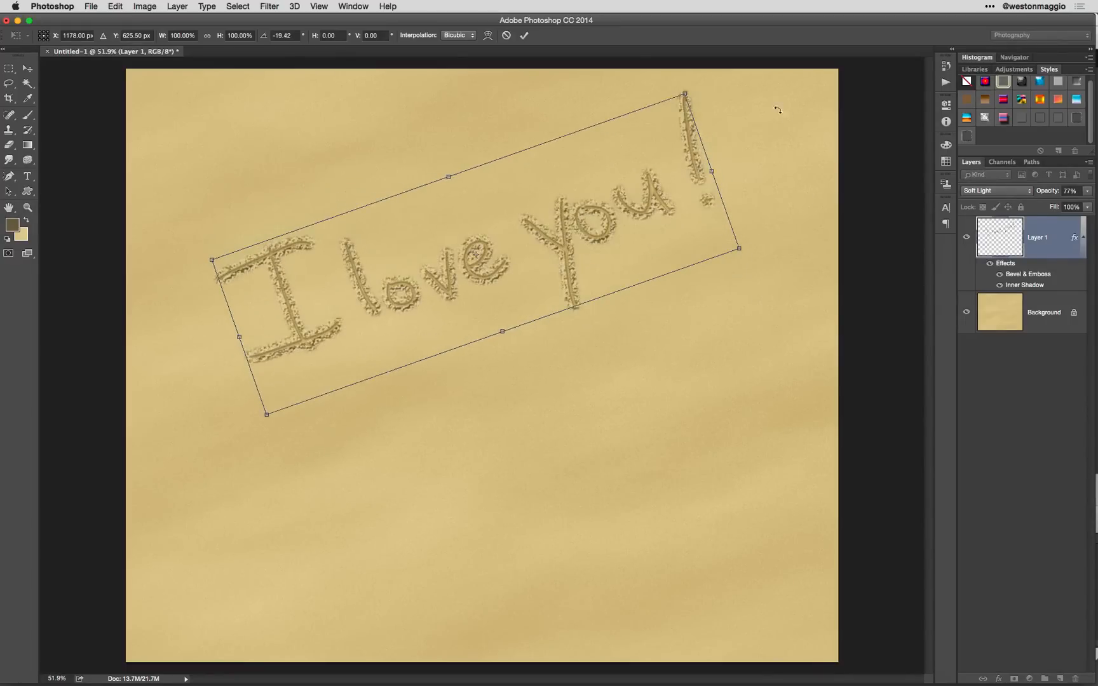
left_click_drag(684, 93, 675, 112)
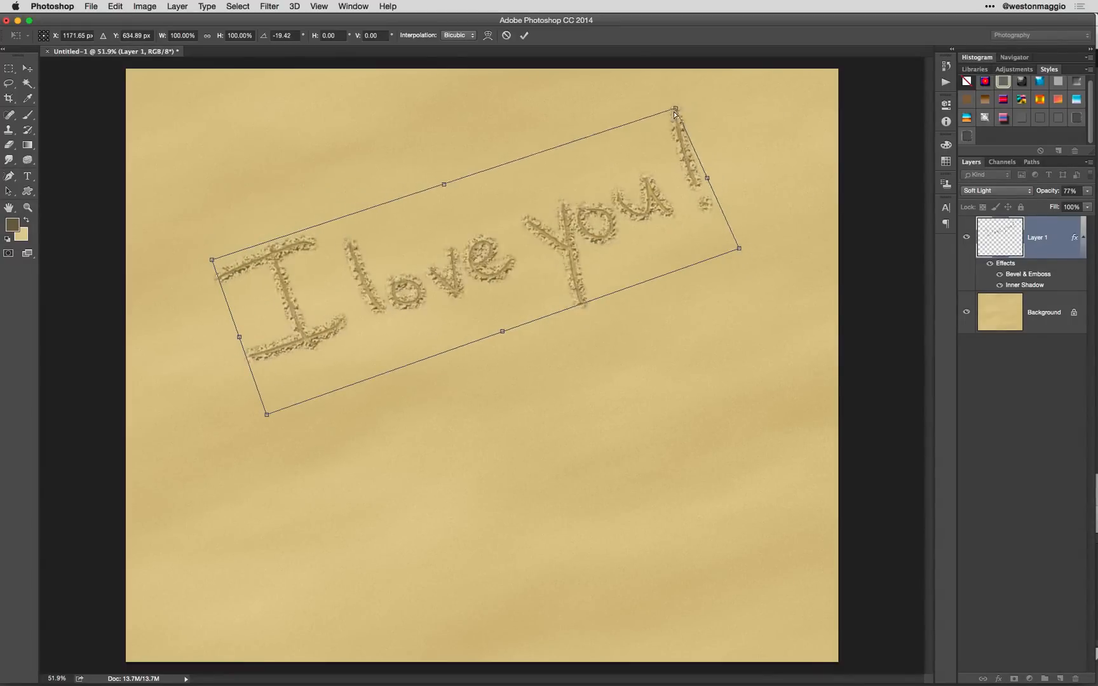
left_click_drag(673, 115, 653, 158)
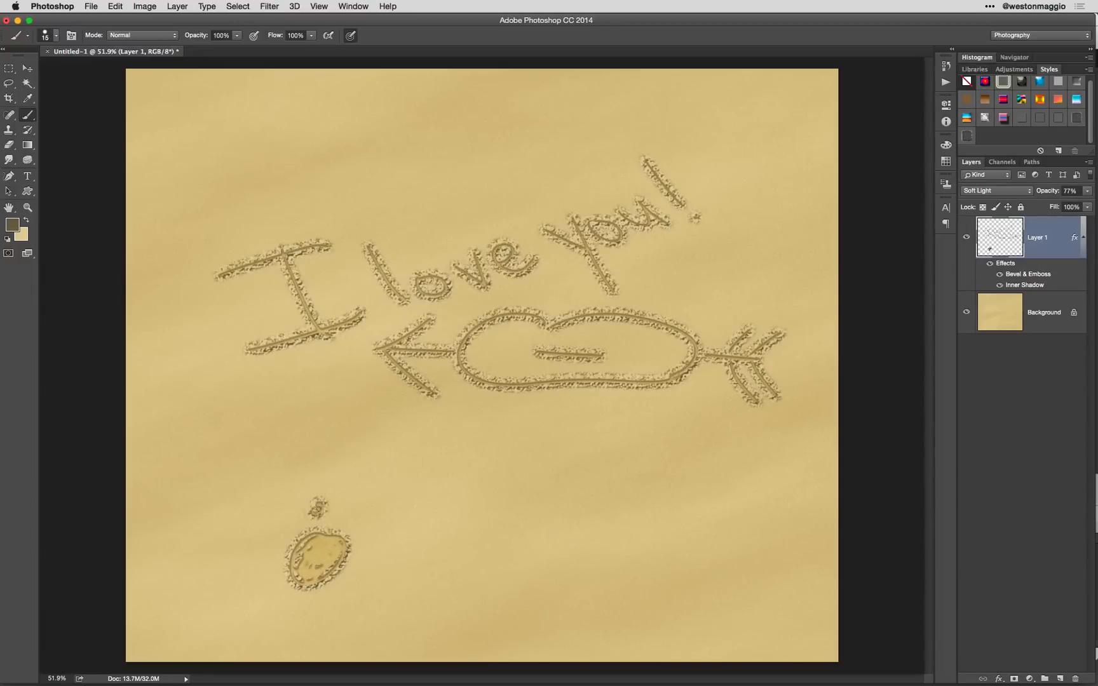
Brush an arrow-pierced heart below the words and a paw print at bottom left on Layer 1.
left_click_drag(336, 511, 393, 522)
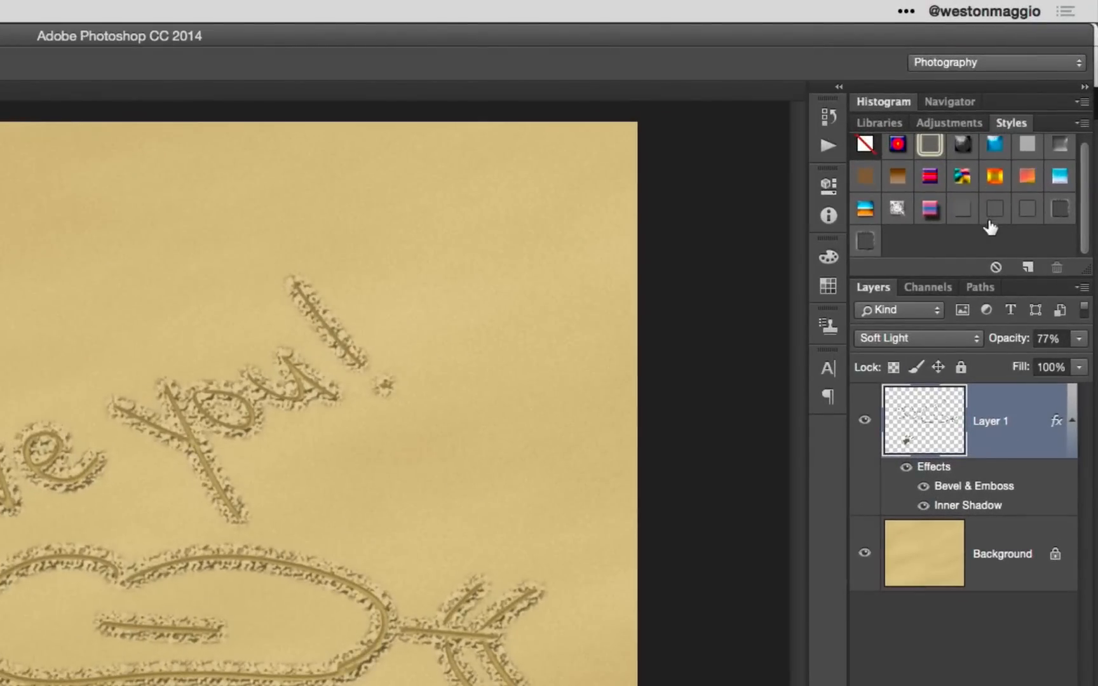
Save the carved-sand layer effects as a new style from the Styles panel menu.
left_click(1084, 122)
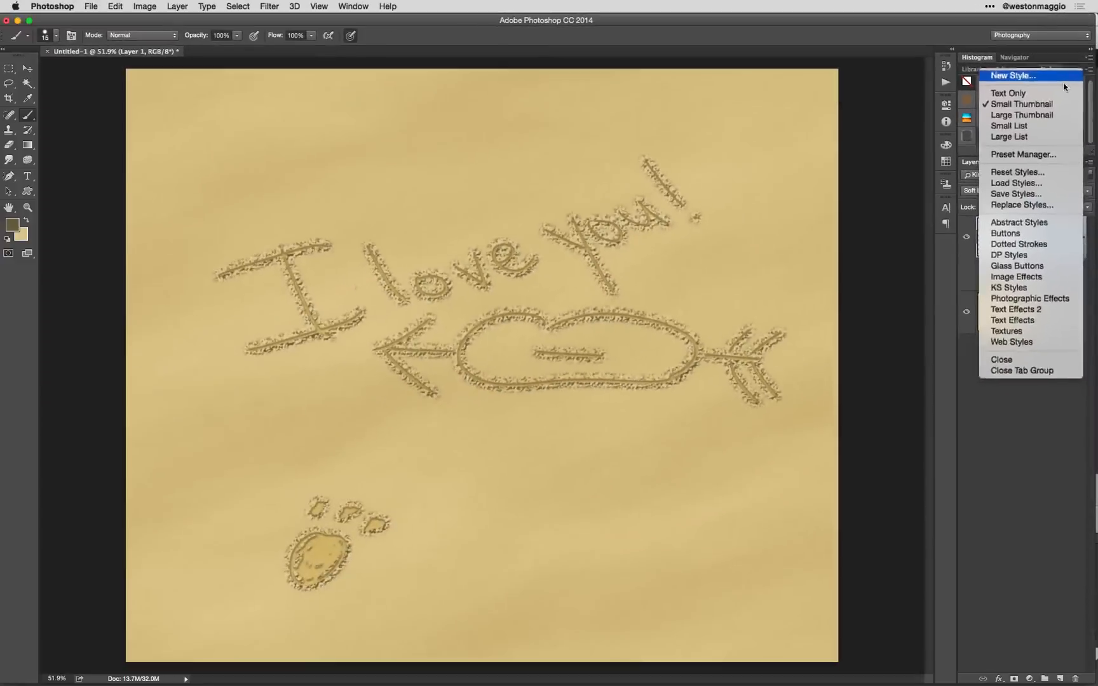
left_click(1011, 75)
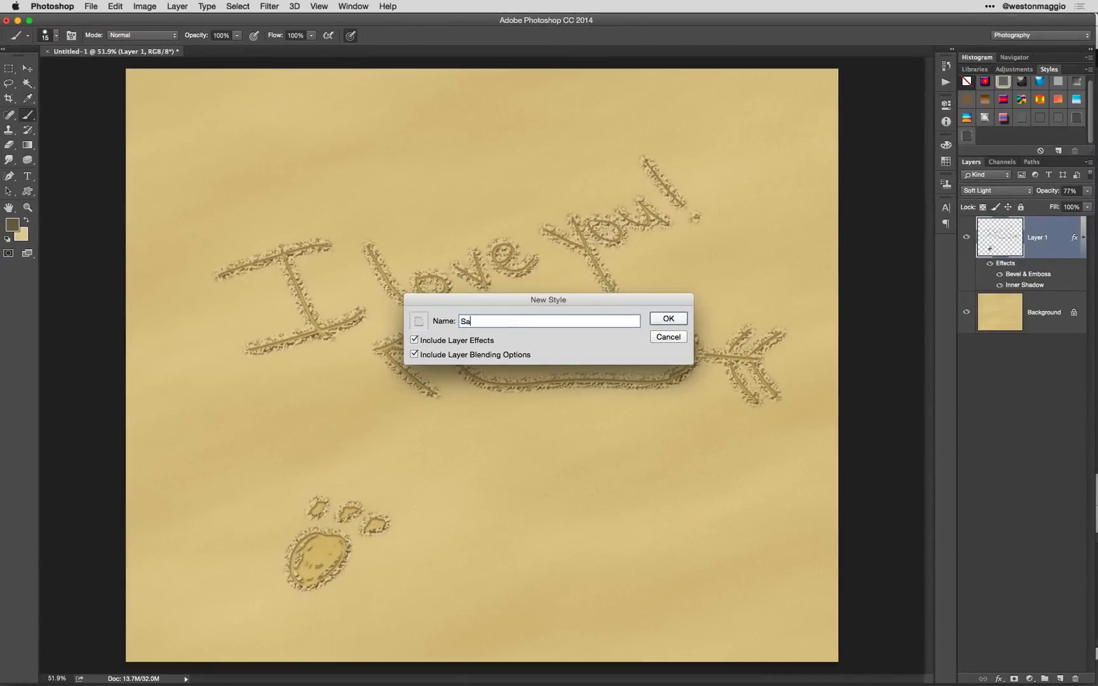
left_click(668, 336)
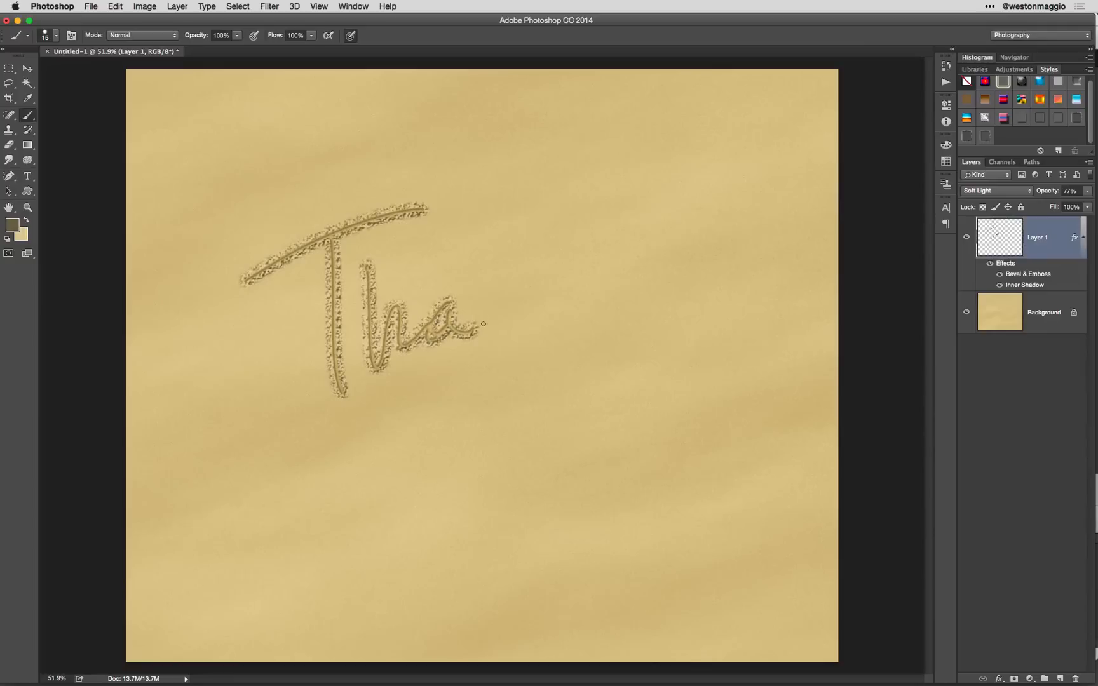
Brush the word 'Thanks' into the sand with a long swooping underline beneath it.
left_click_drag(483, 324, 644, 301)
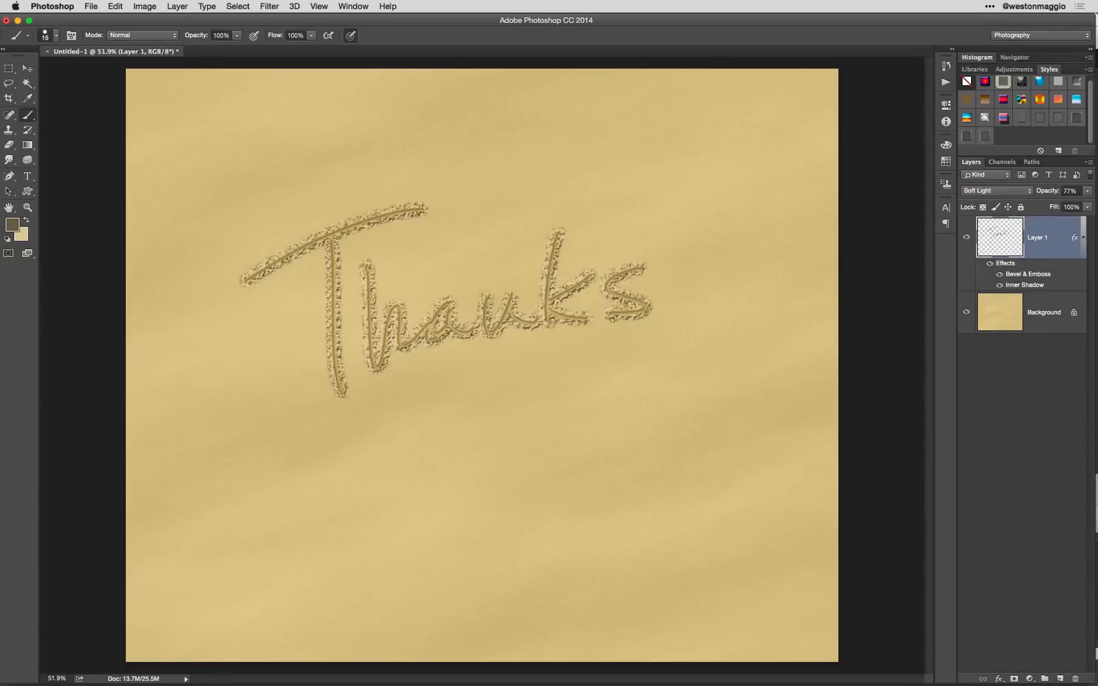
left_click_drag(371, 437, 693, 365)
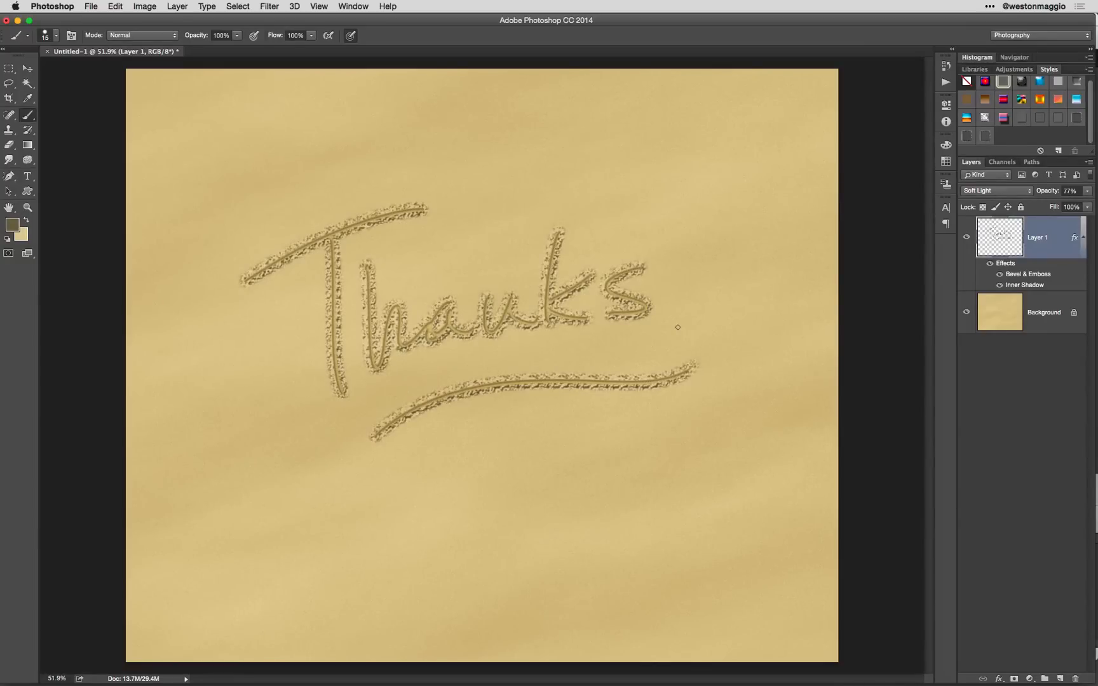